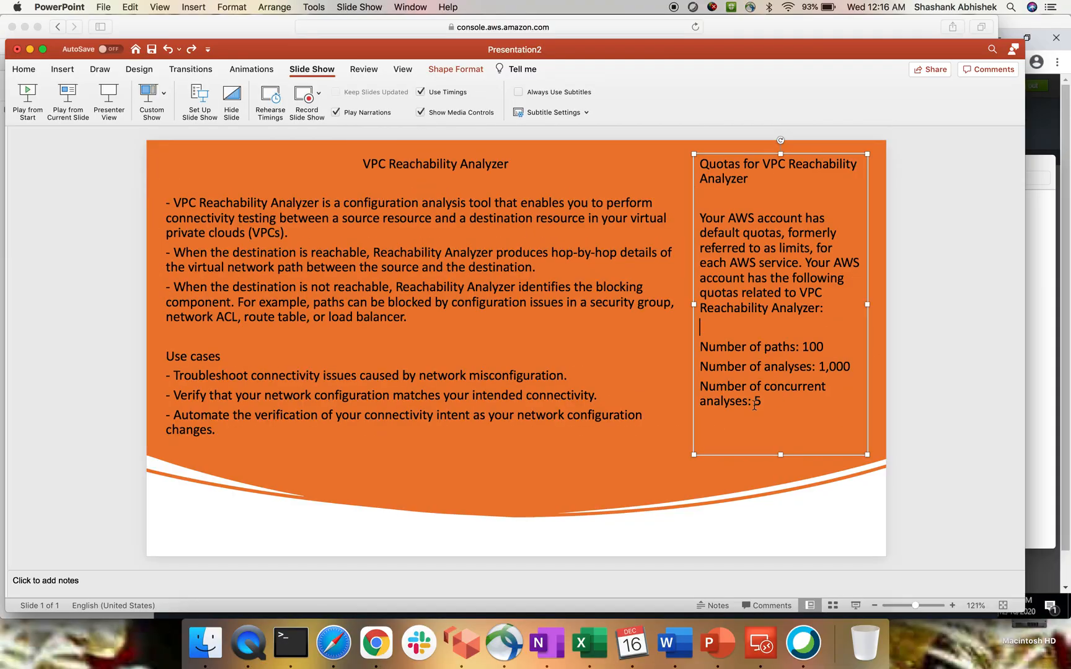
- Return to the EC2 console and show EC2-1's details with private address 10.2.0.42 in myVPC
left_click(332, 642)
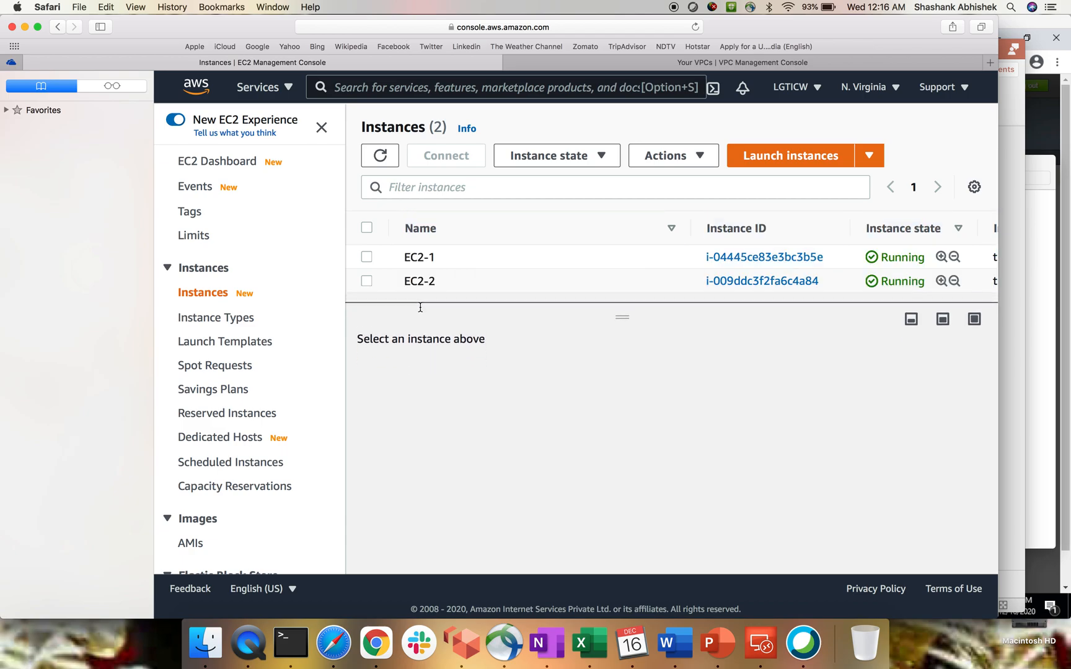
left_click(367, 280)
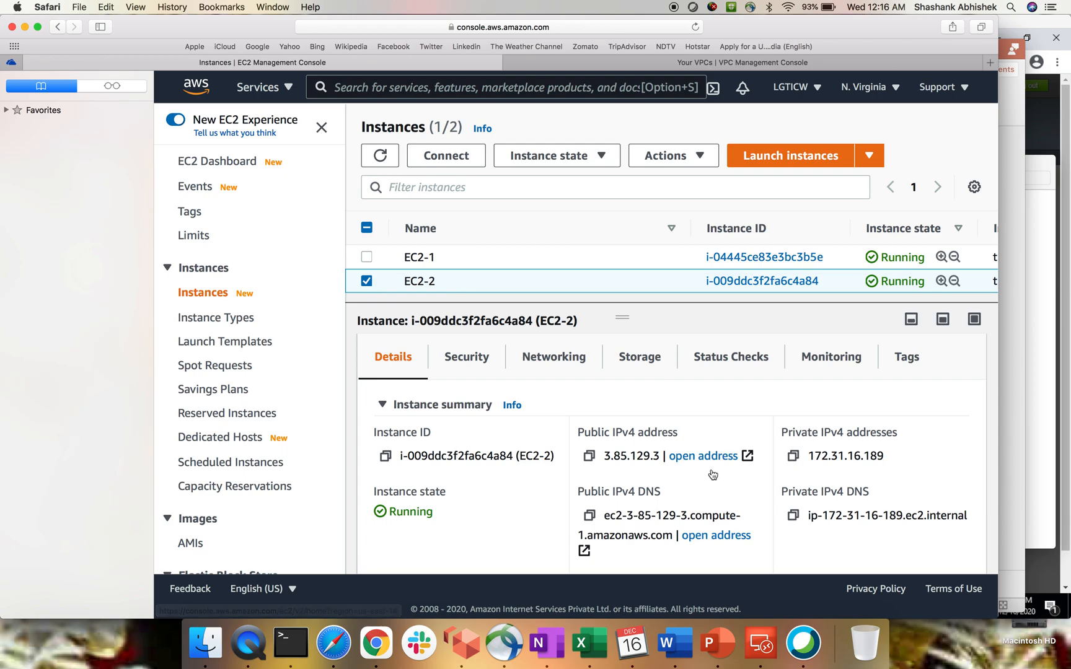
scroll("down", 3)
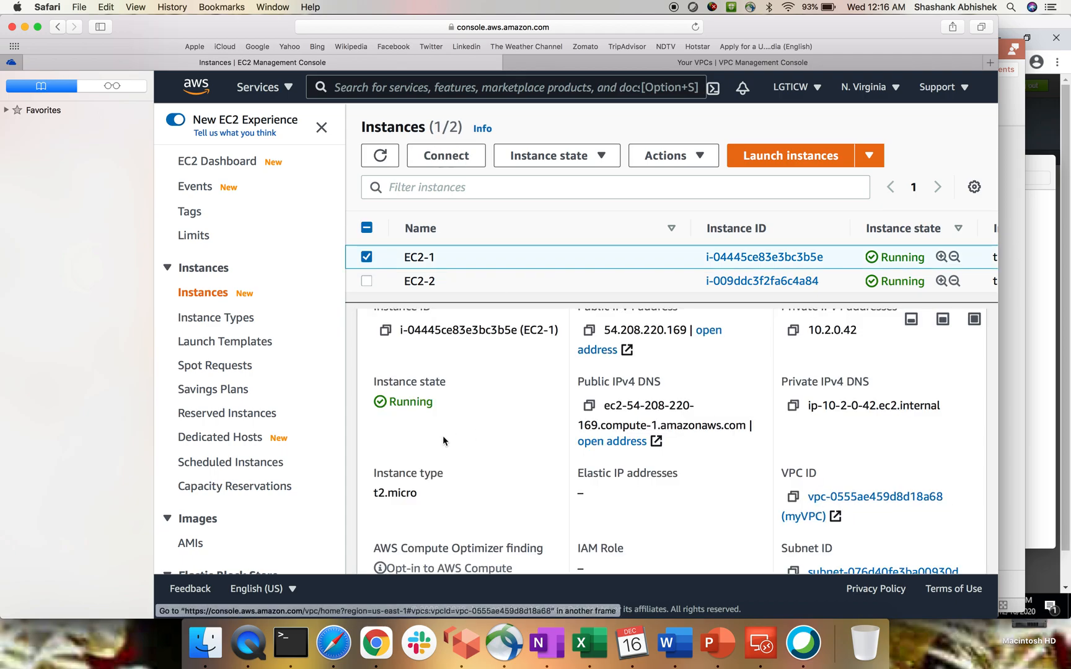
mouse_move(290, 642)
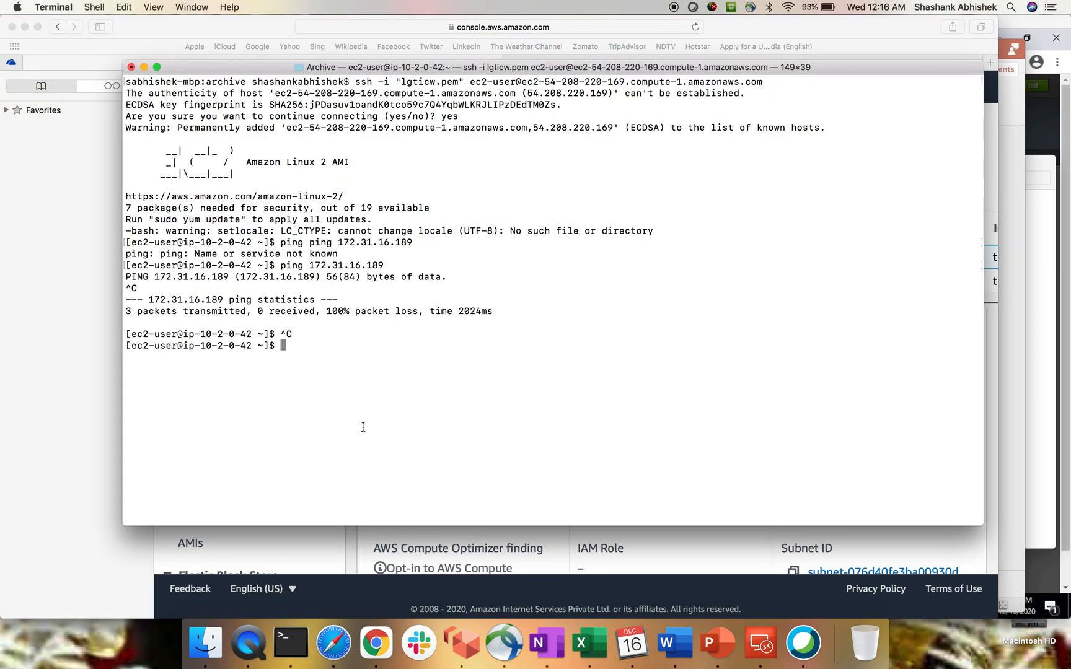
mouse_move(62, 394)
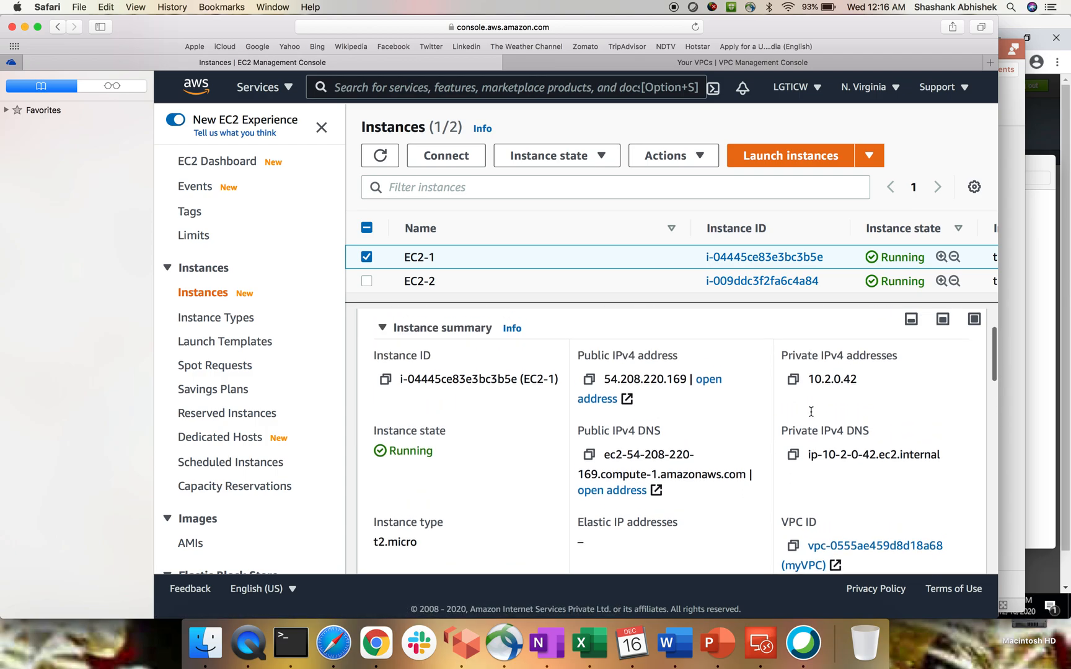
- Copy EC2-2's private IPv4 address 172.31.16.189 from its instance details
double_click(838, 381)
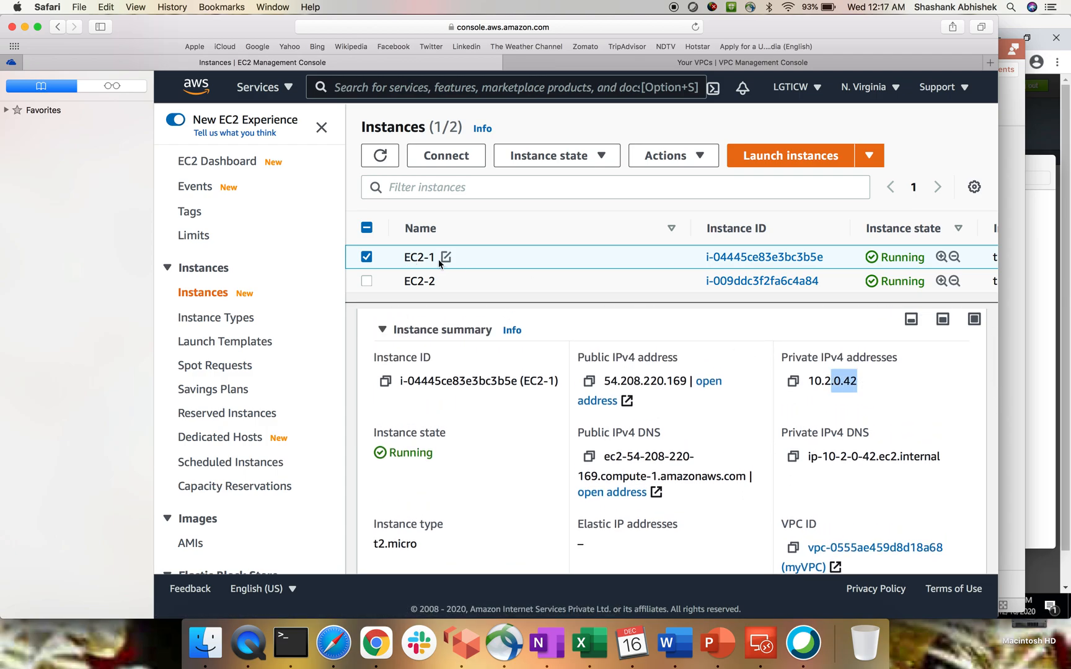
mouse_move(449, 487)
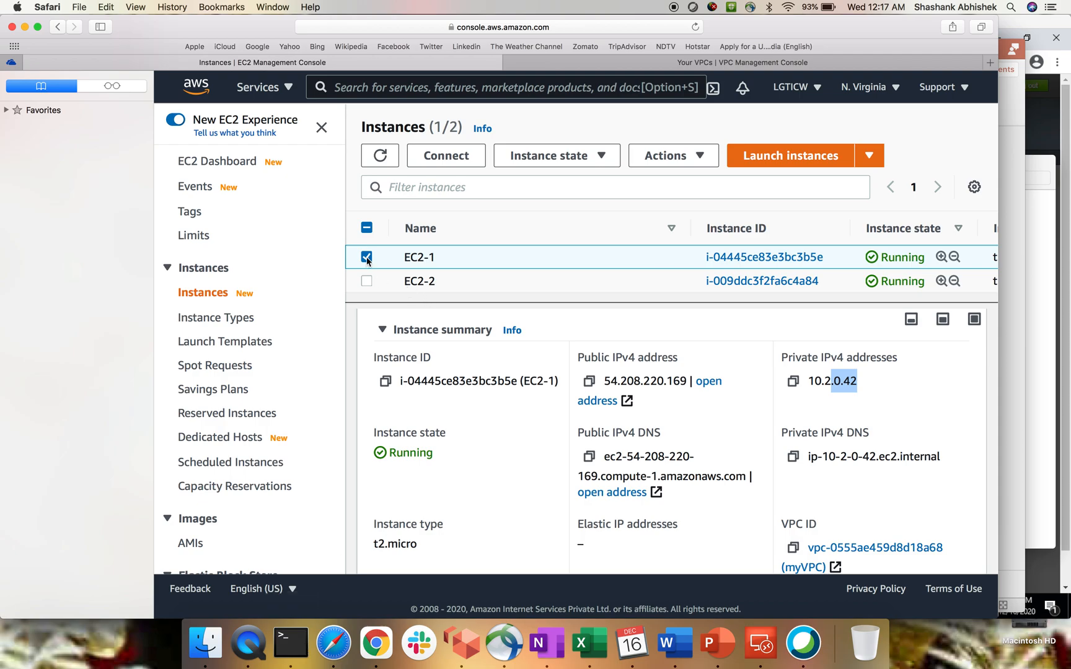
left_click(367, 280)
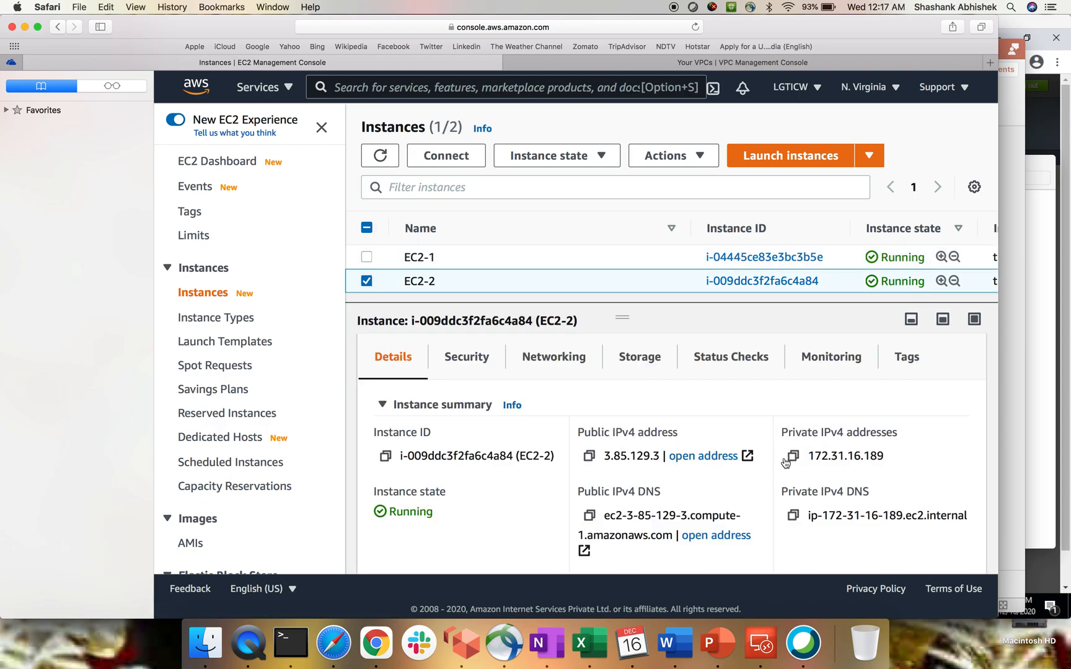
left_click(792, 456)
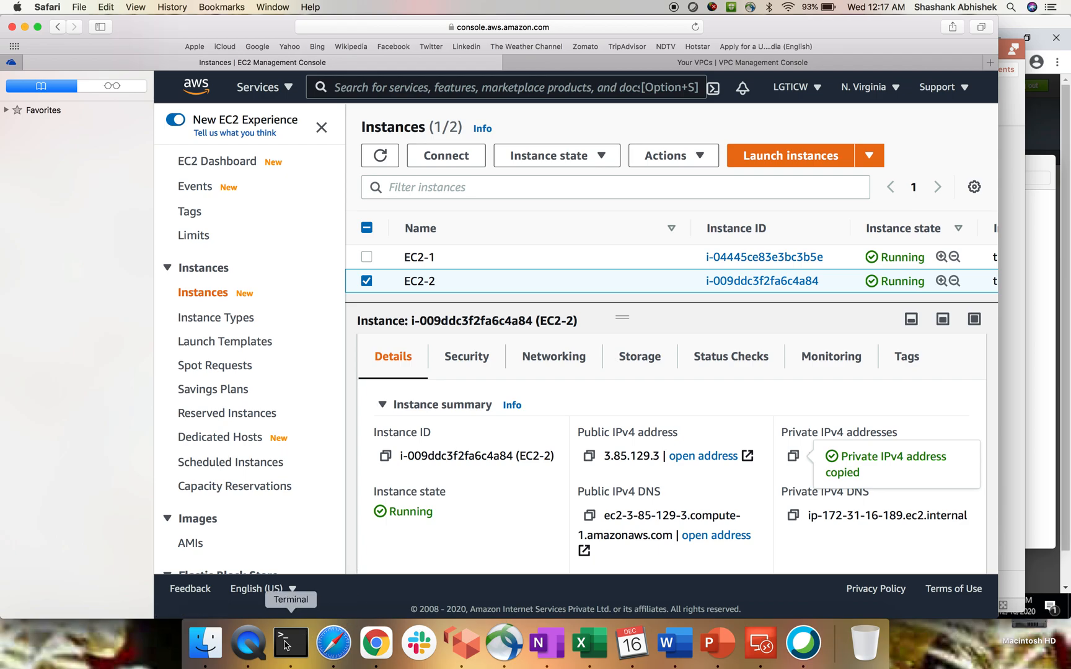
- From the EC2-1 SSH session, ping EC2-2's private address 172.31.16.189
left_click(289, 643)
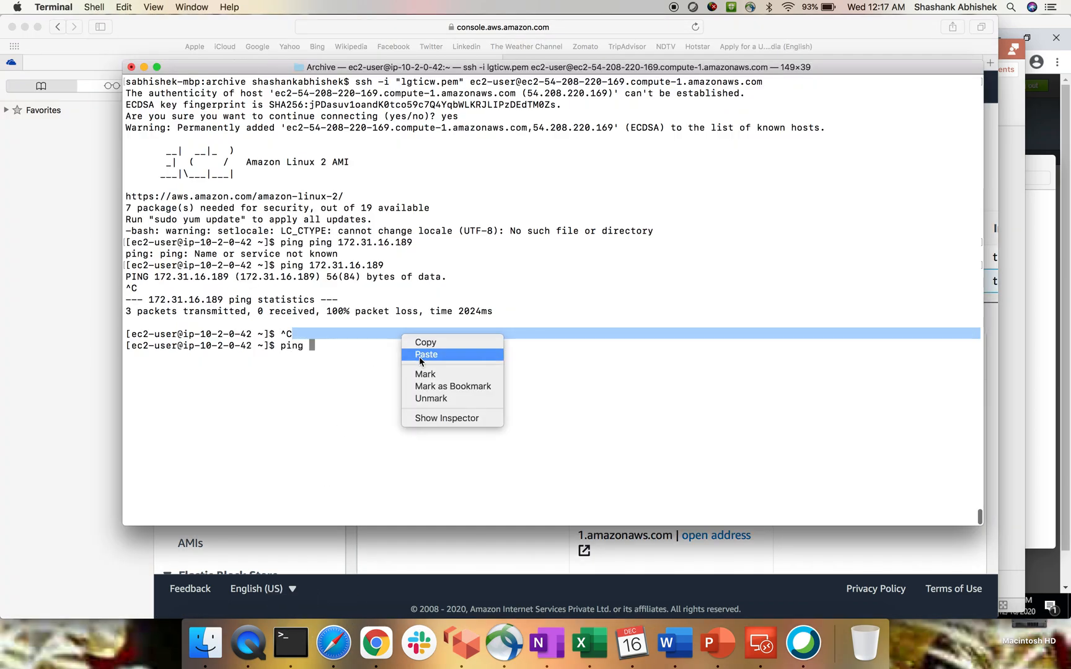
left_click(426, 354)
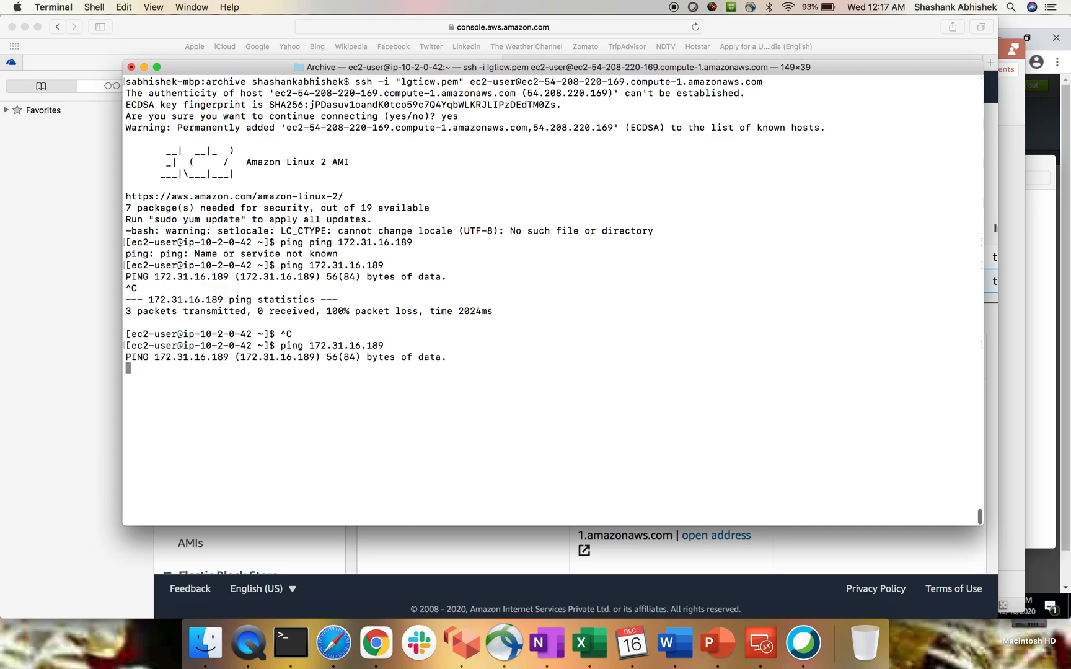
key("ctrl+c")
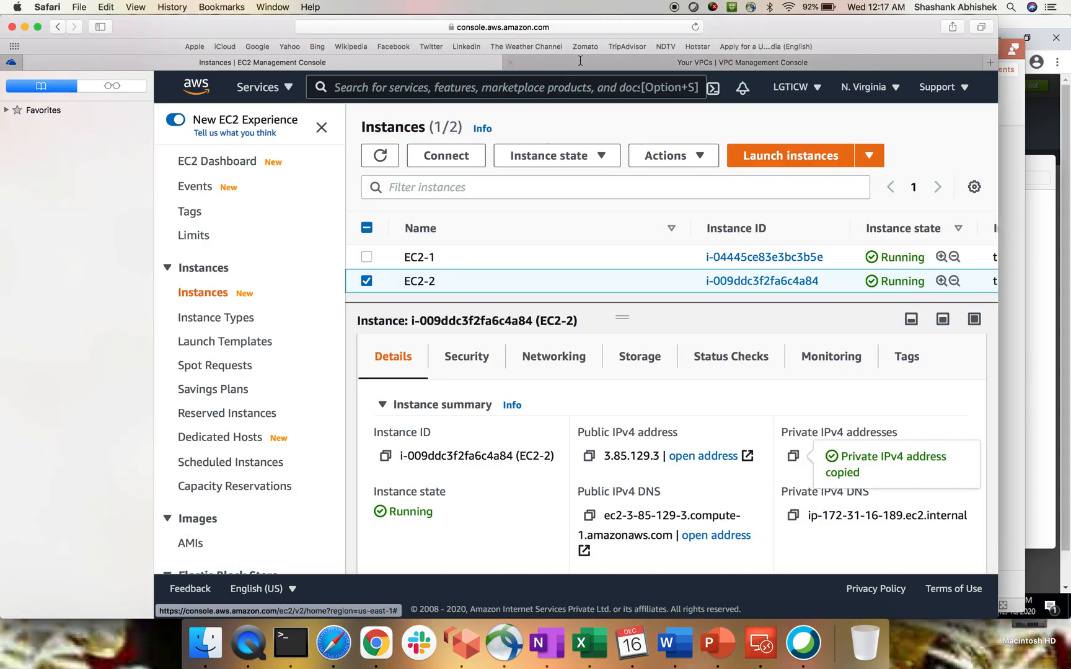
- In the VPC console's Reachability Analyzer, start a new Create and analyze path form
left_click(742, 61)
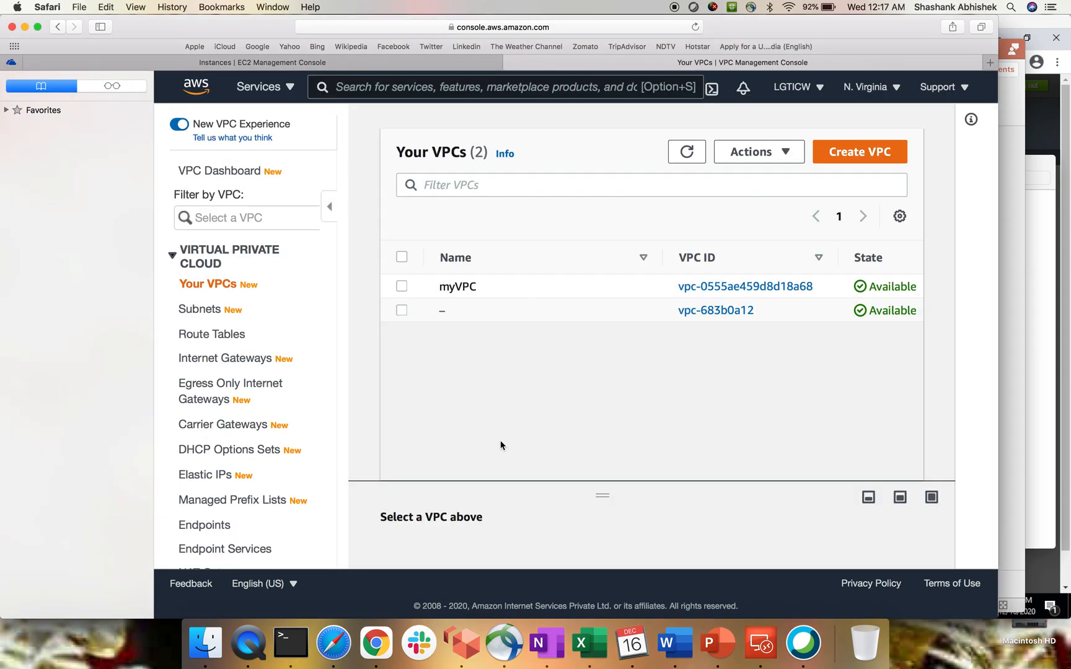
scroll("down", 3)
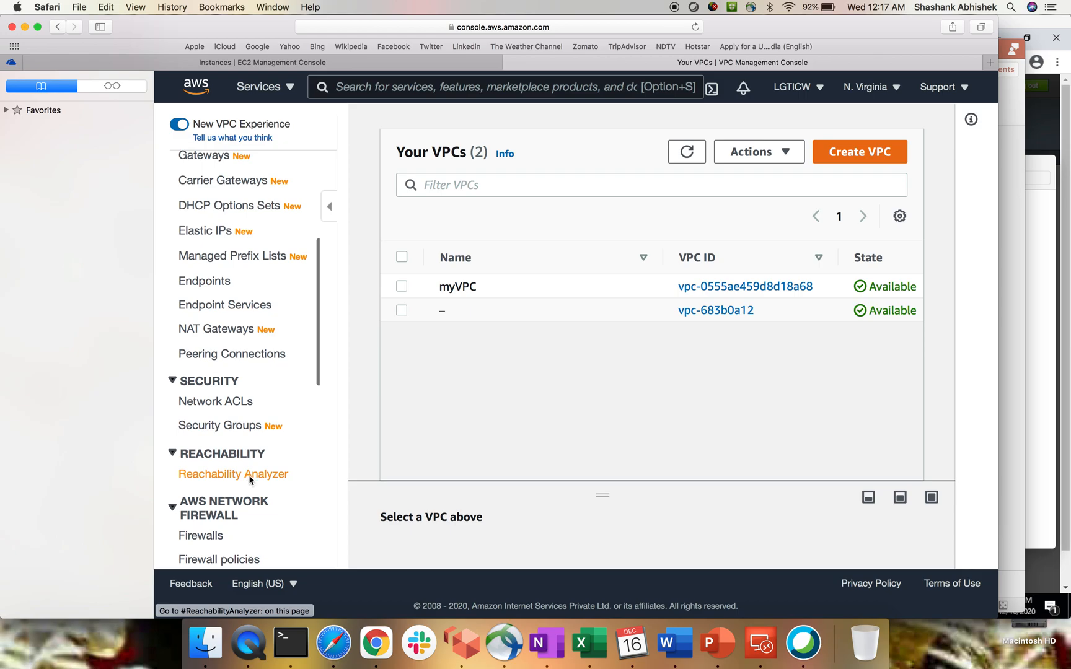
left_click(233, 474)
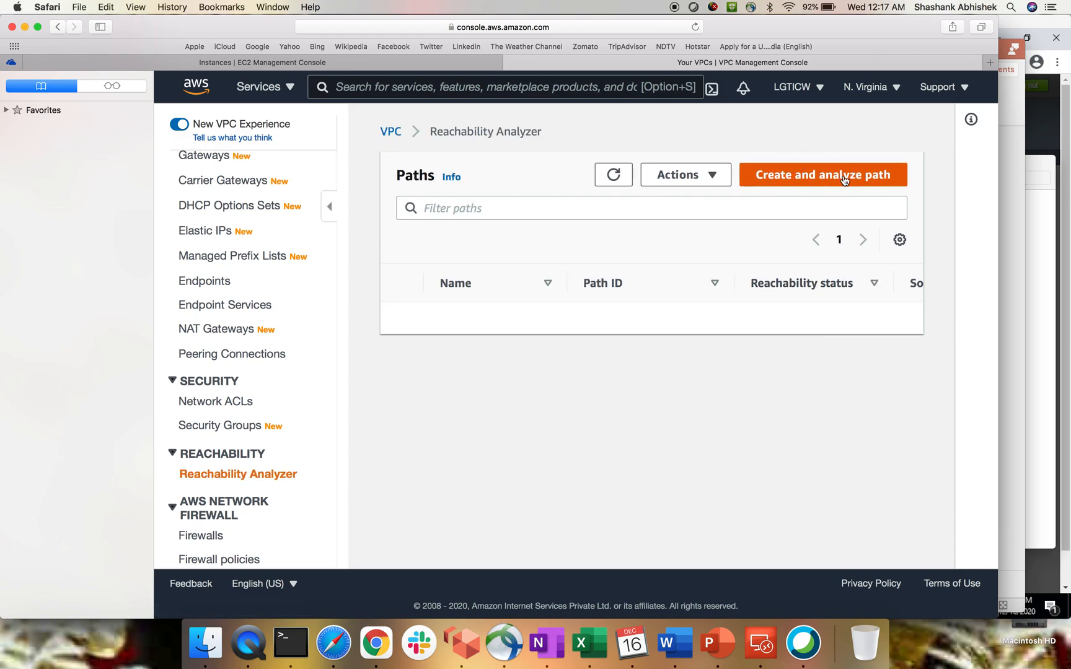
left_click(822, 175)
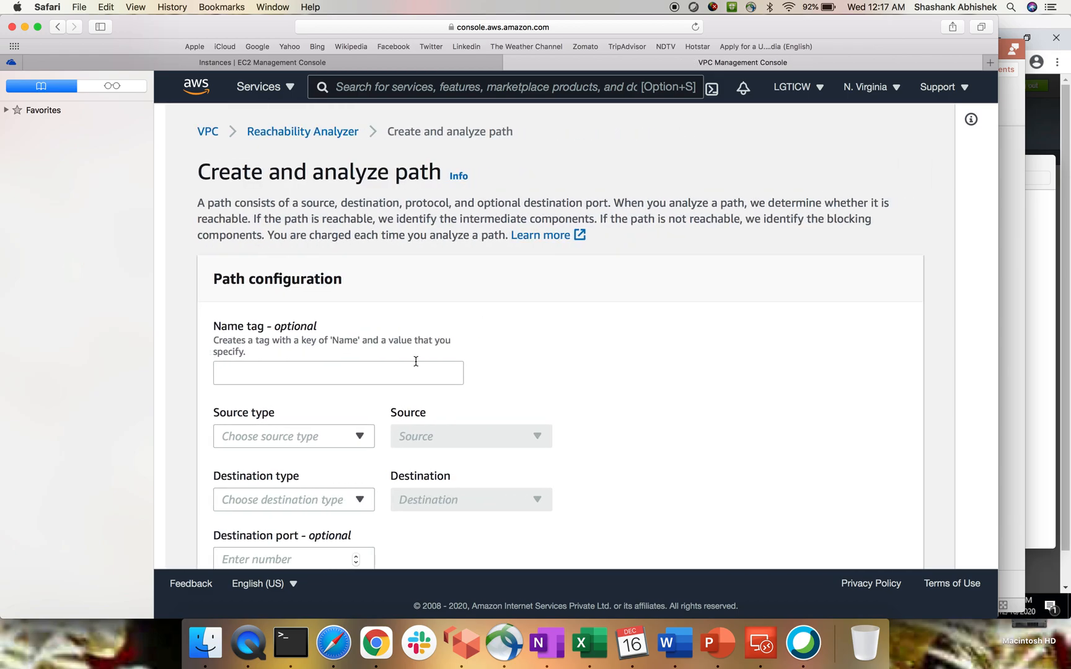
- Name the path test-analysis and bring up the source type choices
left_click(337, 373)
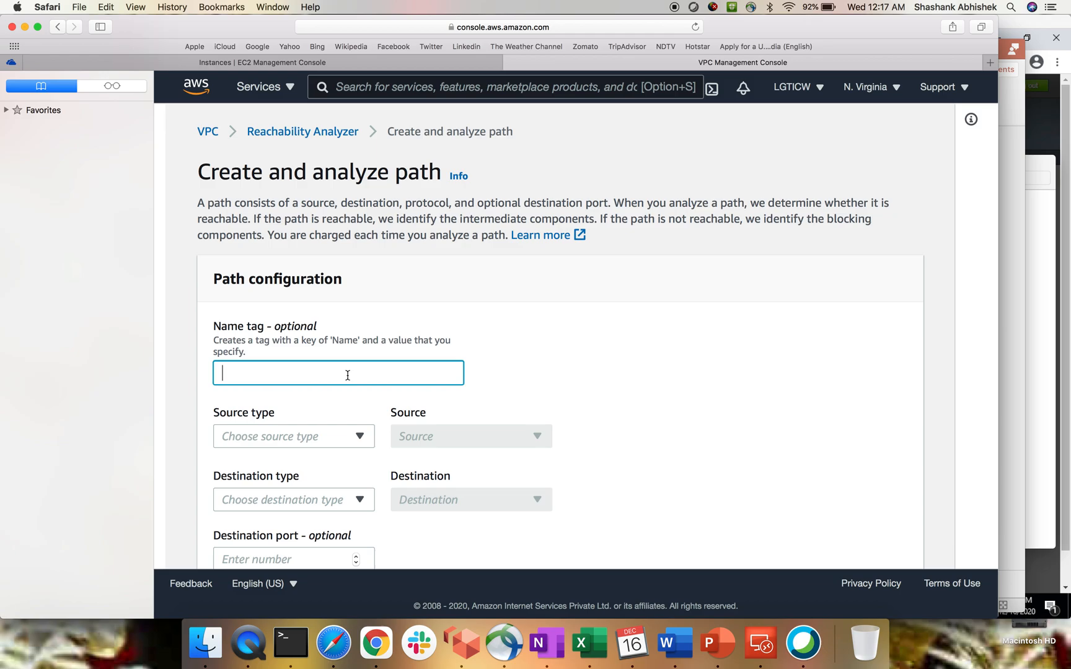
type("test-")
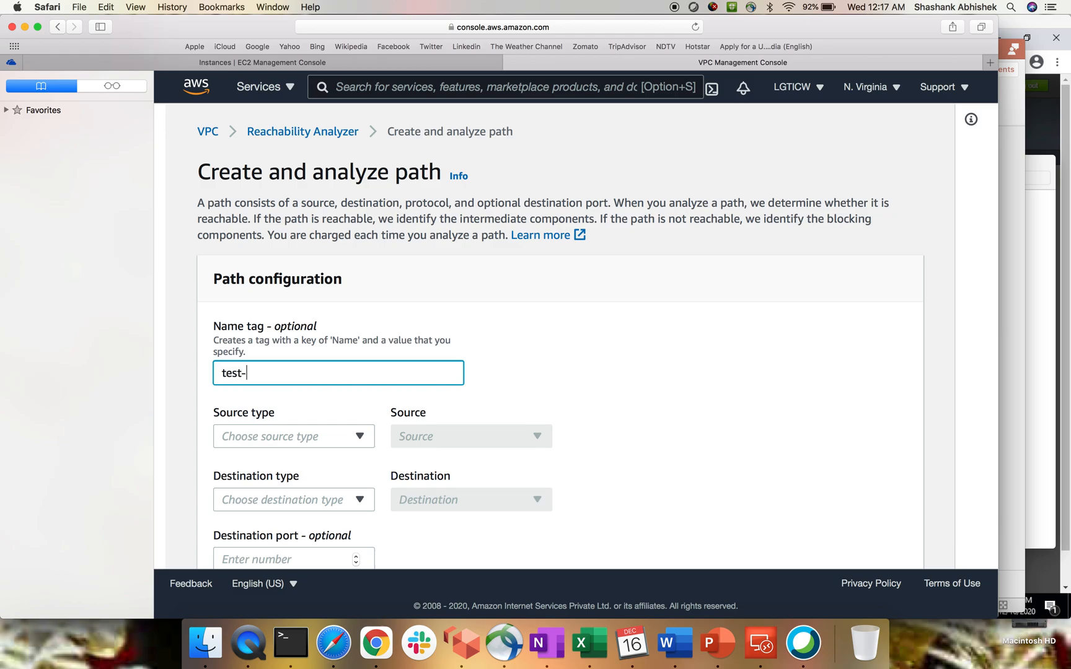
type("analysis")
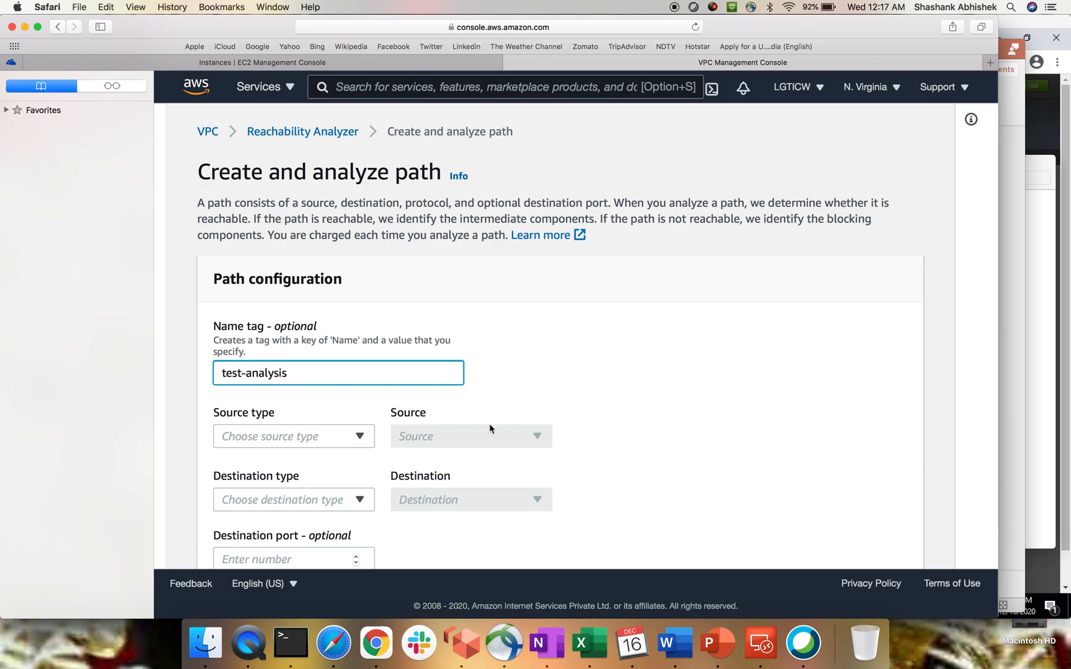
scroll("down", 3)
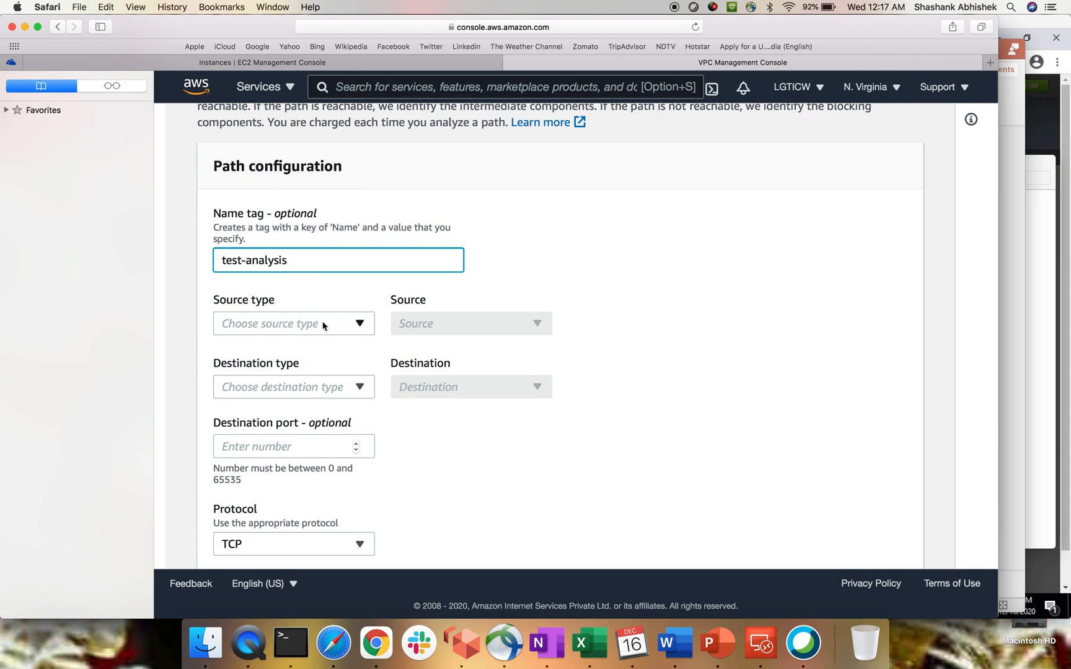
left_click(293, 323)
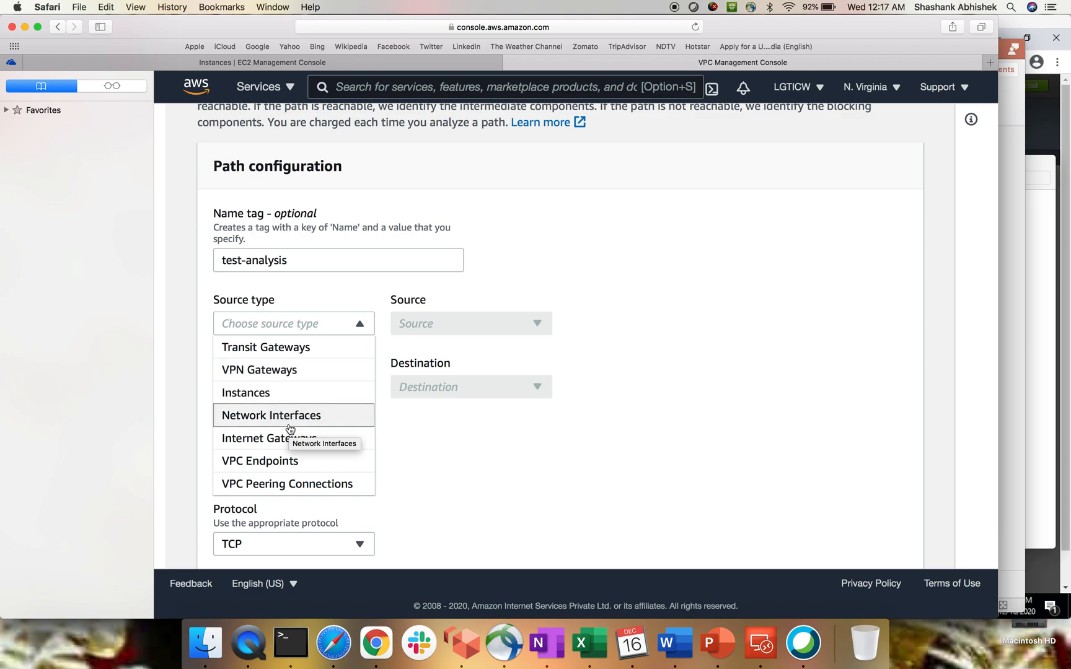
mouse_move(309, 427)
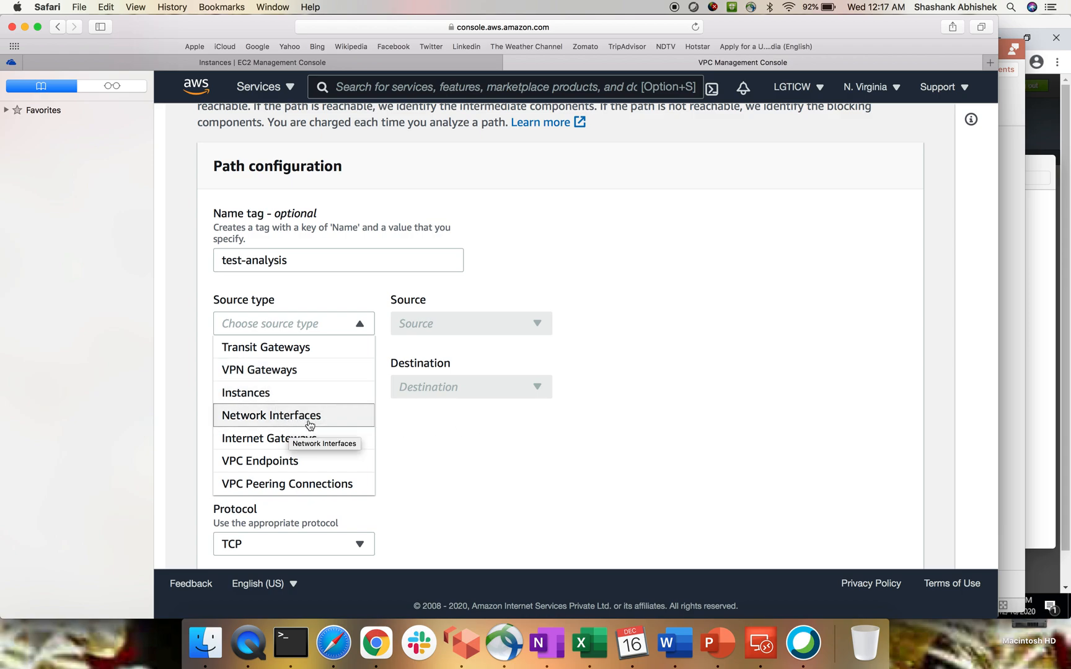
mouse_move(286, 483)
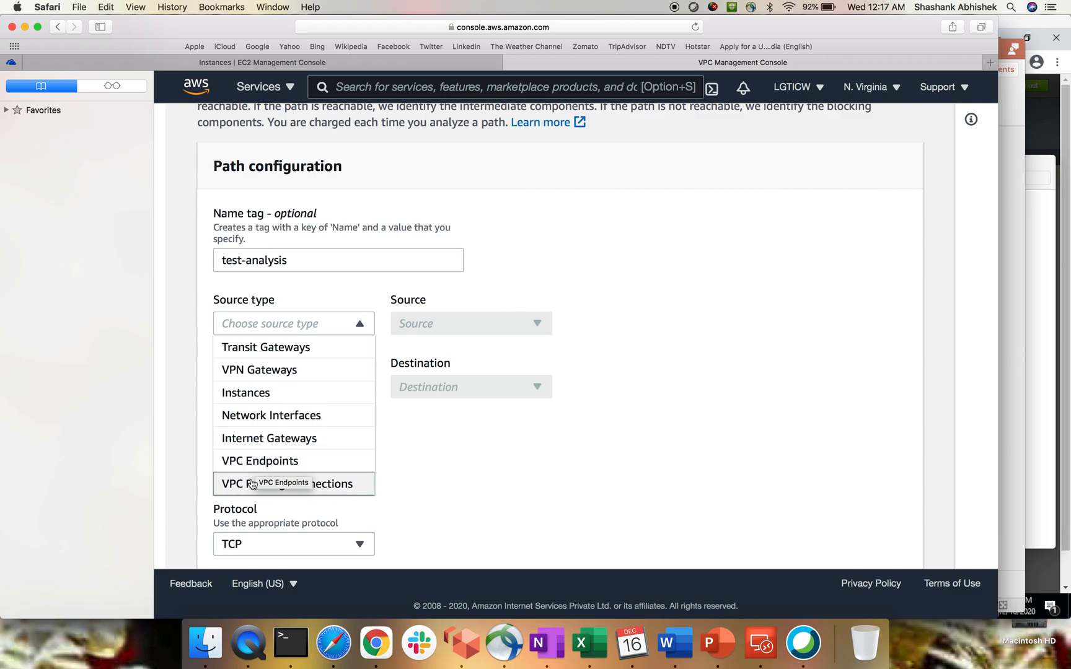
mouse_move(347, 419)
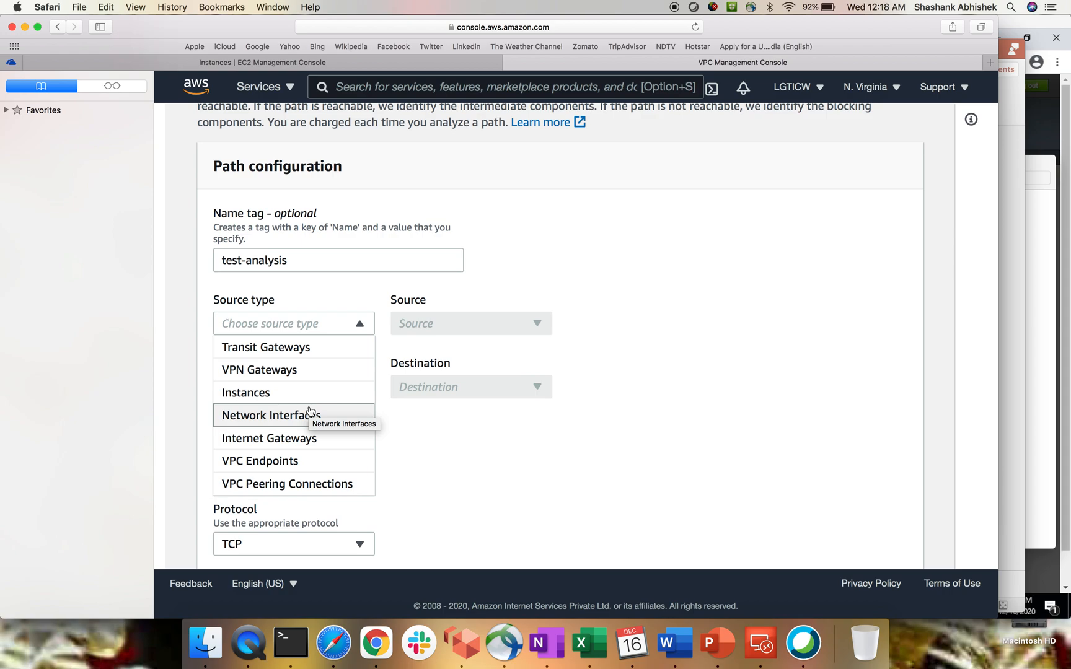
mouse_move(306, 397)
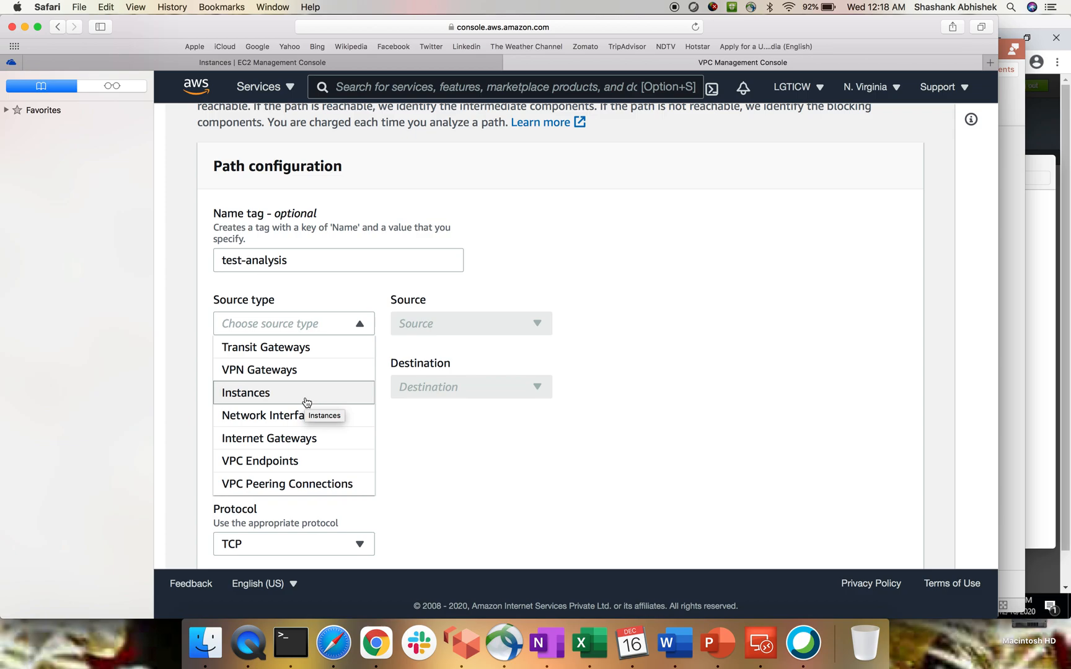
mouse_move(388, 410)
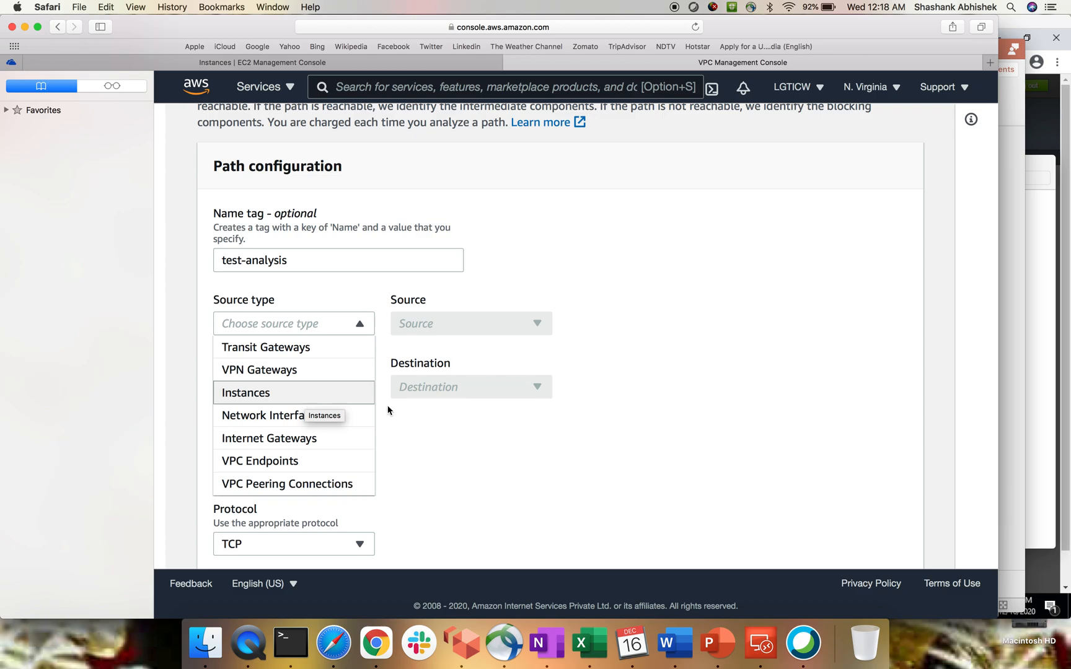
- Make instance EC2-1 the path source
left_click(245, 392)
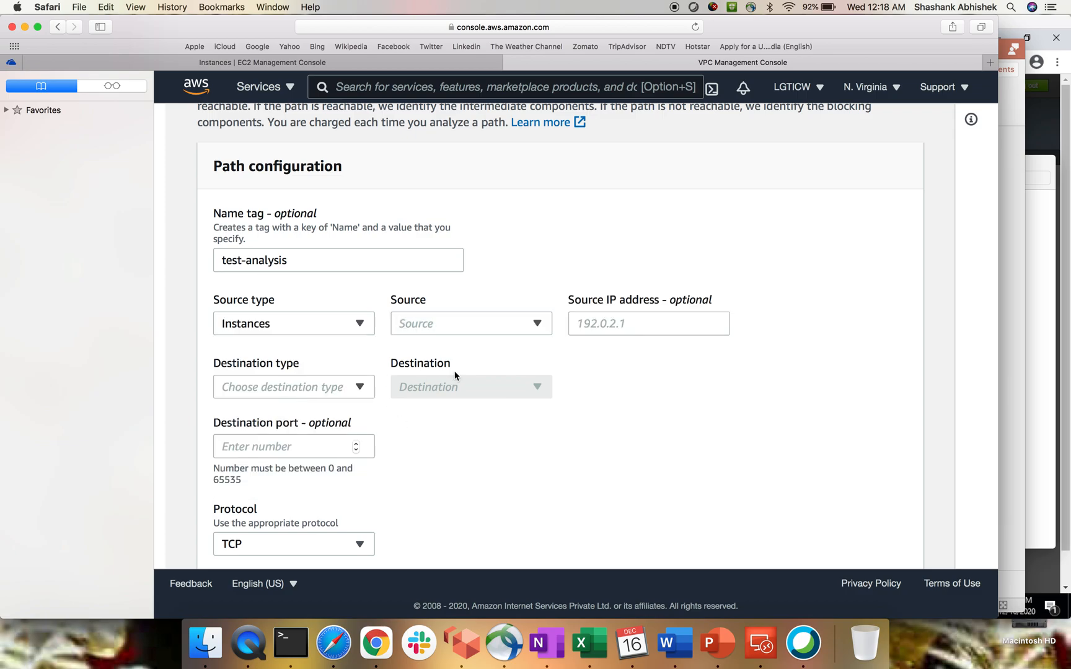
left_click(469, 323)
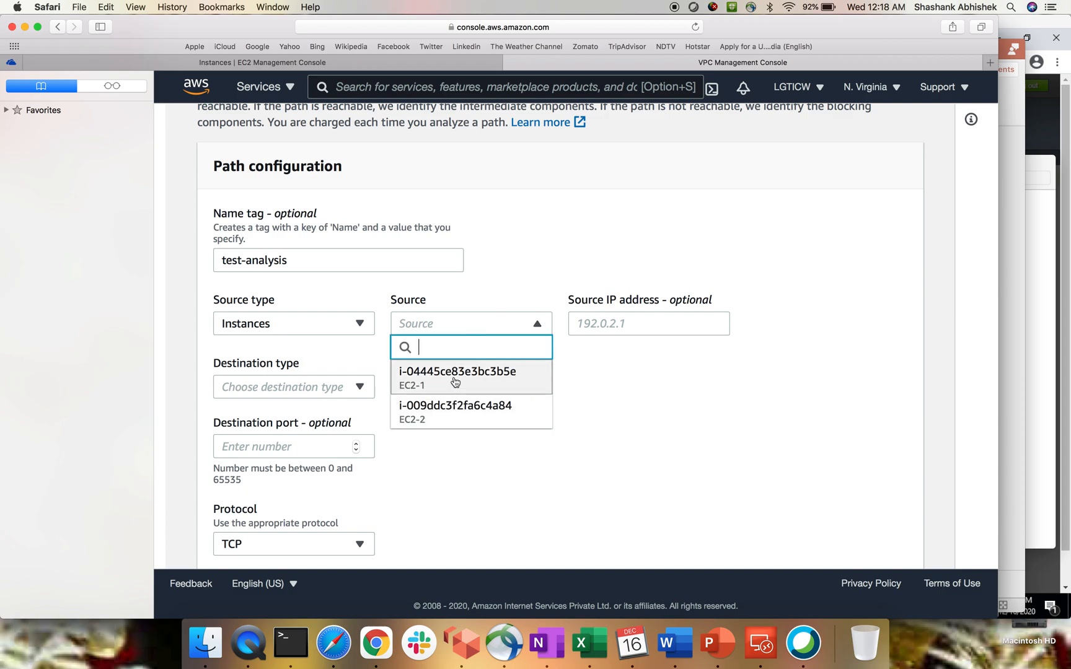
left_click(457, 376)
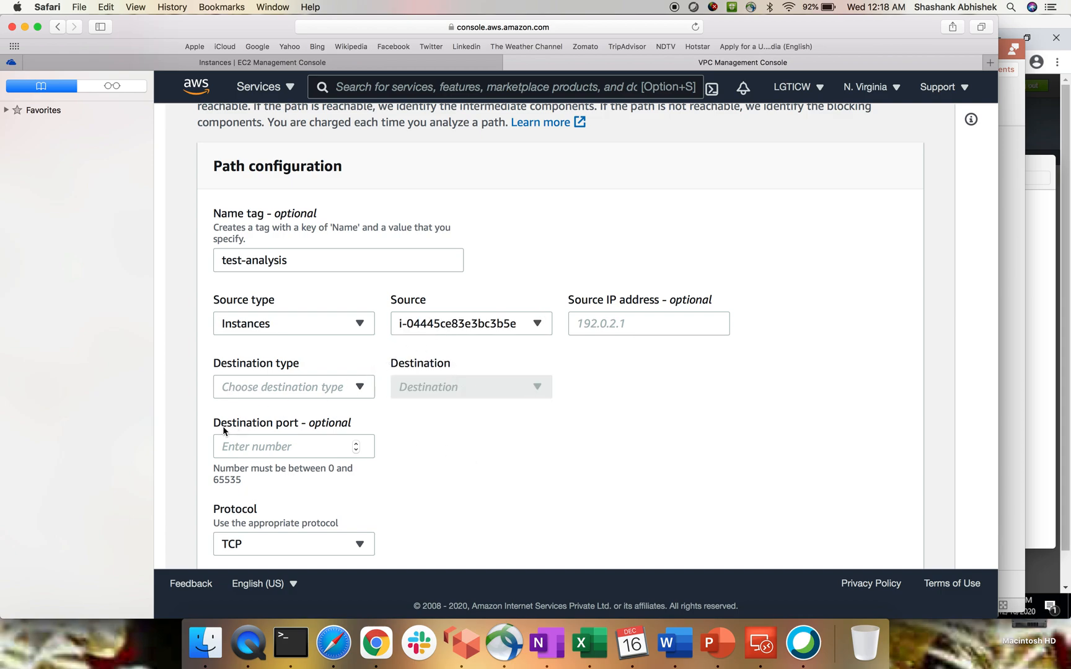
left_click(294, 386)
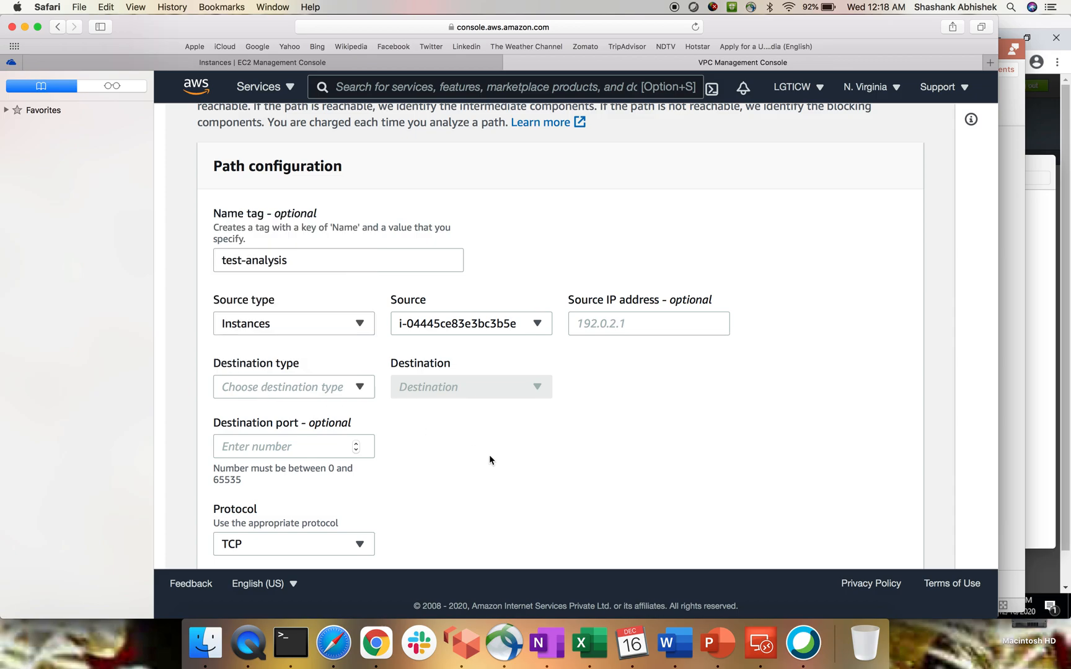
- Make instance EC2-2 the destination on TCP port 22
left_click(293, 386)
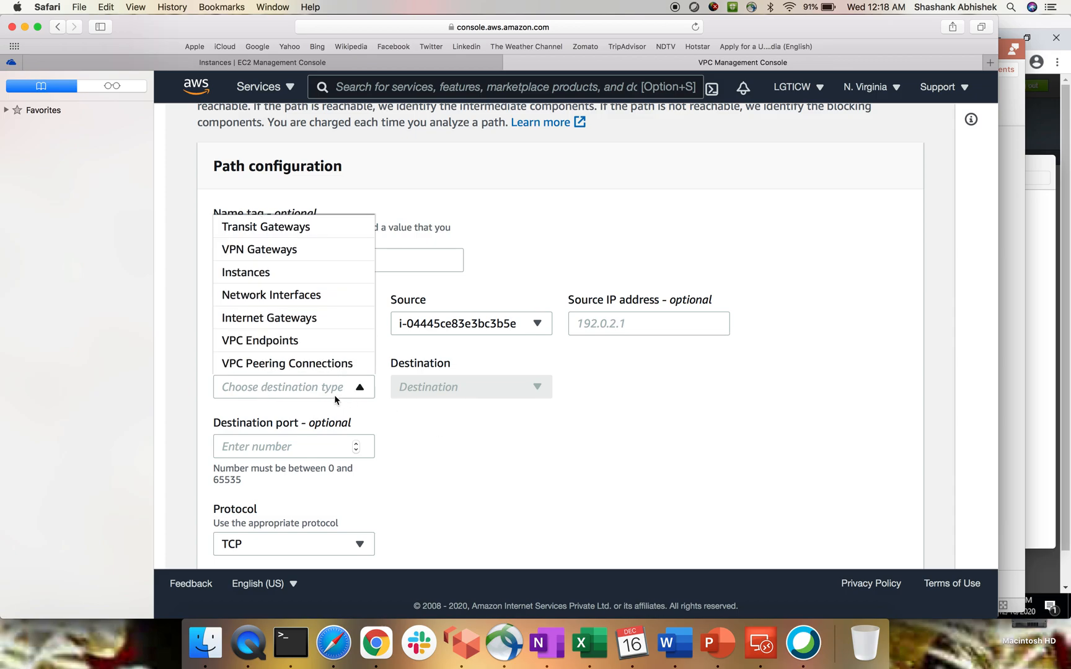
left_click(245, 272)
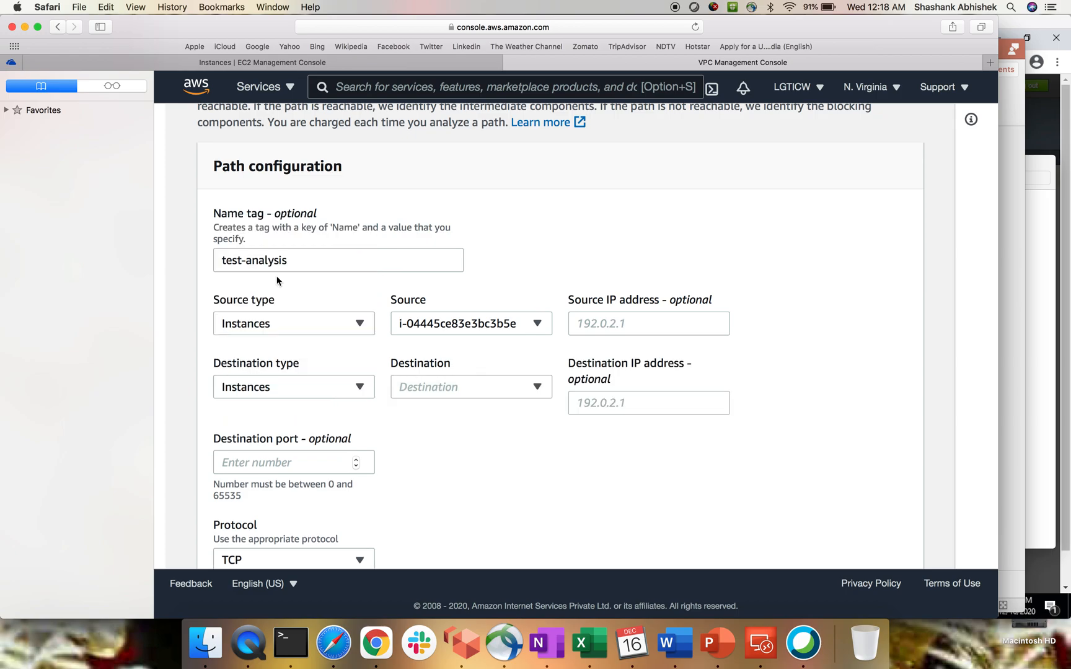
left_click(470, 387)
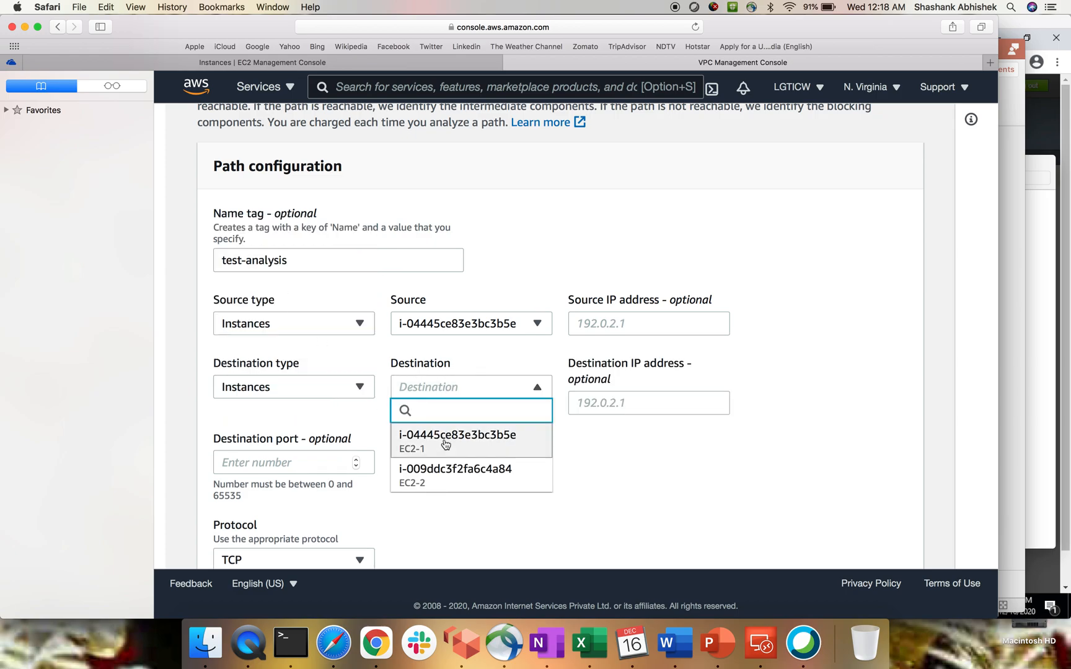
left_click(454, 475)
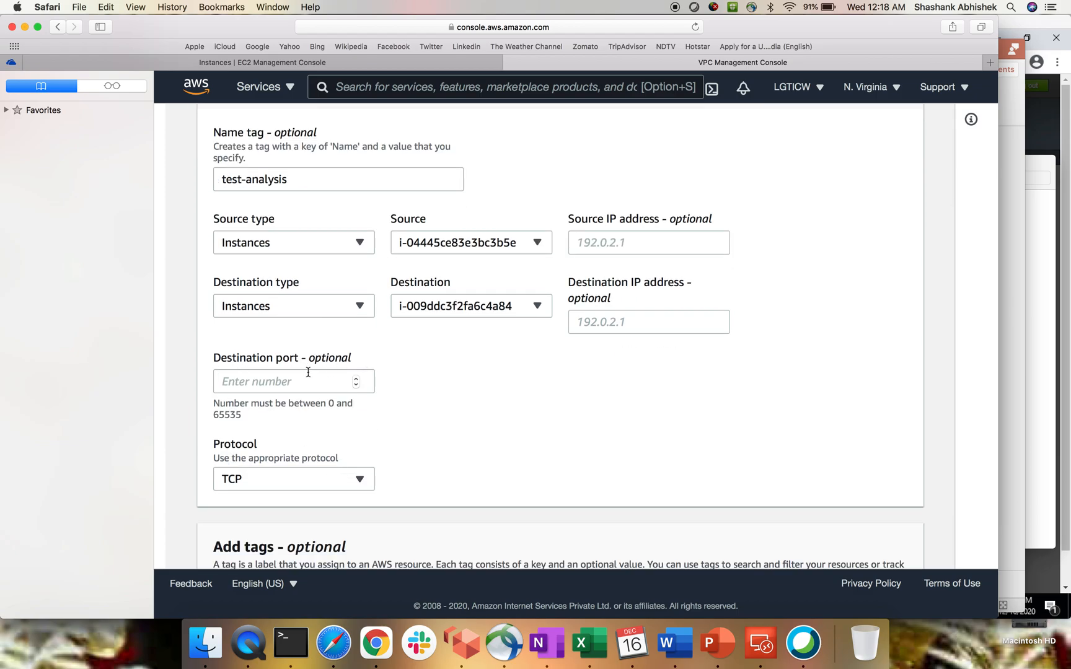
left_click(293, 381)
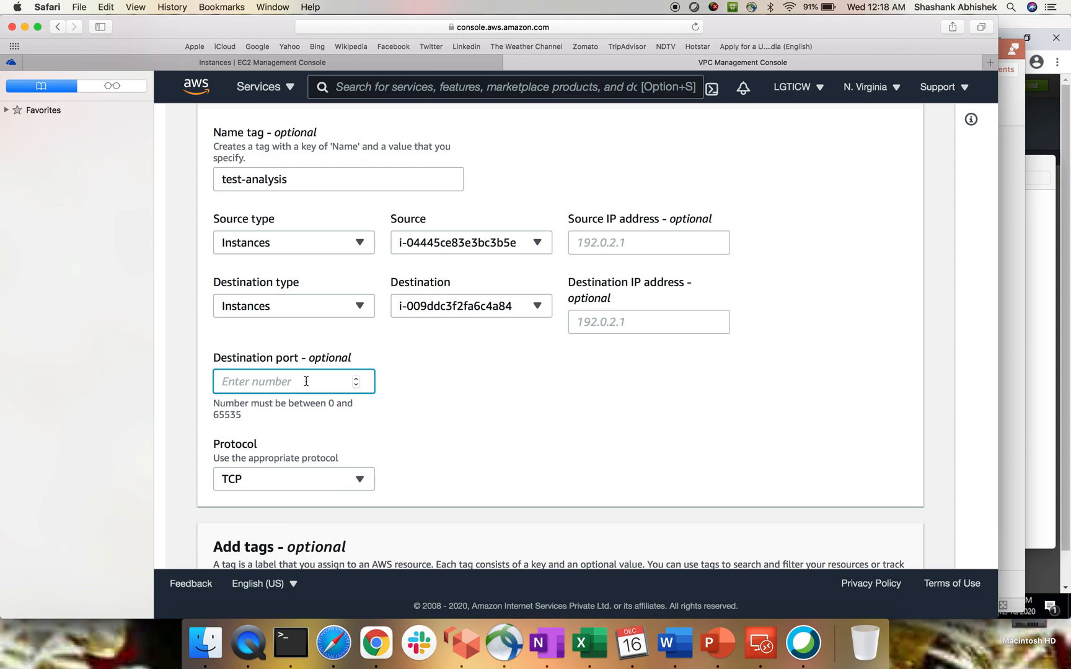
type("22")
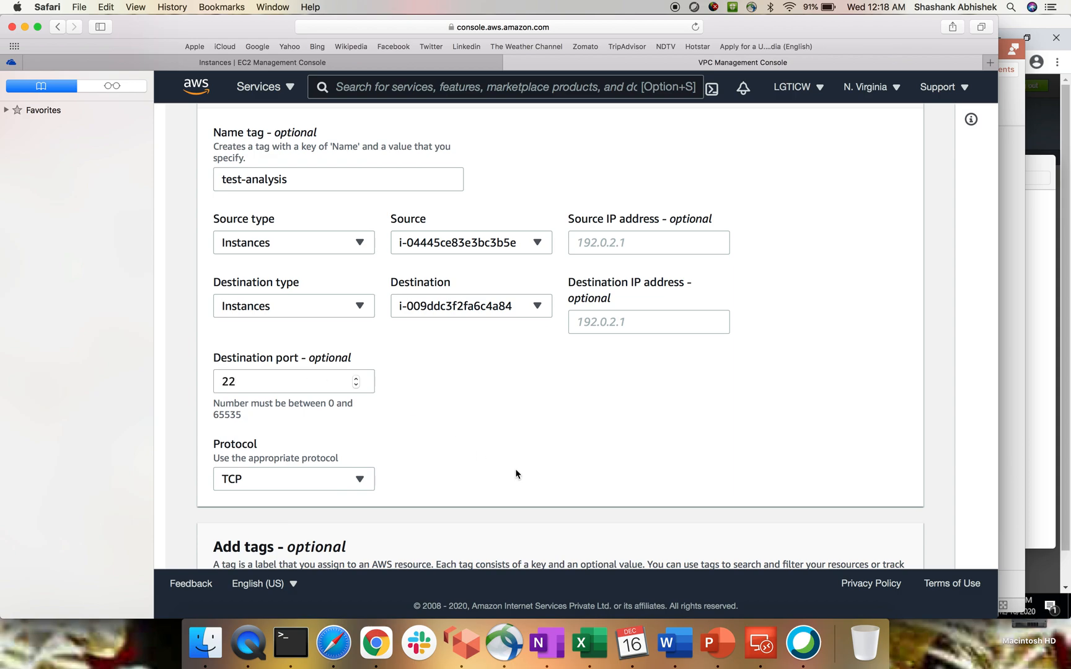
scroll("down", 3)
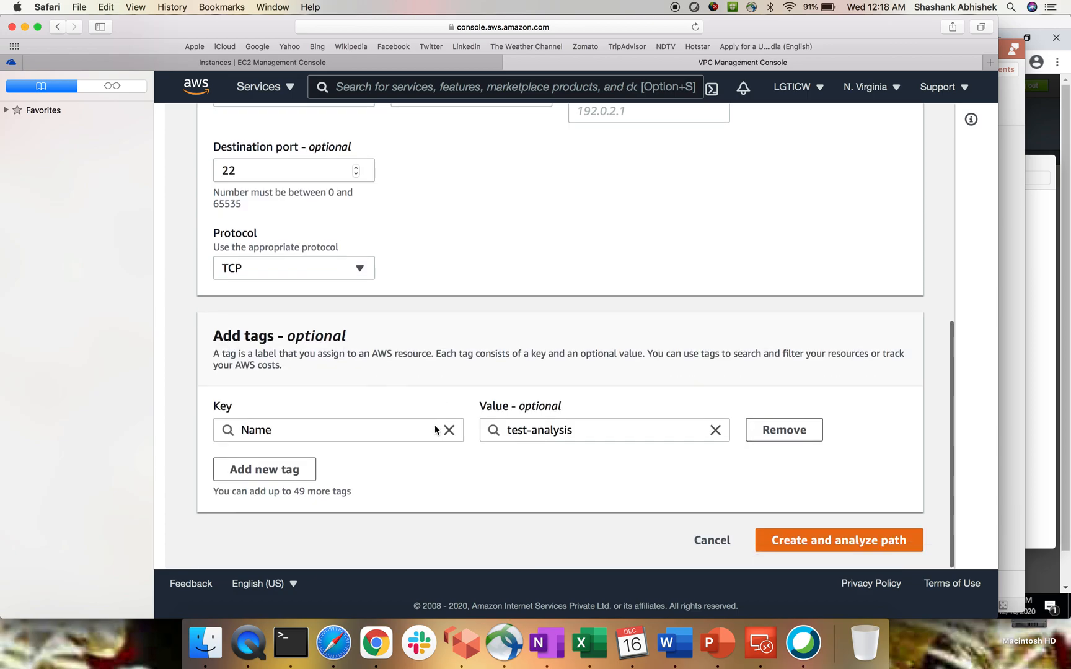
- Create and analyze the path, refreshing until the analysis reports EC2-2 not reachable
left_click(838, 541)
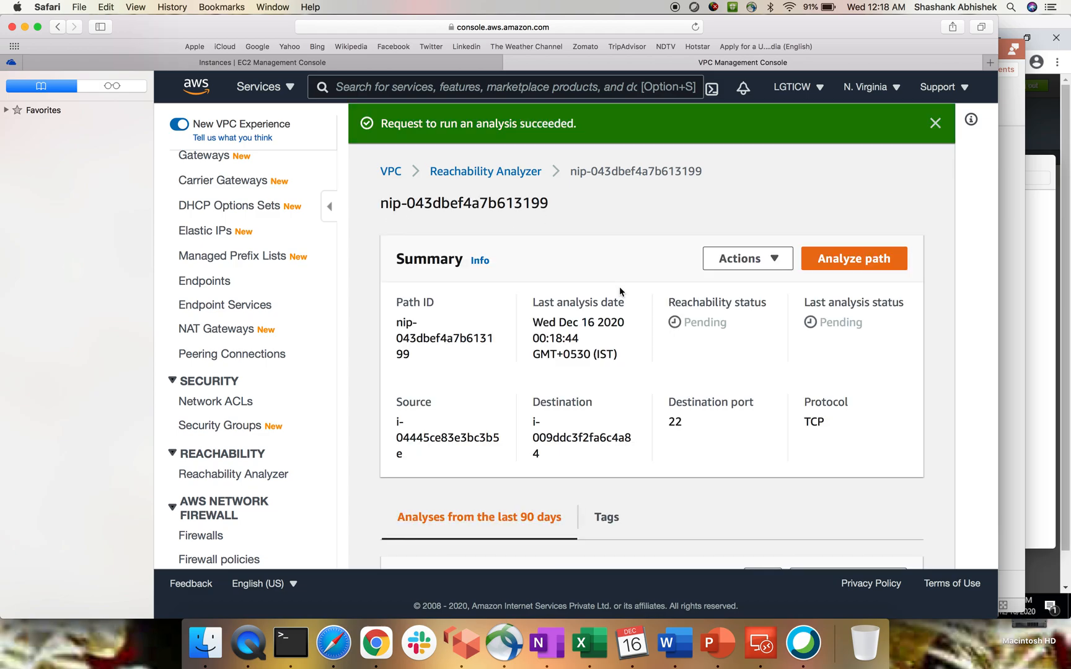
scroll("down", 3)
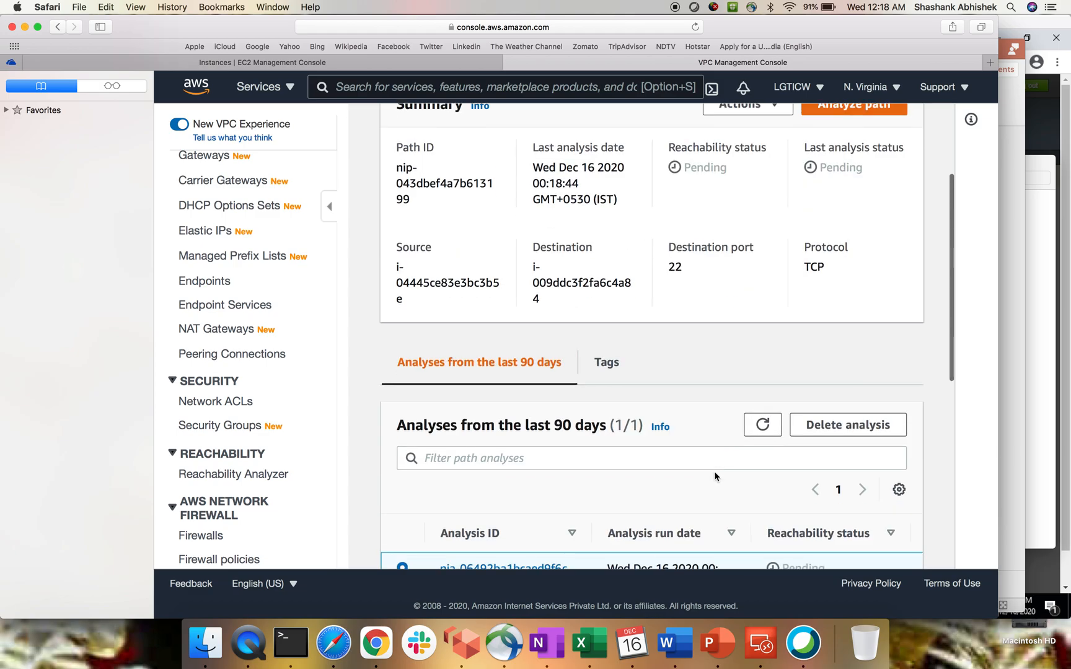
scroll("down", 3)
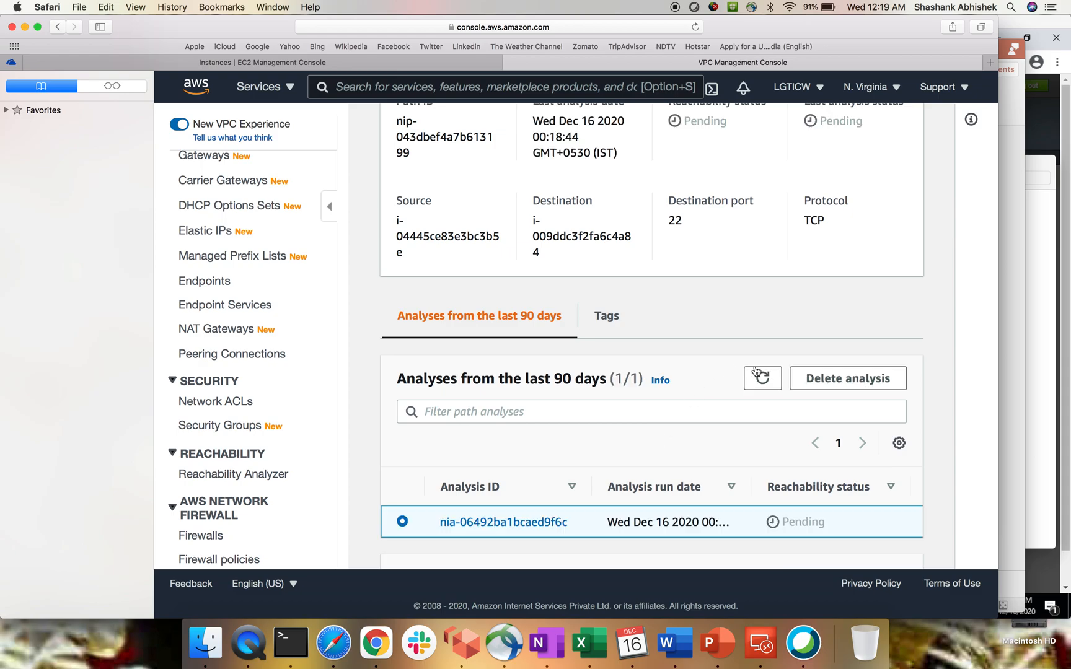
left_click(762, 379)
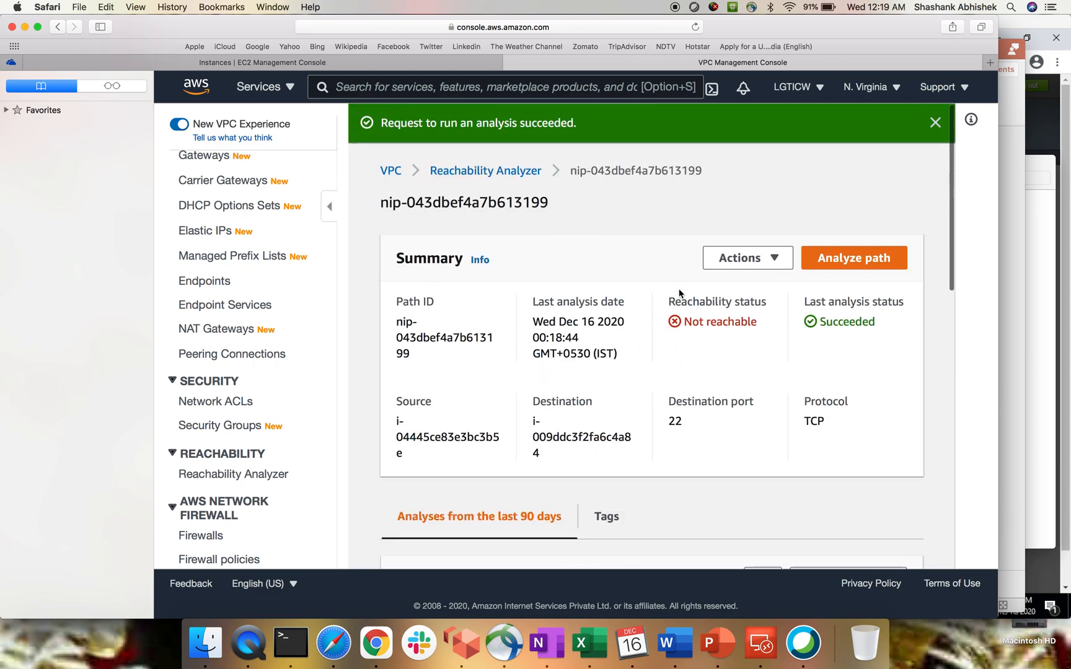
- Expand the analysis explanation details showing the DISCONNECTED_VPCS code with no peering connection
scroll("down", 3)
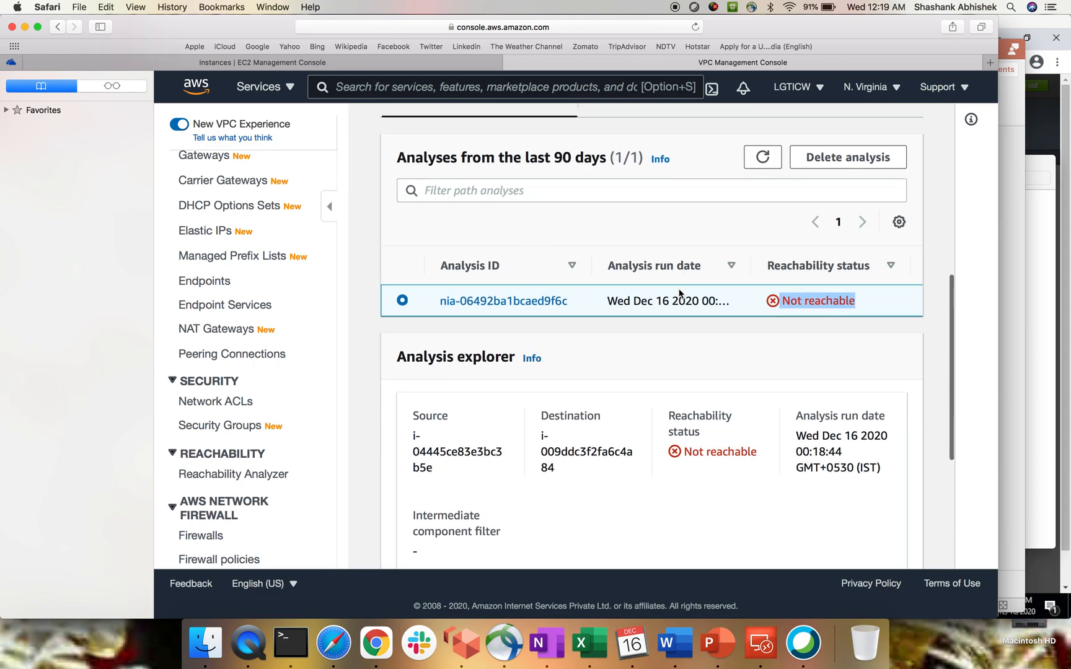
scroll("down", 3)
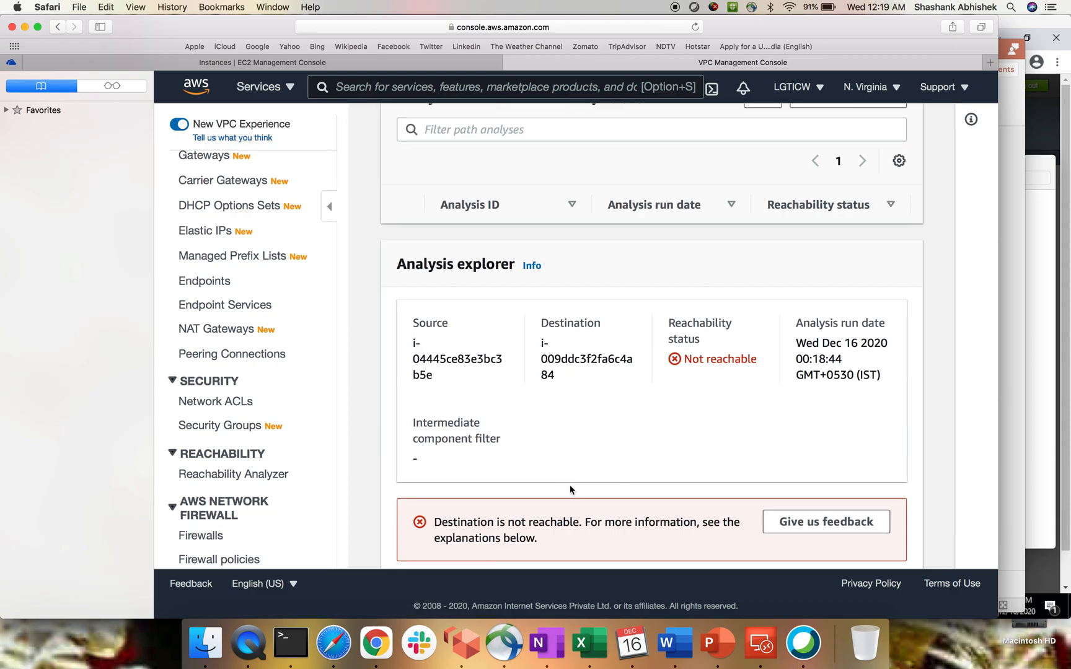
scroll("down", 3)
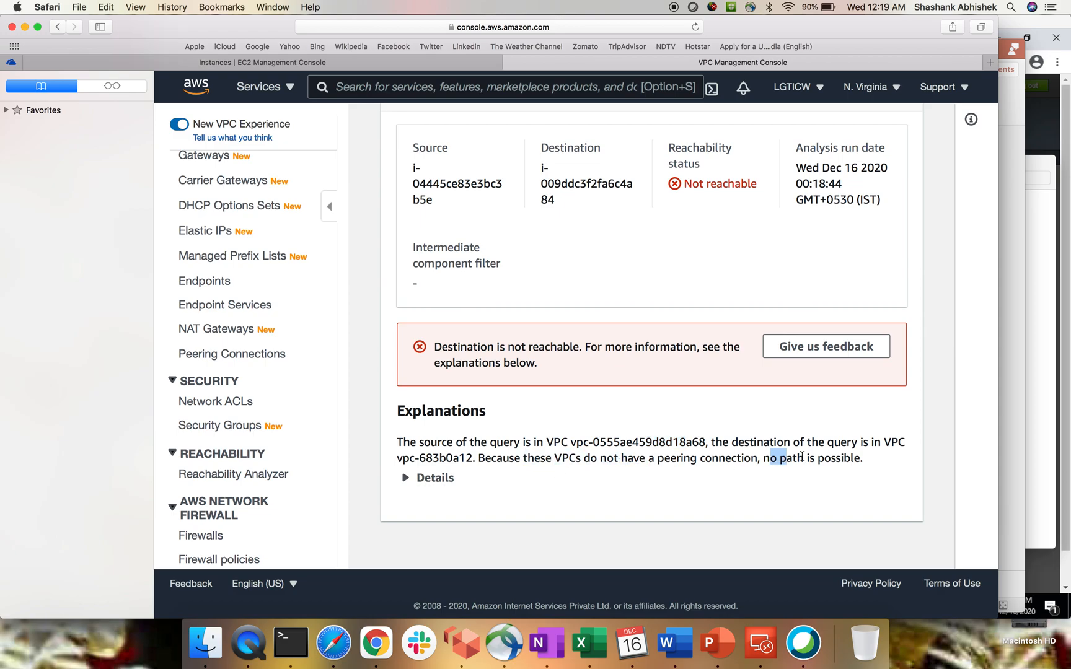
left_click(426, 477)
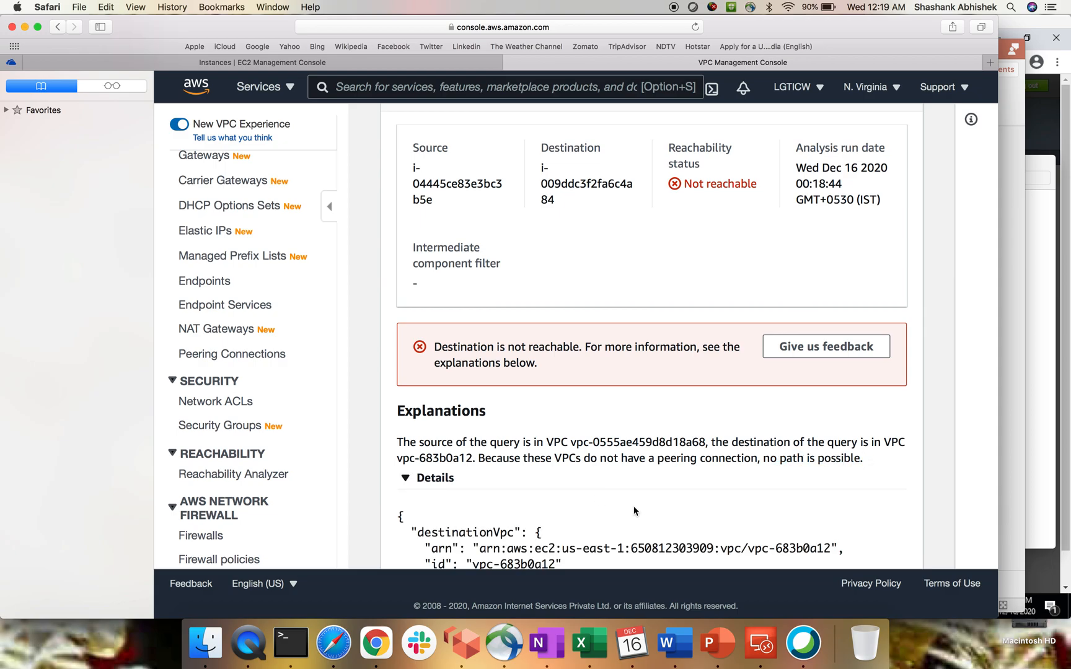
scroll("down", 3)
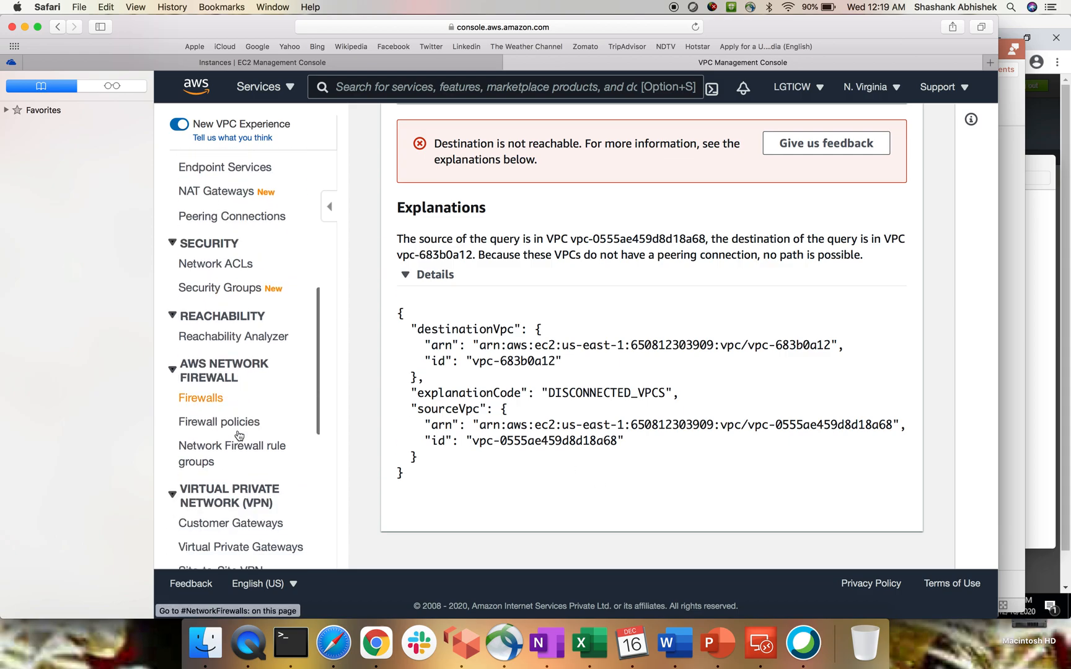
scroll("down", 3)
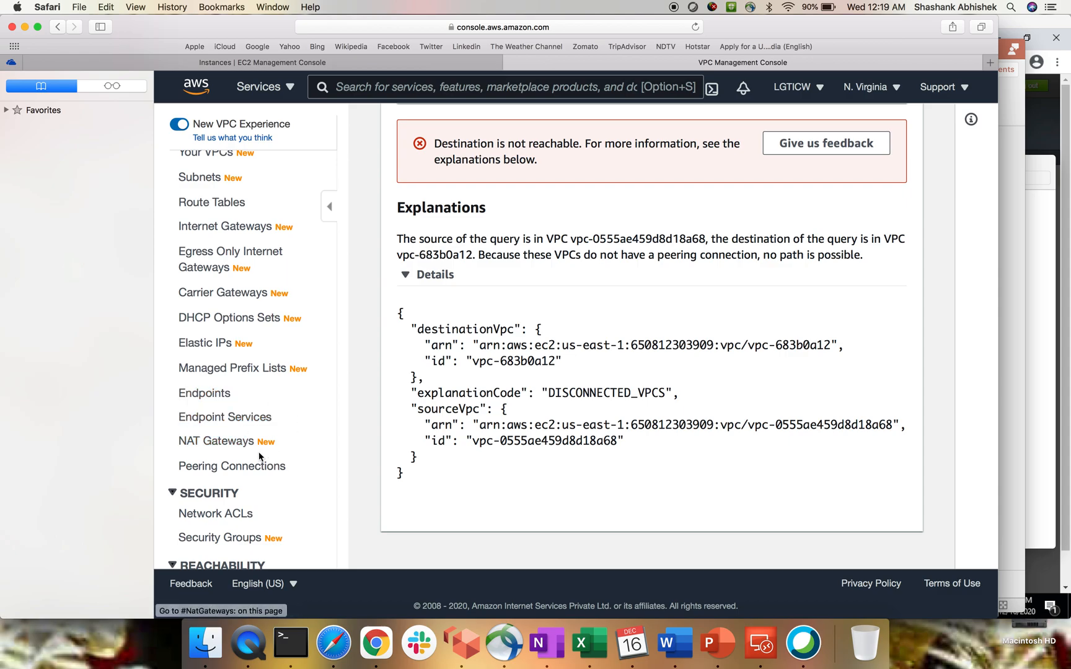
mouse_move(232, 466)
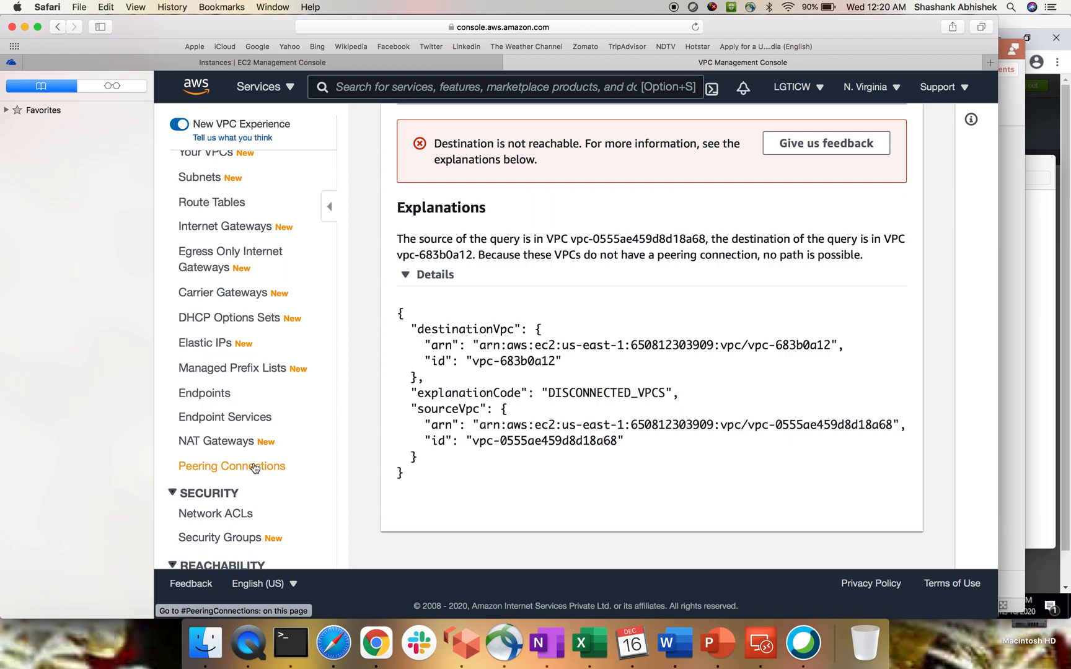
- Request peering connection test from vpc-0555ae459d8d18a68 to accepter vpc-683b0a12
left_click(232, 465)
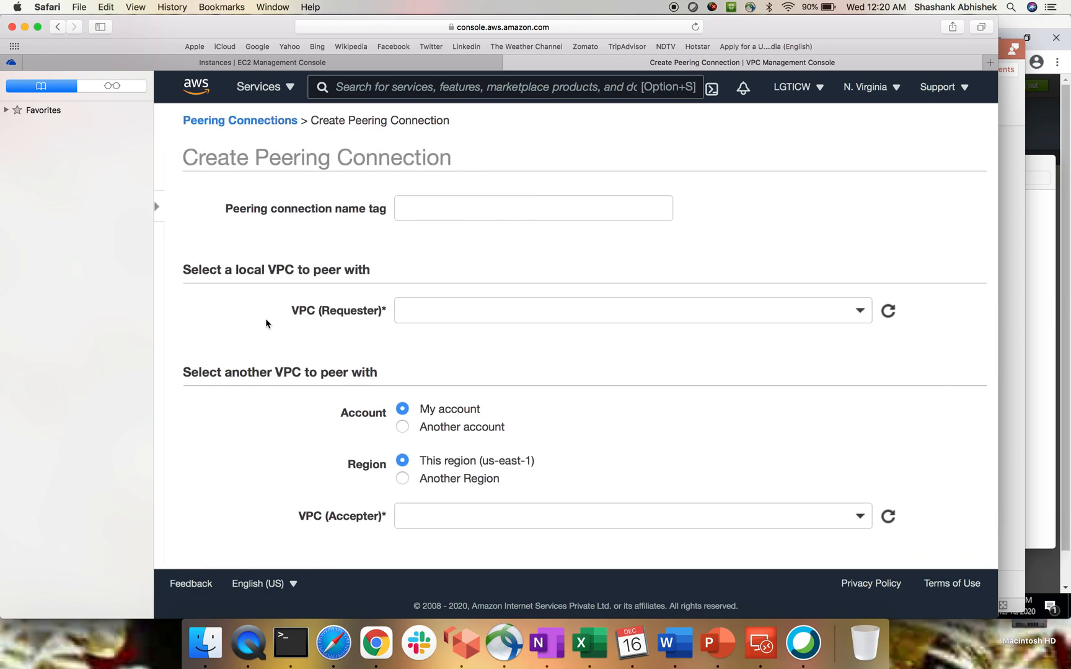
left_click(533, 209)
type("test")
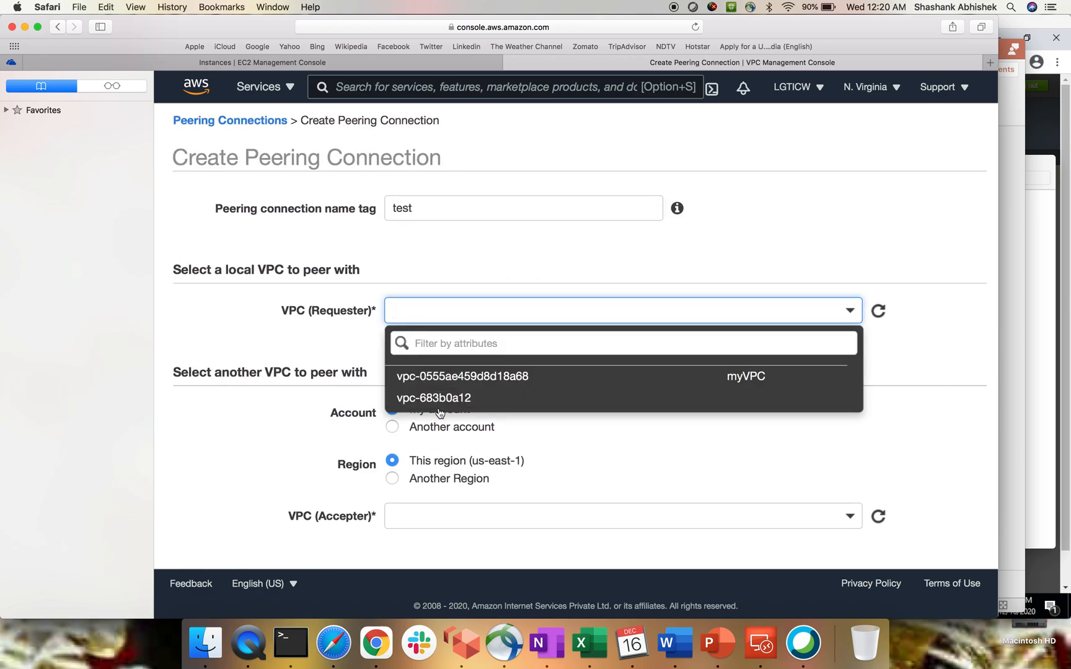
left_click(463, 376)
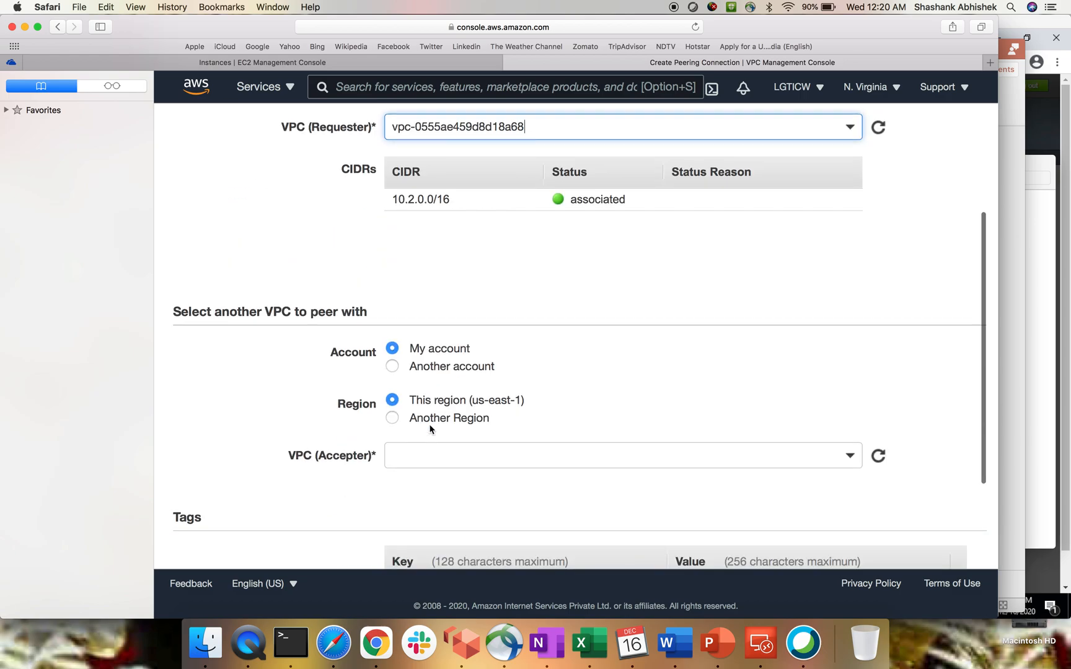
scroll("down", 3)
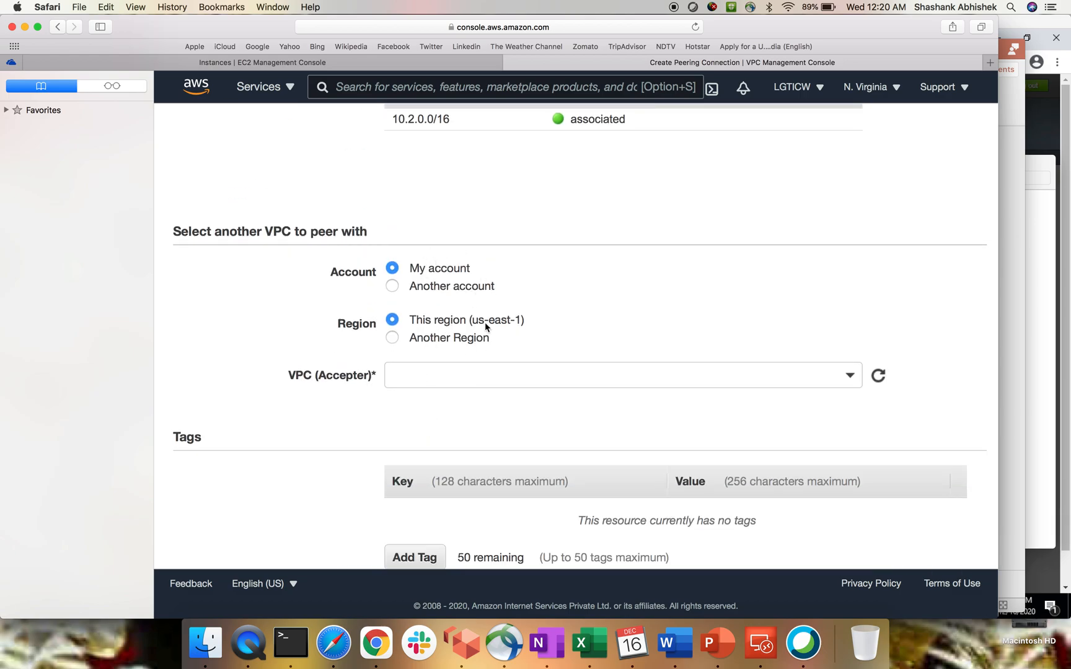
type("vpc-683b0a12")
type("N")
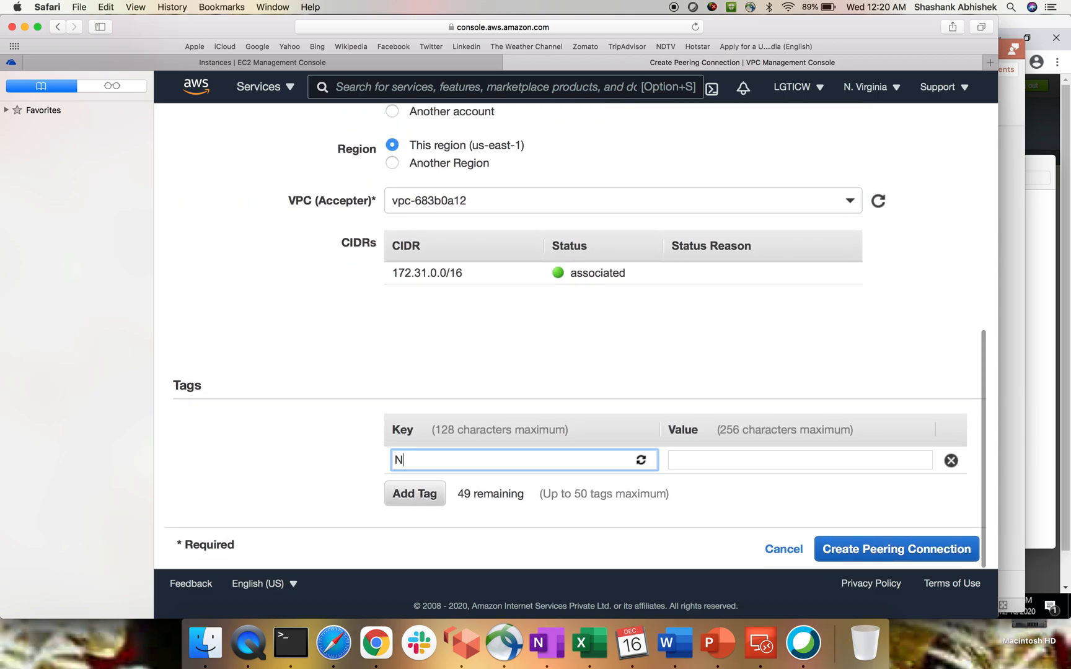
type("test")
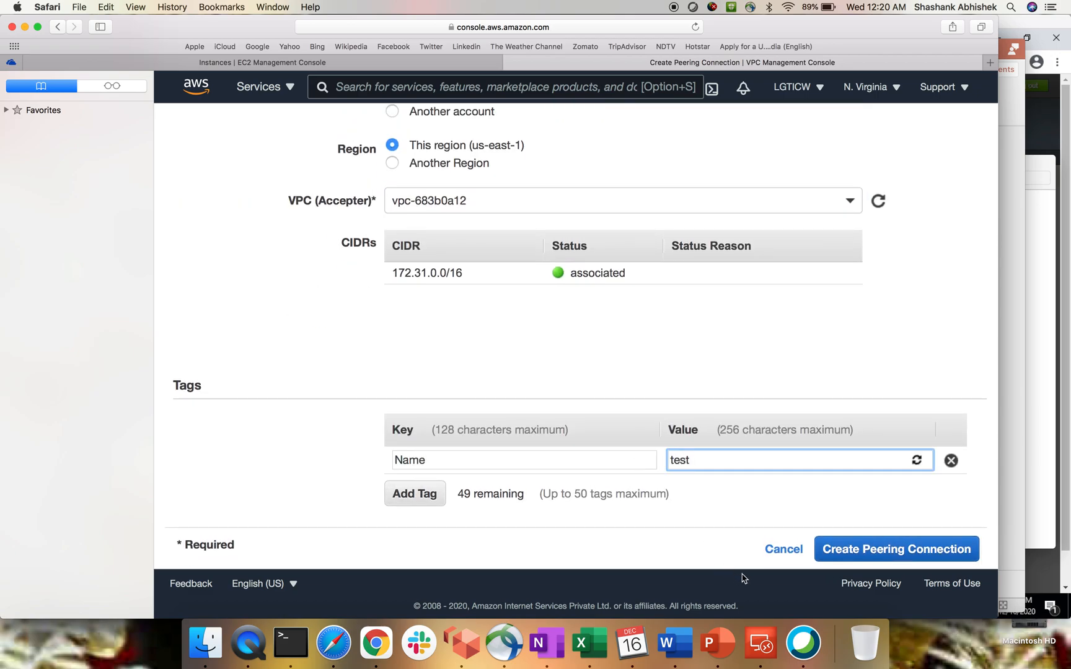
left_click(896, 548)
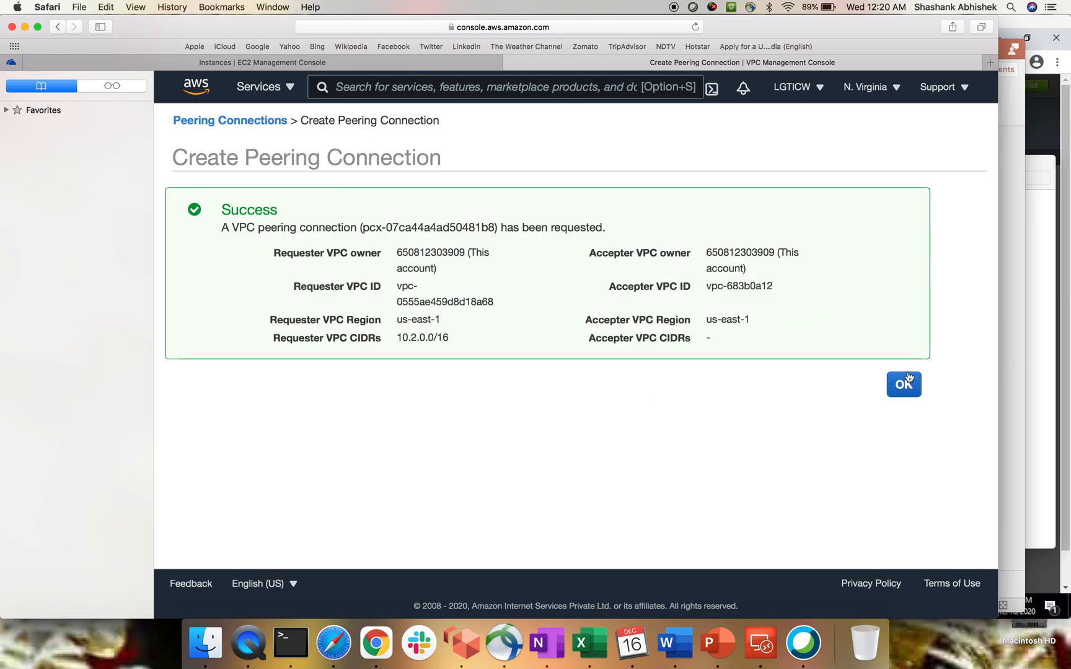
- Accept the pending test peering request so the connection becomes Active
left_click(903, 383)
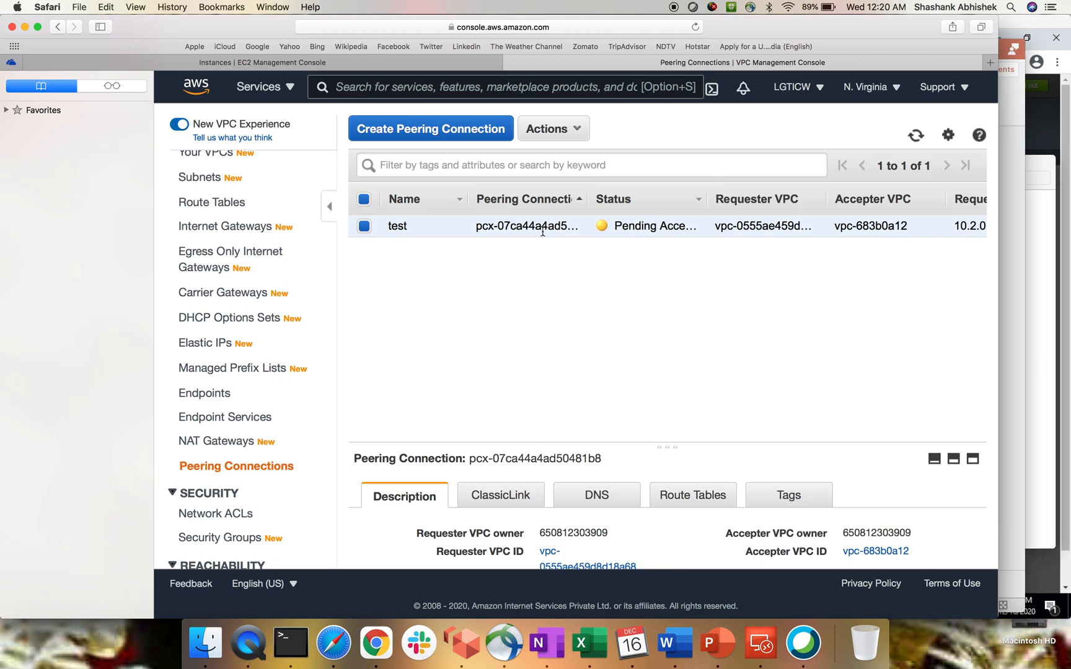
left_click(553, 129)
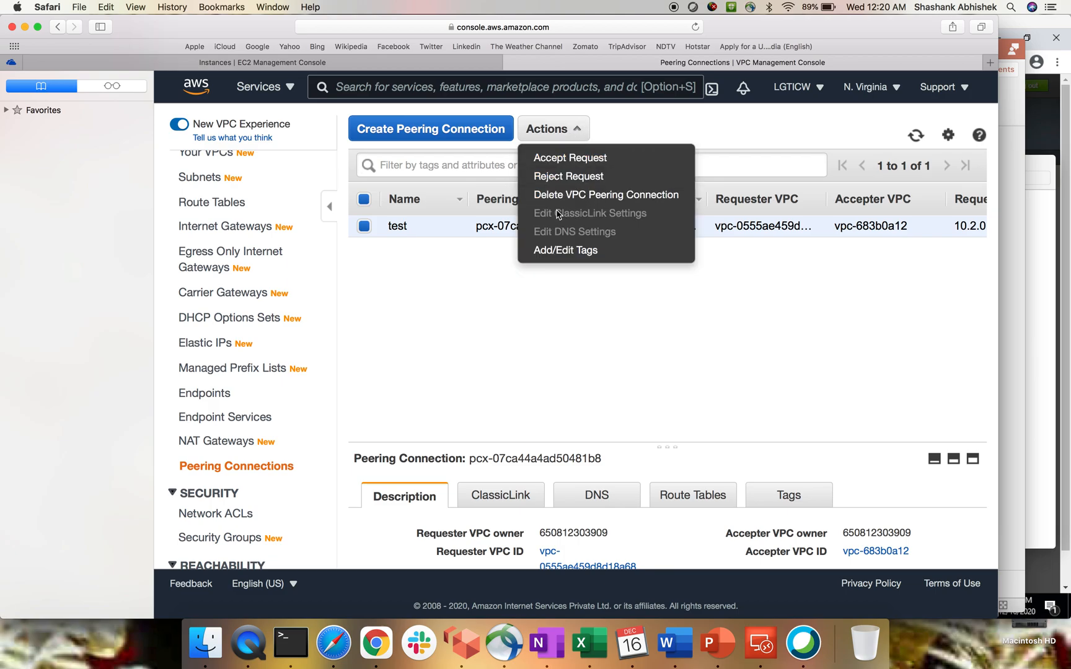
left_click(570, 158)
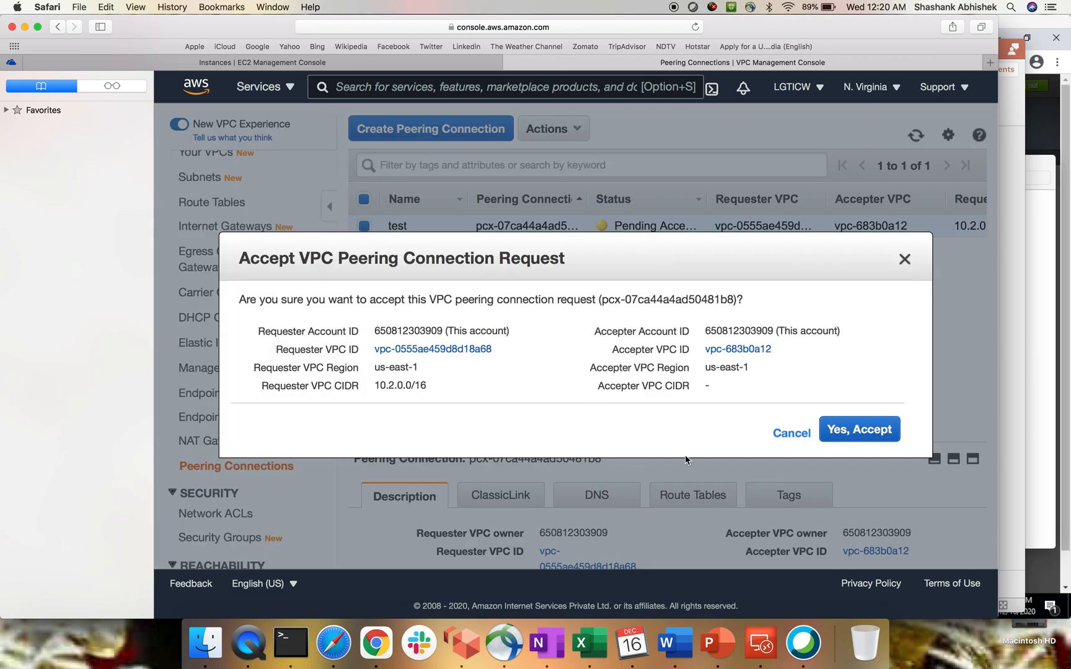
left_click(858, 430)
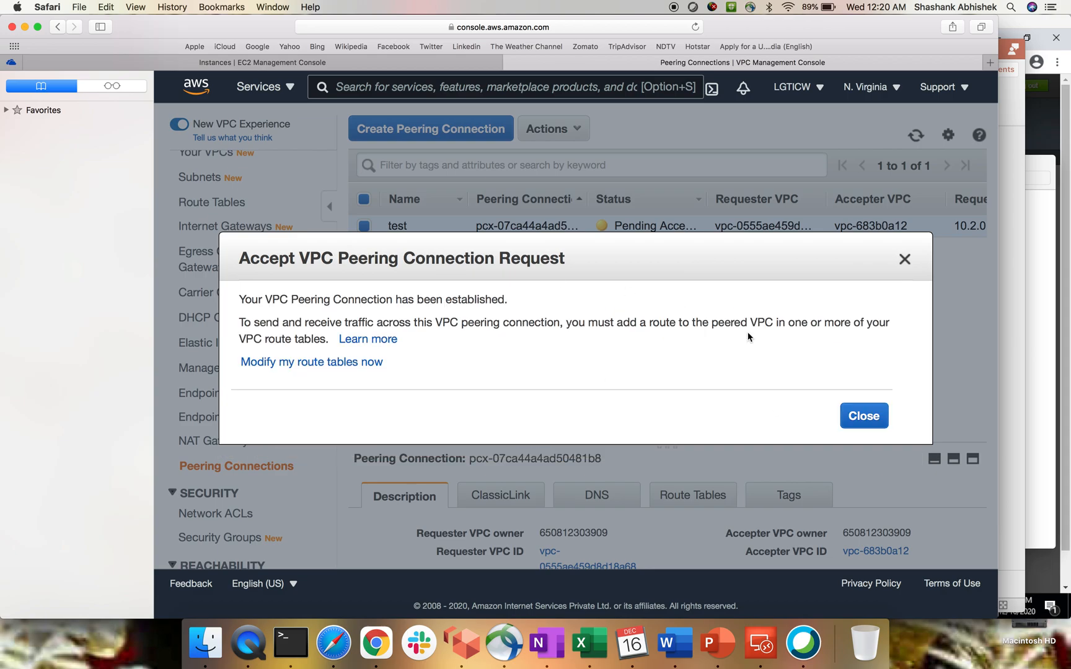
left_click(863, 415)
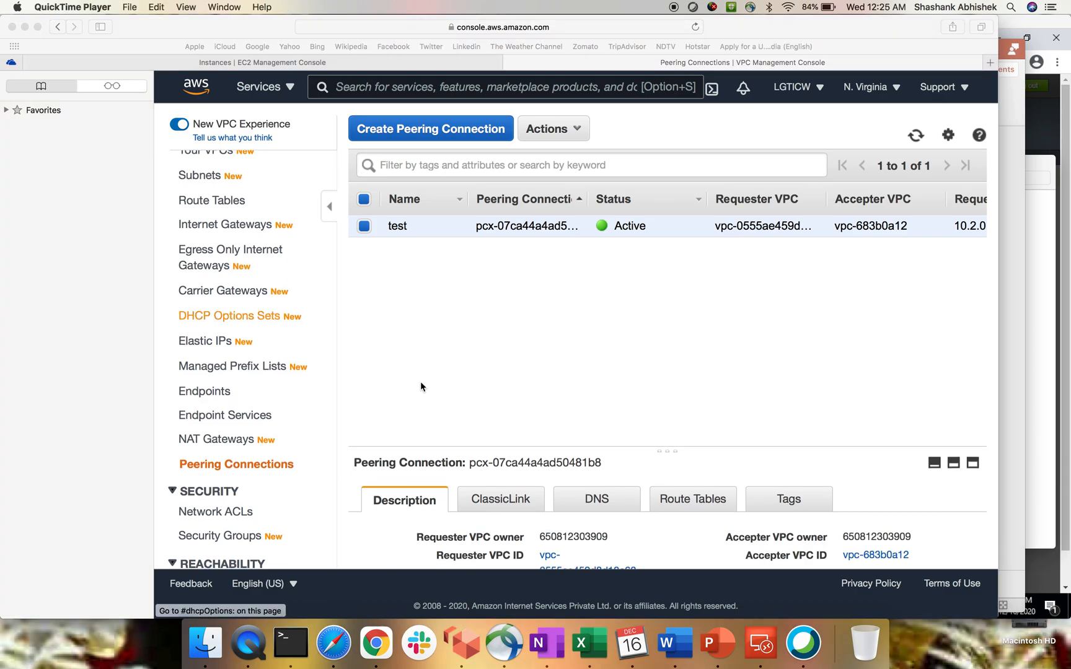
left_click(289, 641)
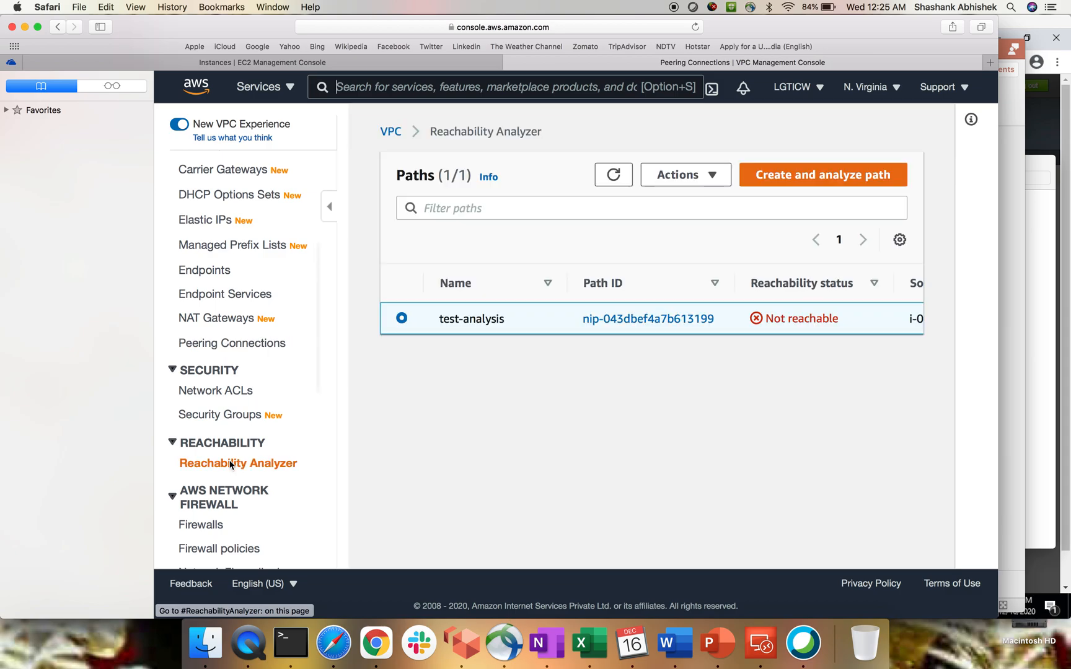
mouse_move(685, 174)
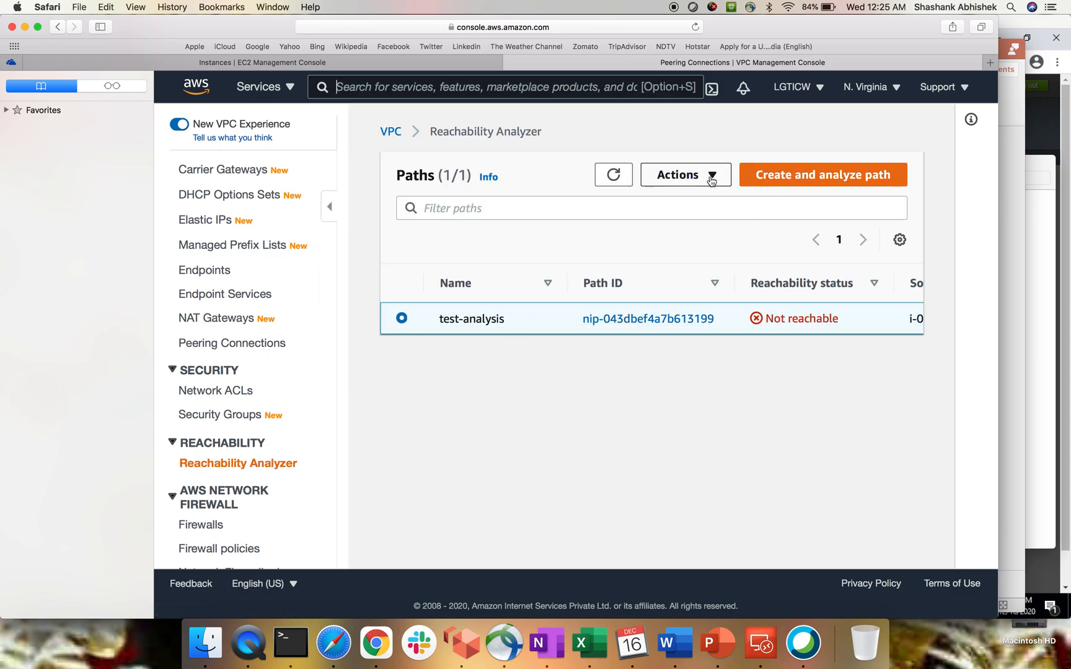
- Re-run and confirm a fresh analysis of the test-analysis path
left_click(676, 175)
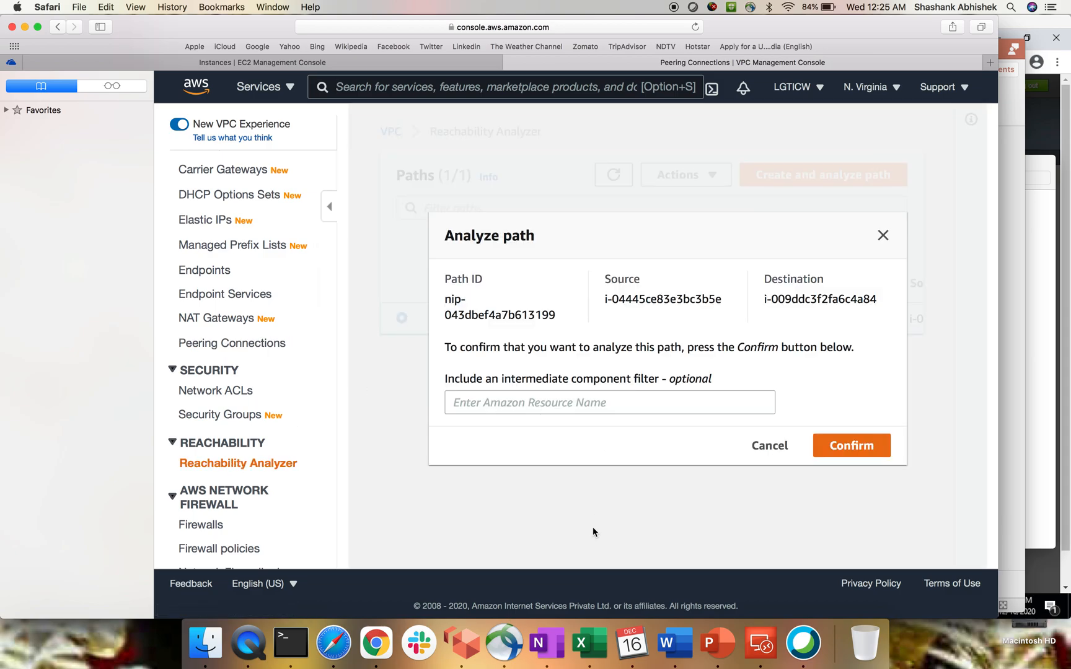
left_click(850, 446)
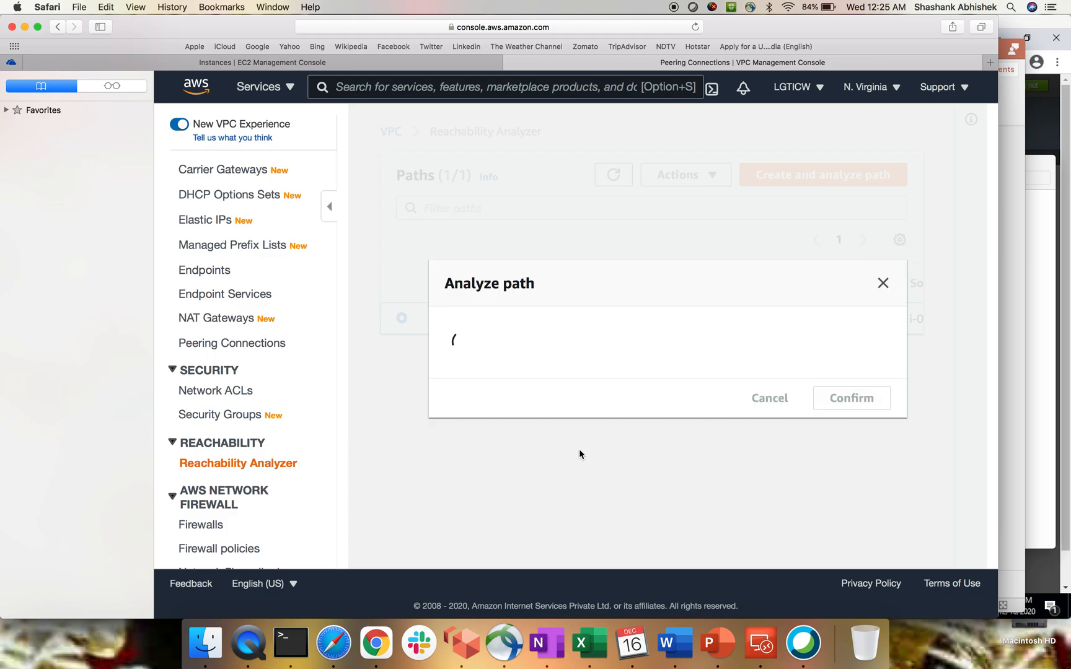
left_click(851, 398)
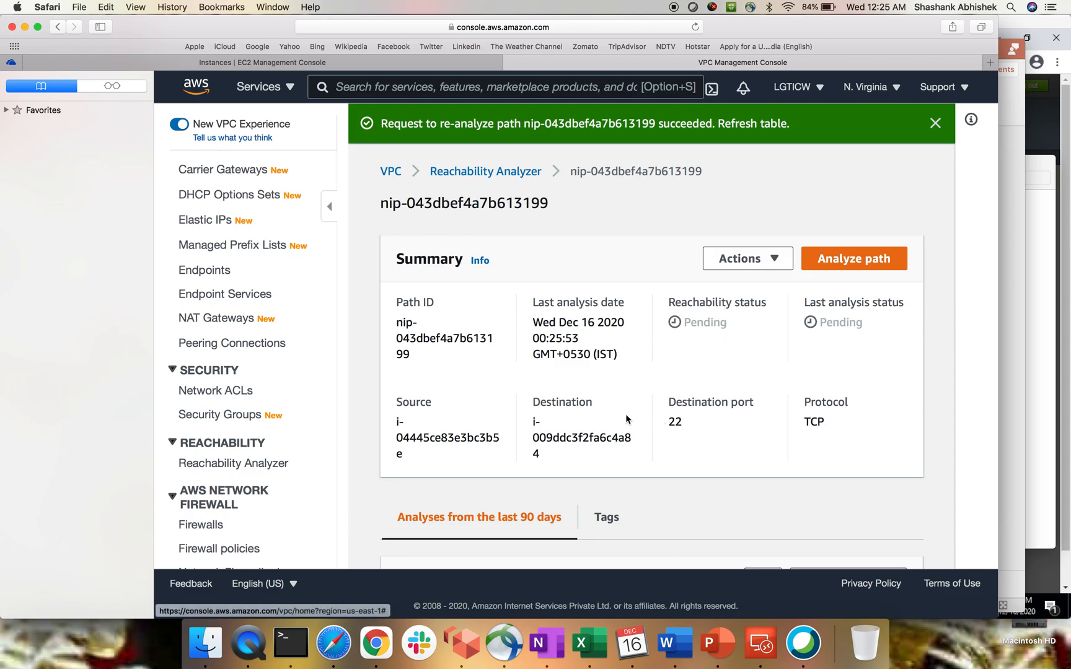
mouse_move(728, 356)
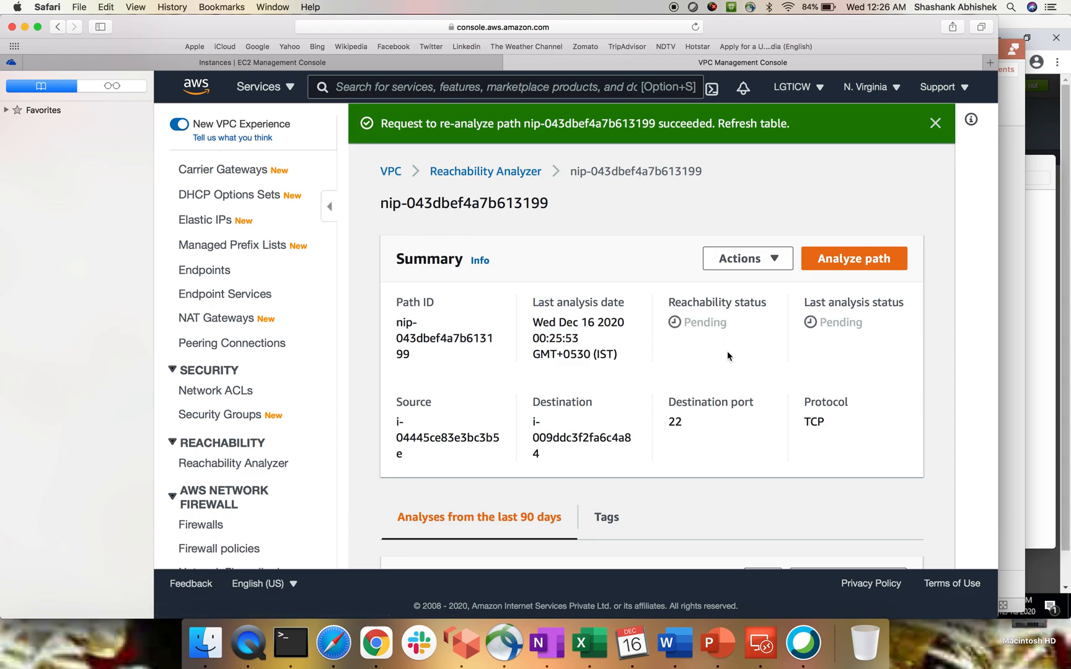
mouse_move(485, 171)
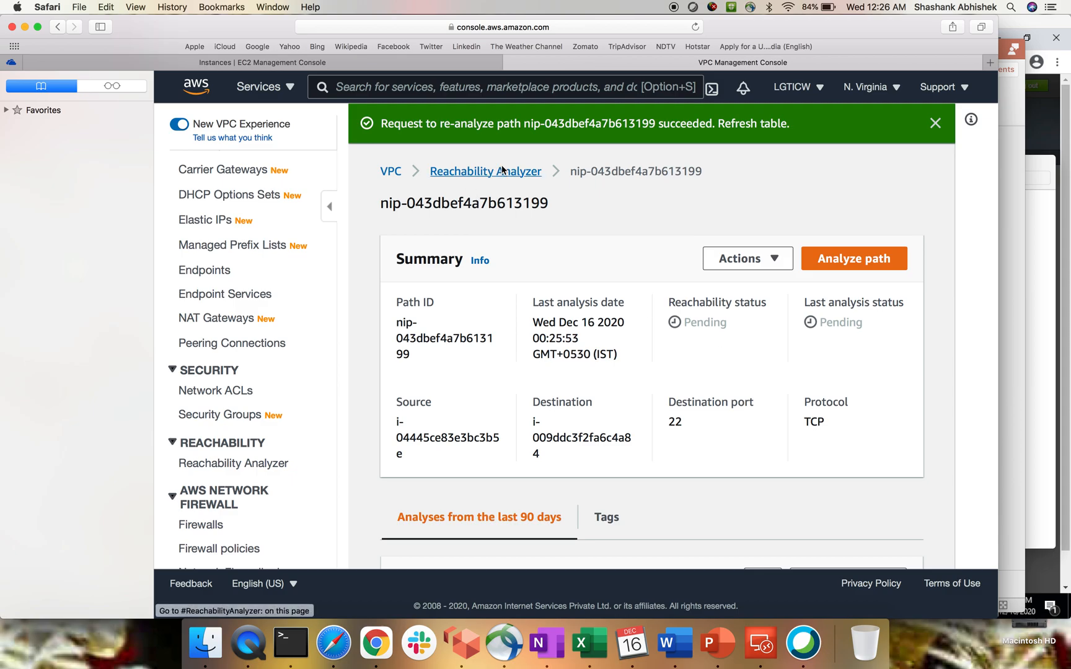
- Refresh the Reachability Analyzer paths list and reopen path nip-043dbef4a7b613199's summary
left_click(486, 171)
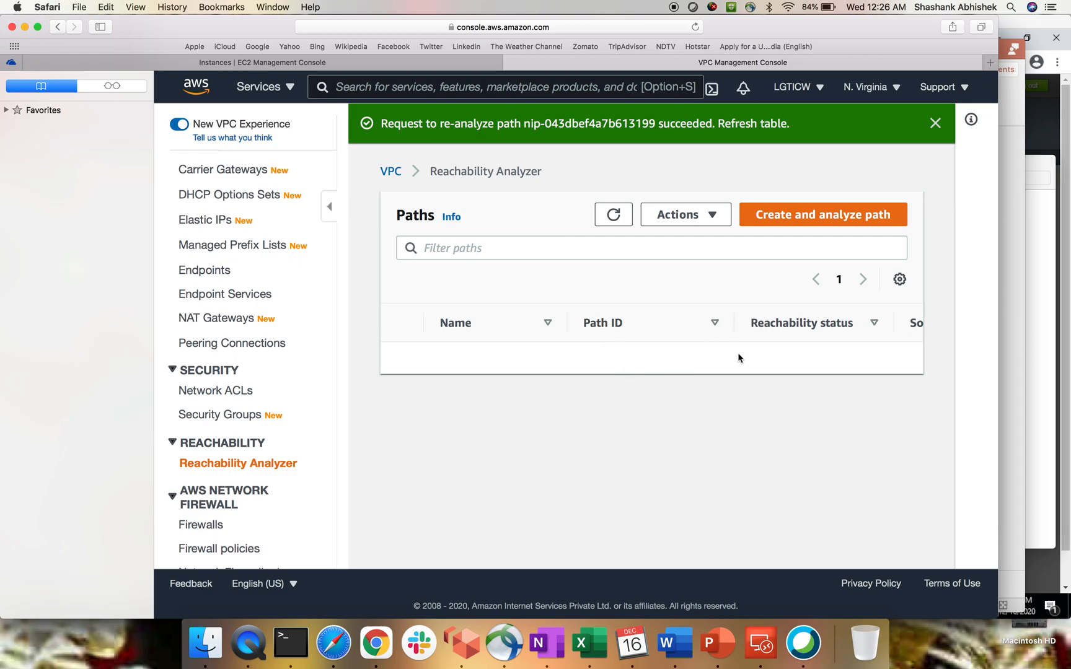
left_click(613, 214)
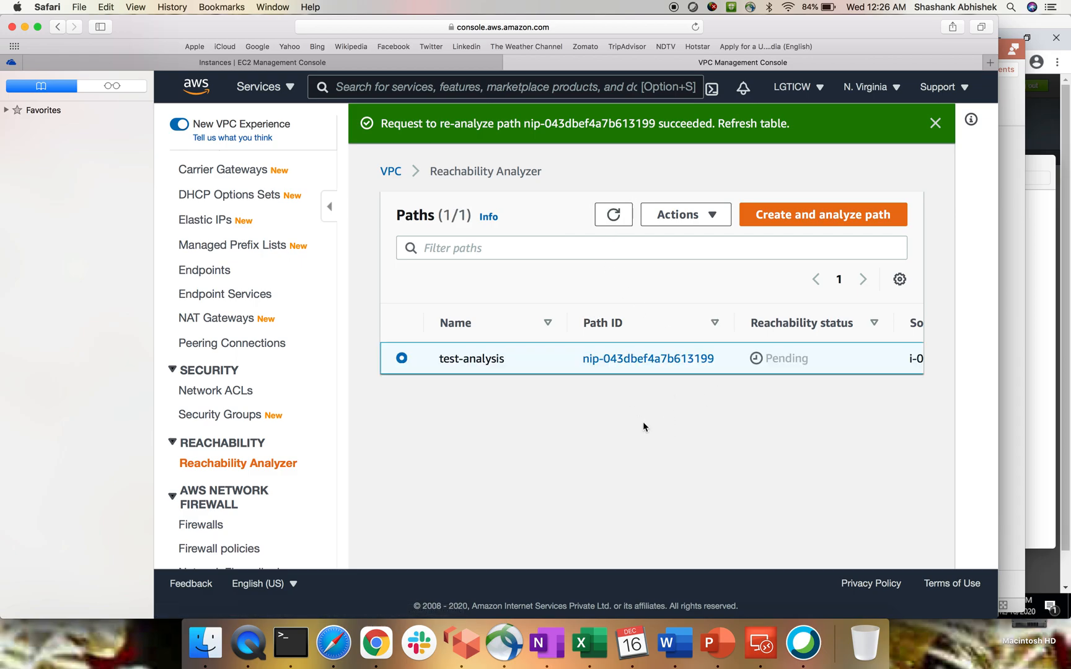
left_click(611, 213)
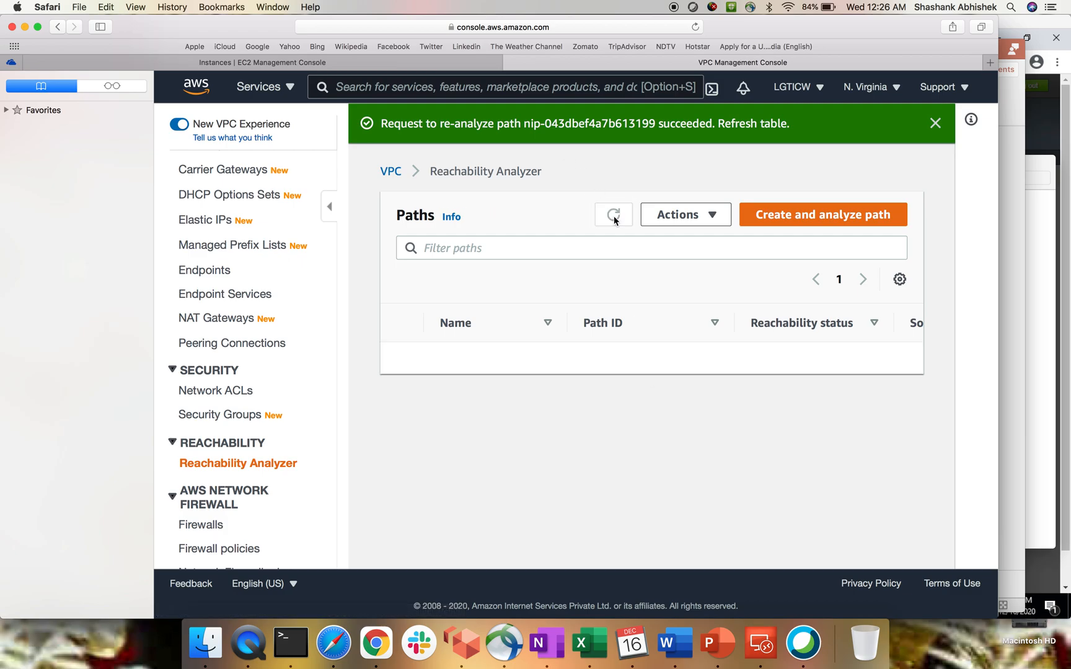
left_click(613, 213)
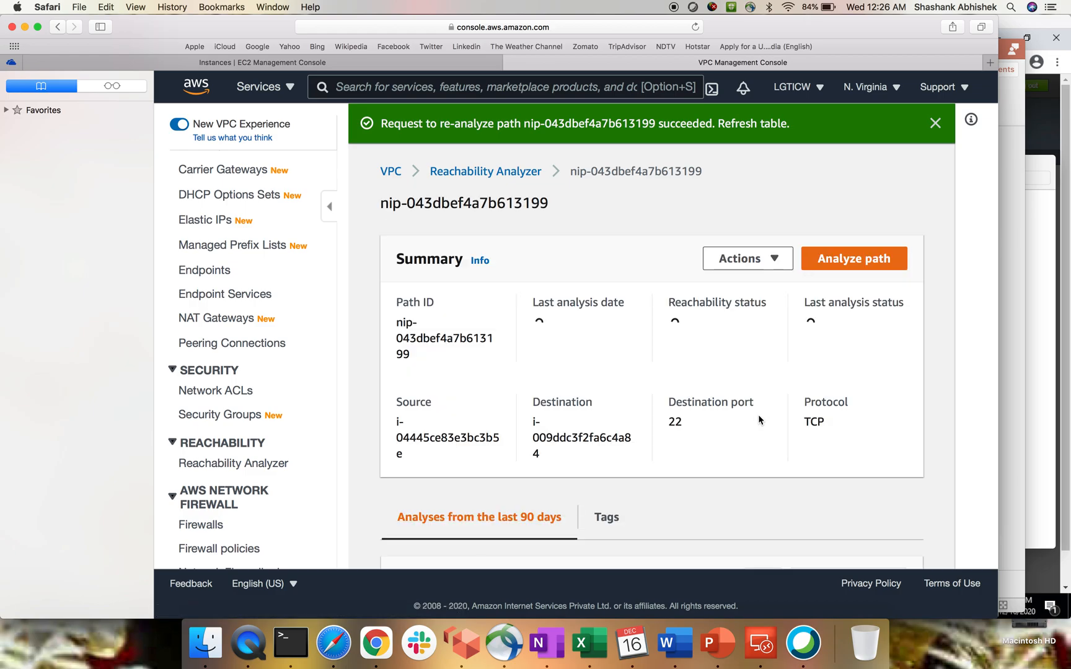
- Expand the first route table explanation and select route table ID rtb-0b330066328cb89d7 lacking a pcx route
scroll("down", 3)
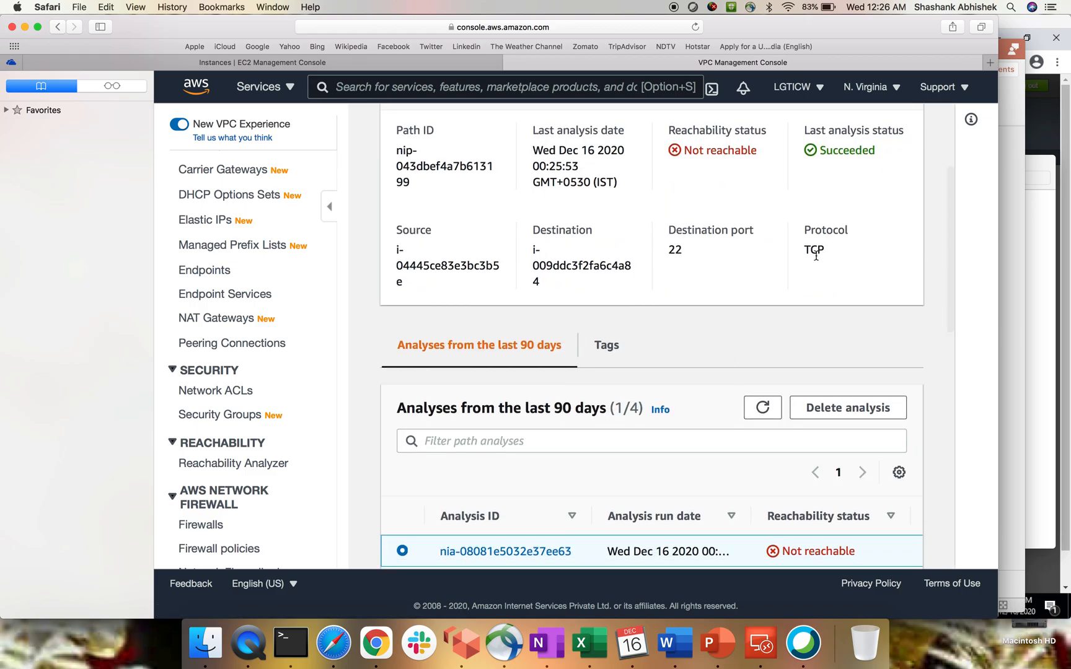
scroll("down", 3)
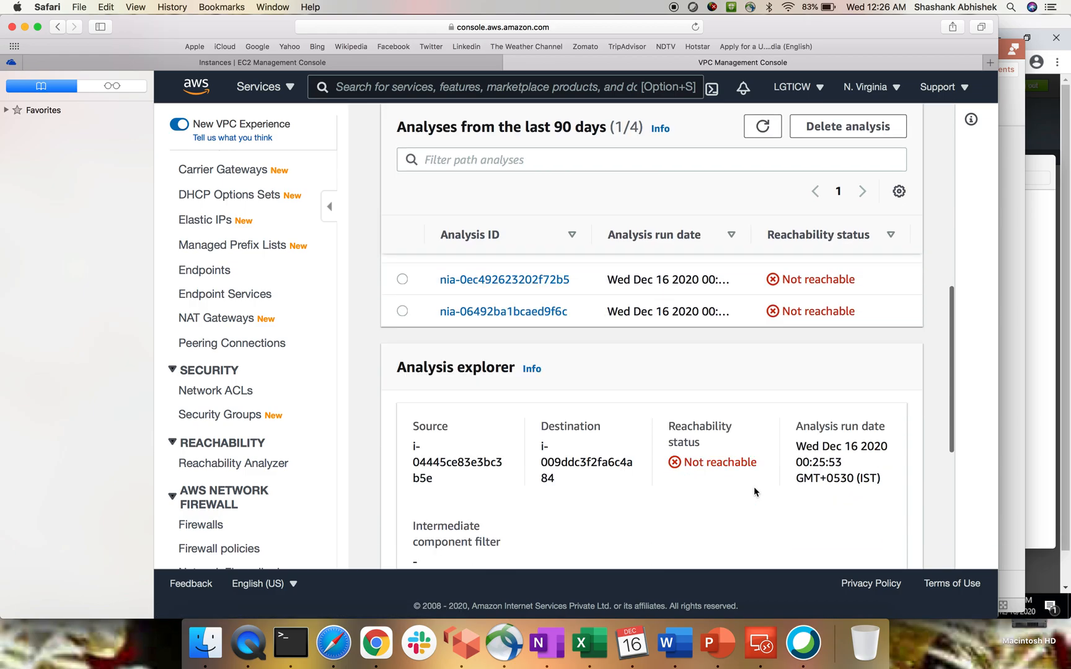
scroll("down", 3)
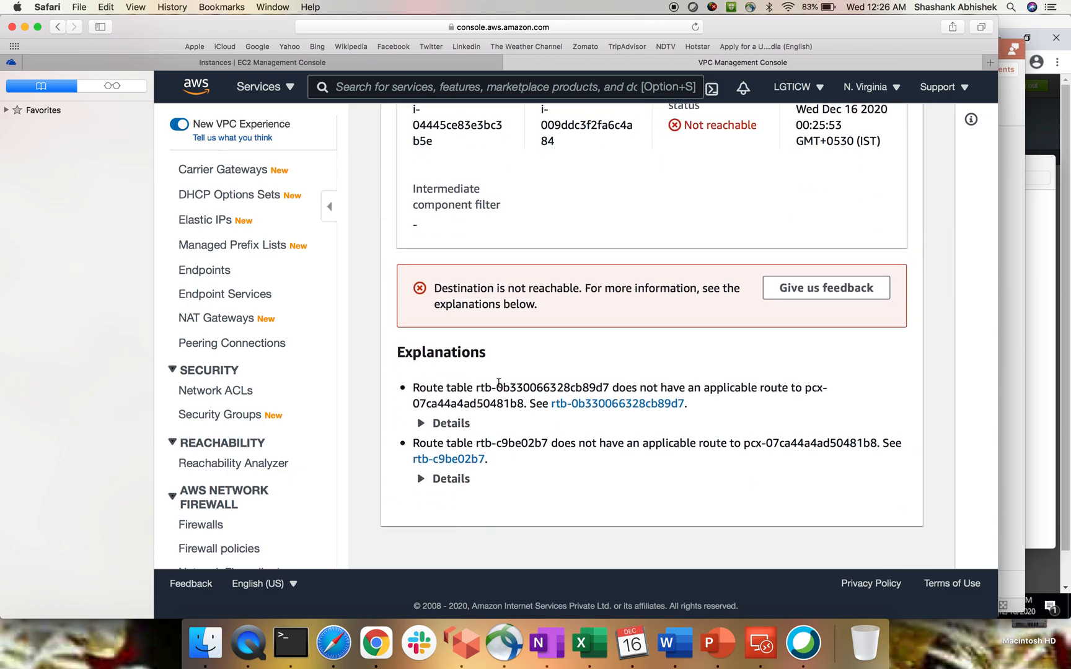
left_click_drag(705, 387, 805, 387)
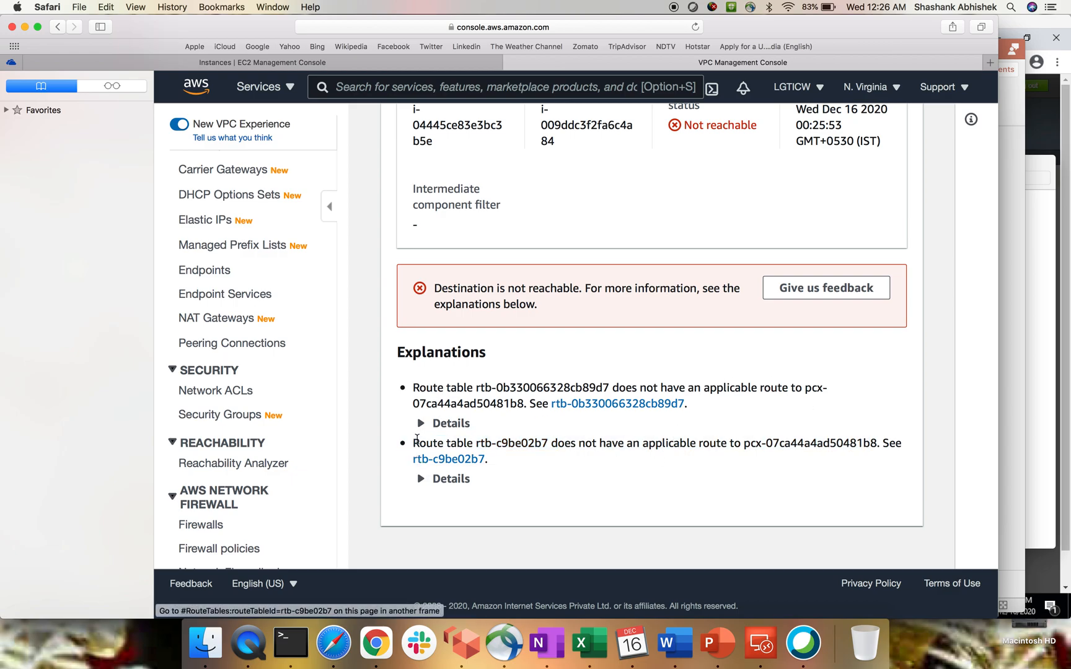
left_click(441, 423)
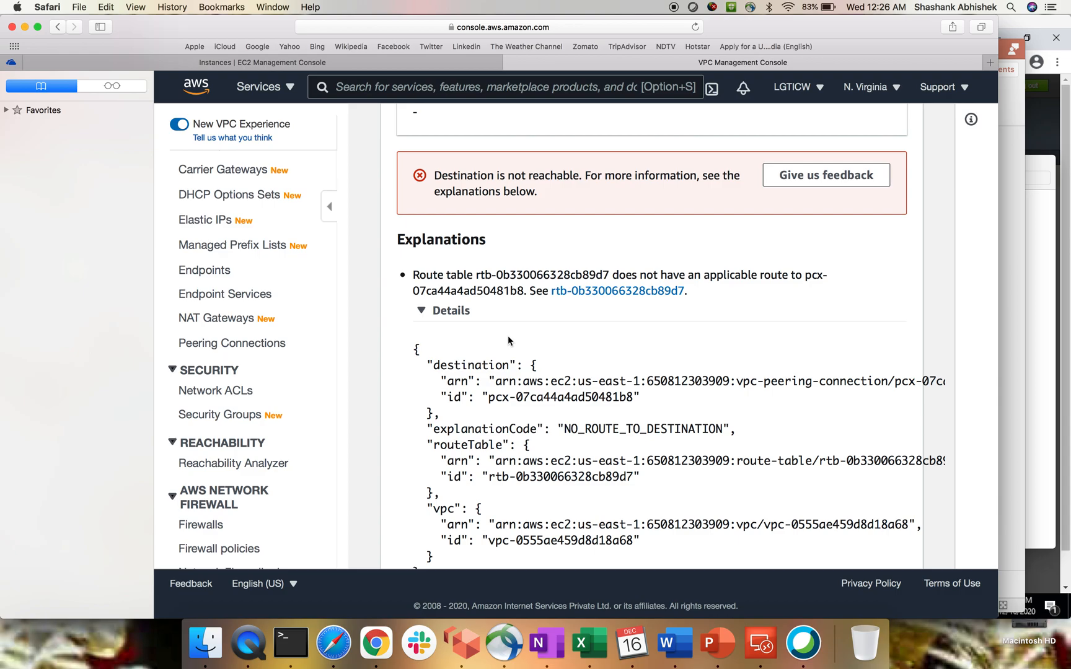
mouse_move(208, 321)
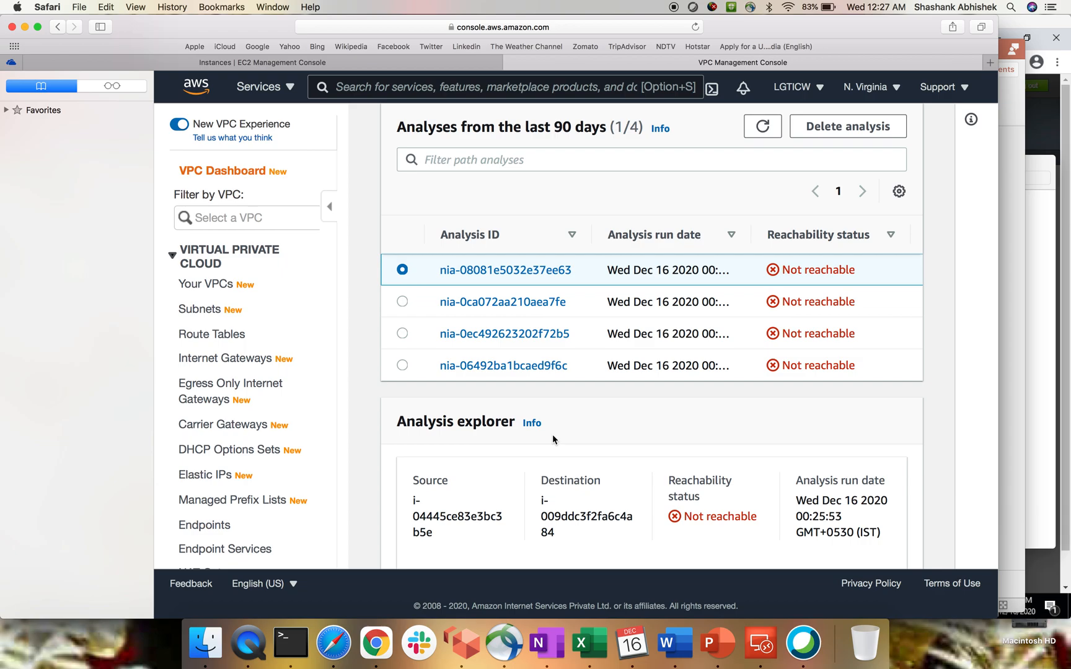
scroll("down", 3)
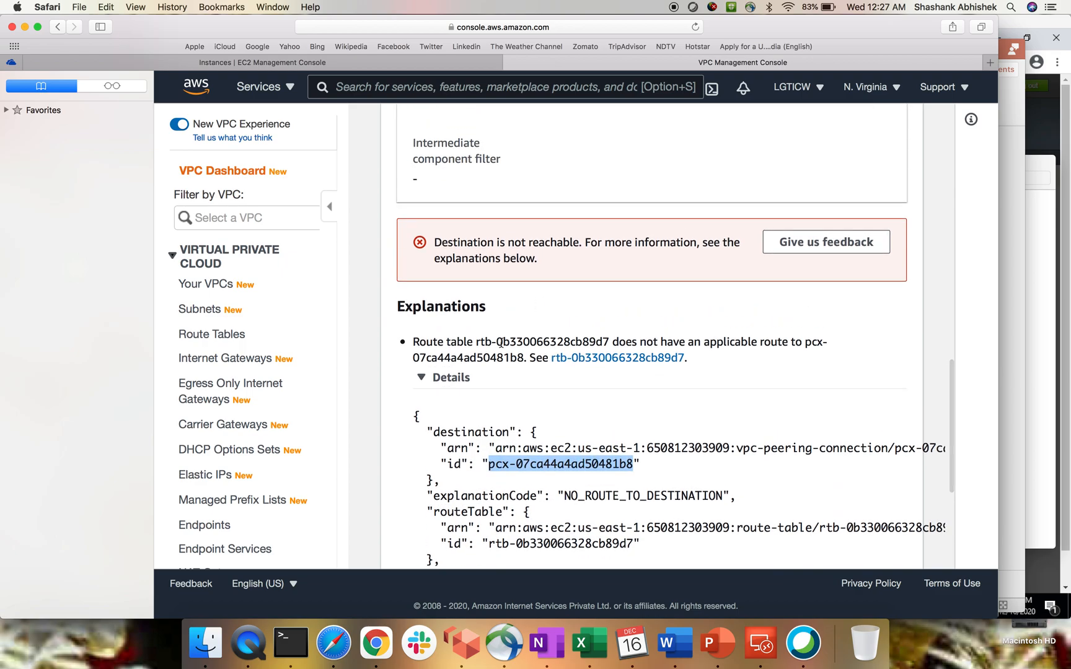
double_click(543, 342)
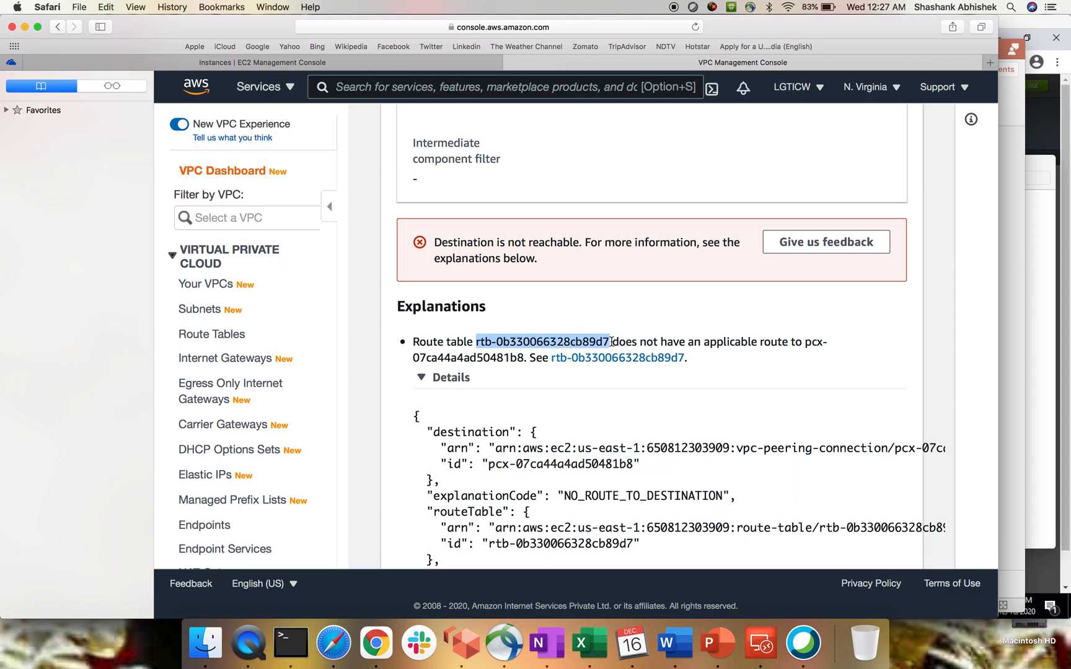
mouse_move(210, 333)
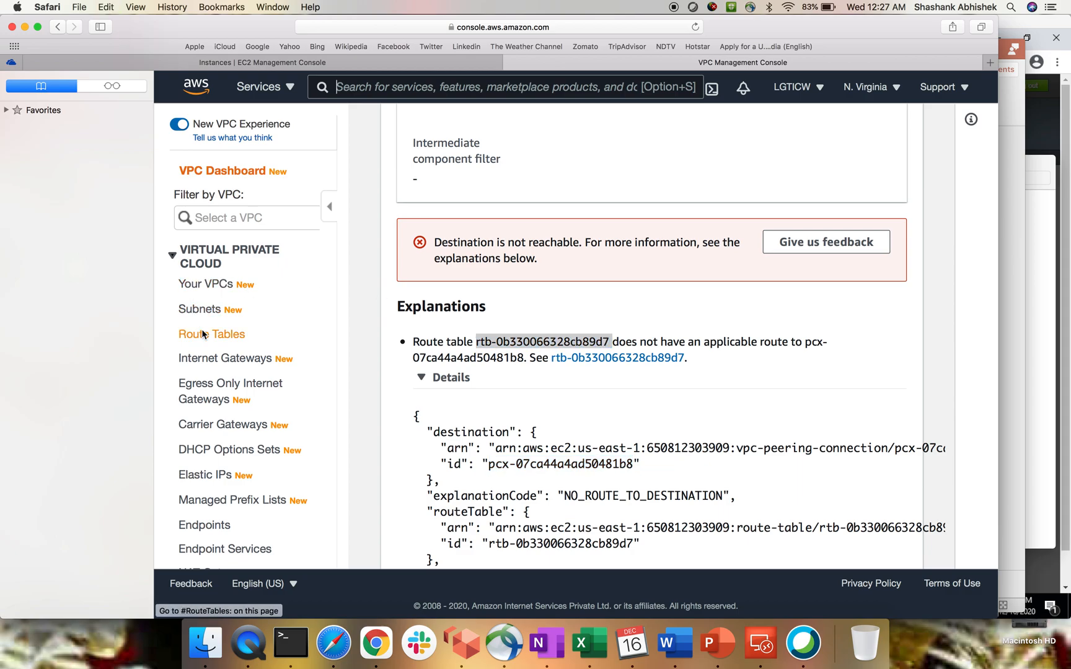
- Edit routes of rtb-0b330066328cb89d7, remove the blackhole 10.1.0.0/16 row, discard the edits, go to Subnets
left_click(212, 334)
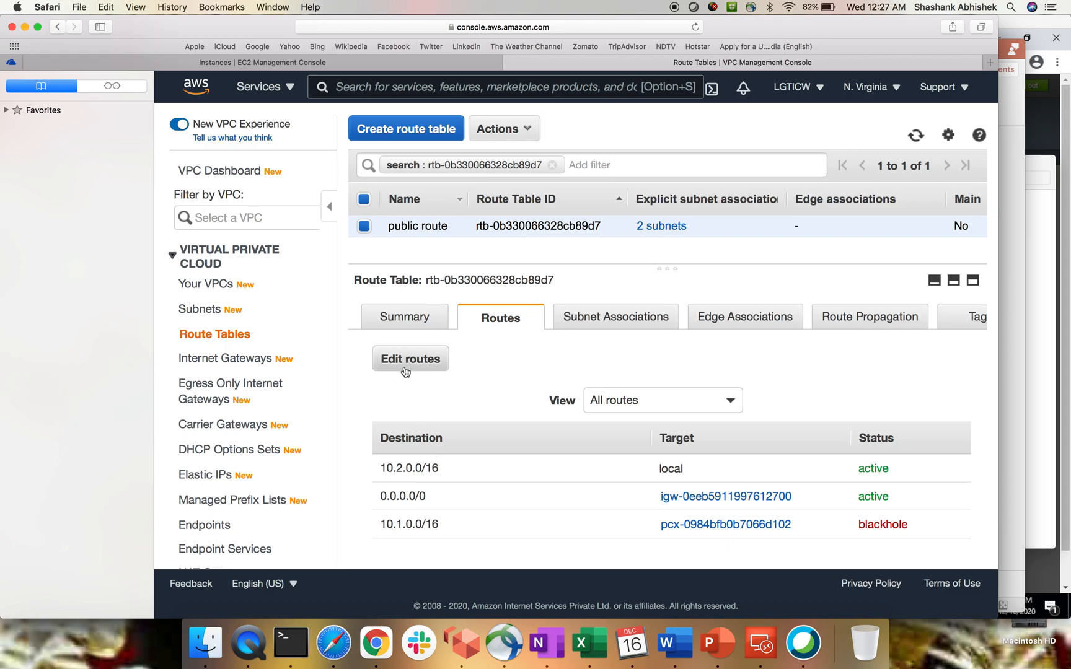
left_click(409, 358)
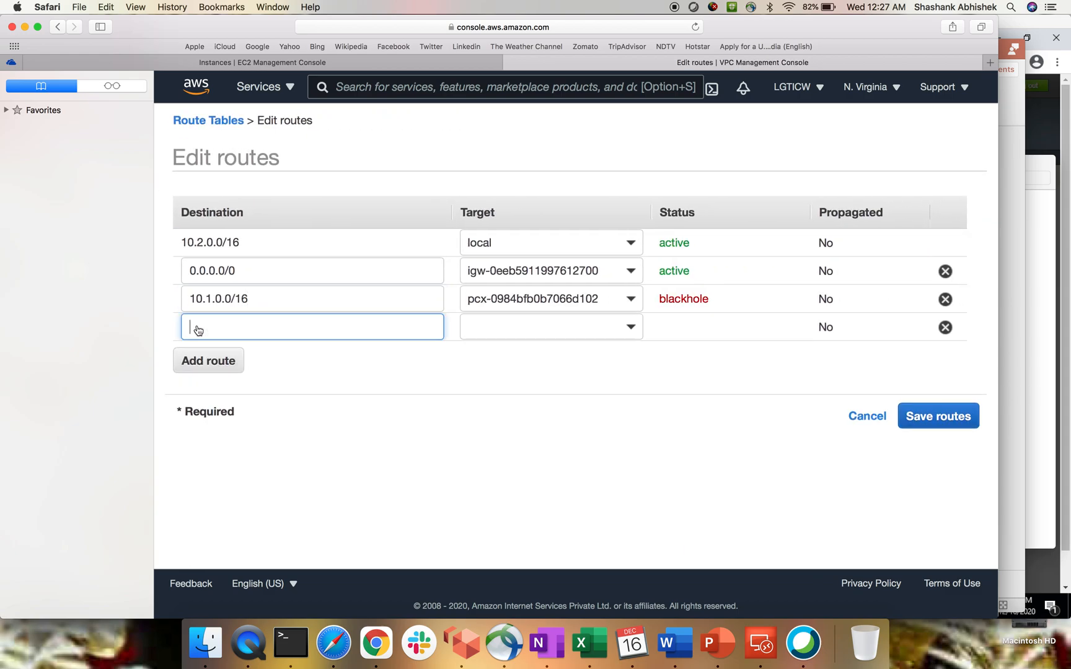
left_click(945, 299)
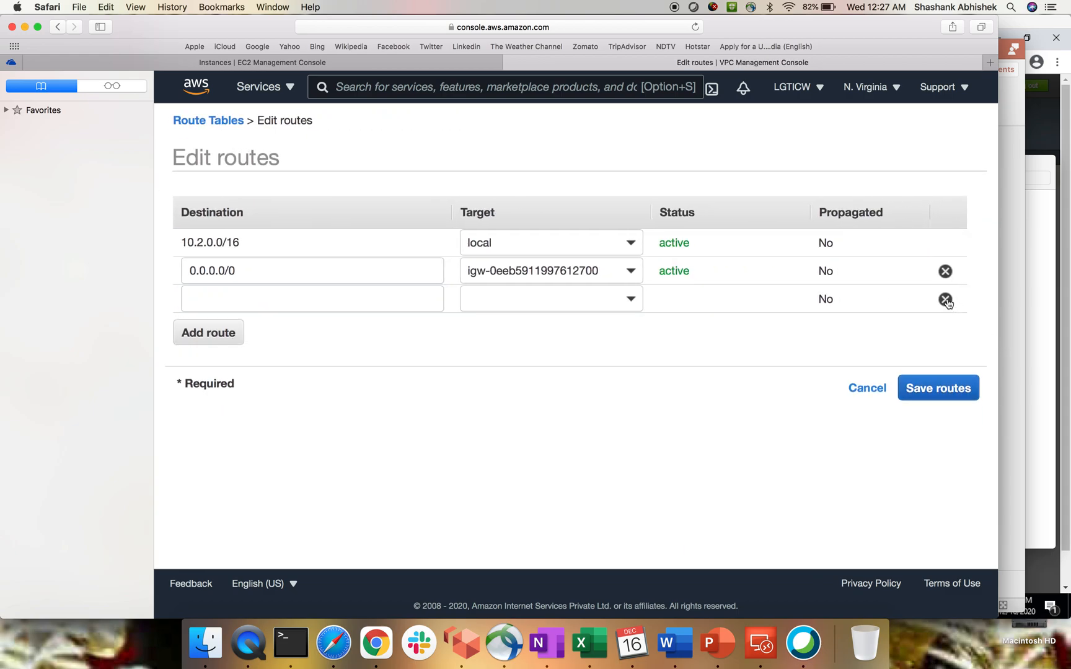
left_click(312, 299)
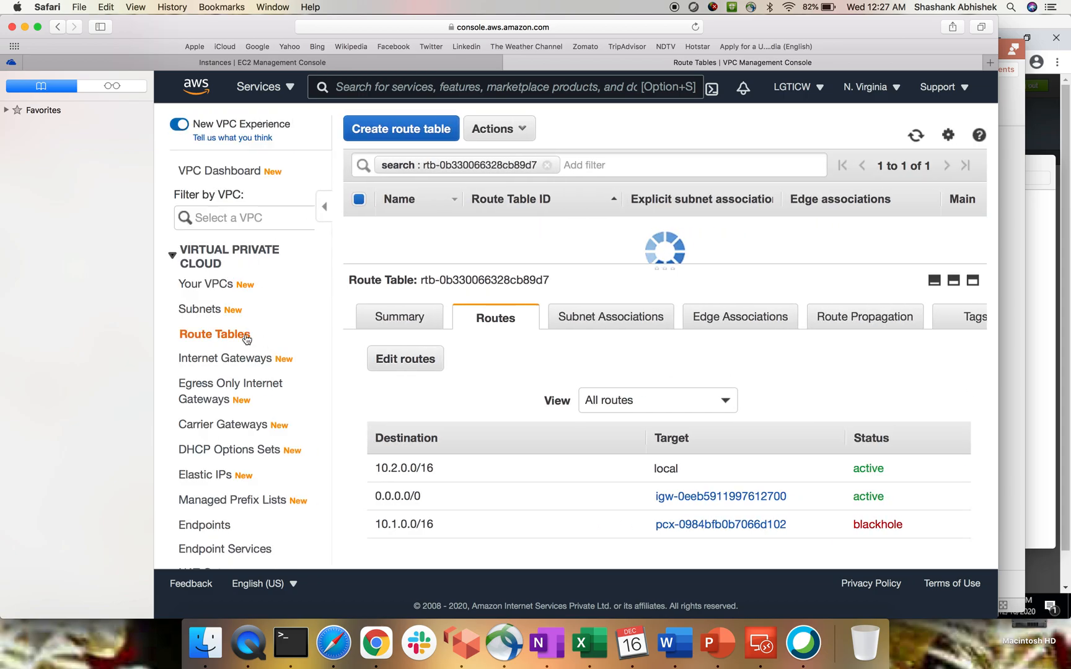
left_click(201, 309)
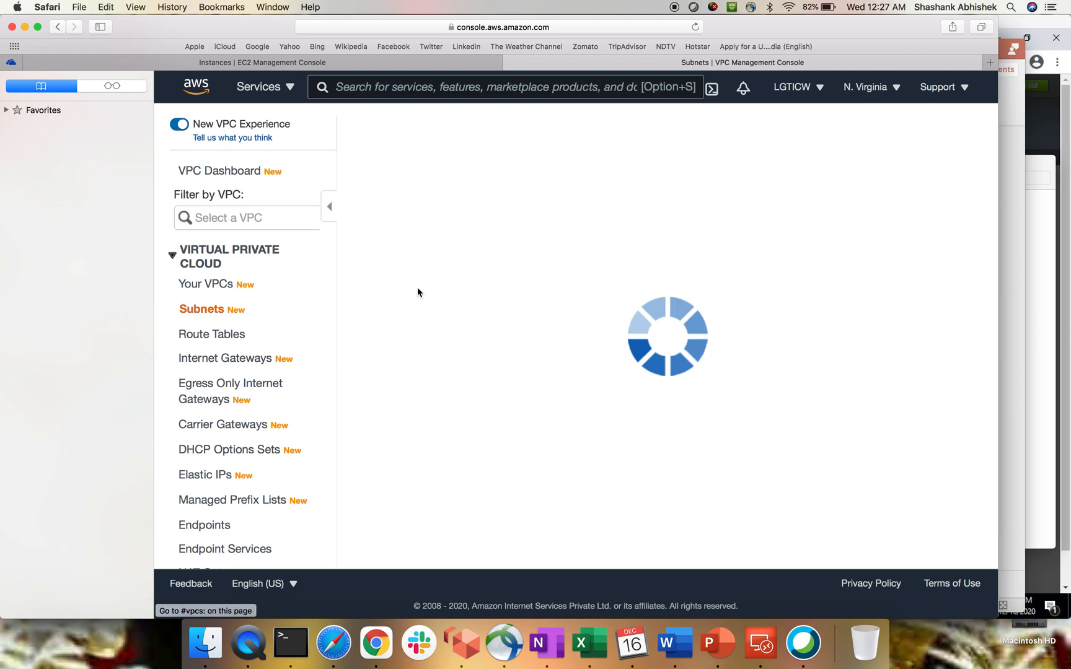
- Select default VPC vpc-683b0a12 in Your VPCs and highlight its IPv4 CIDR 172.31.0.0/16
left_click(207, 284)
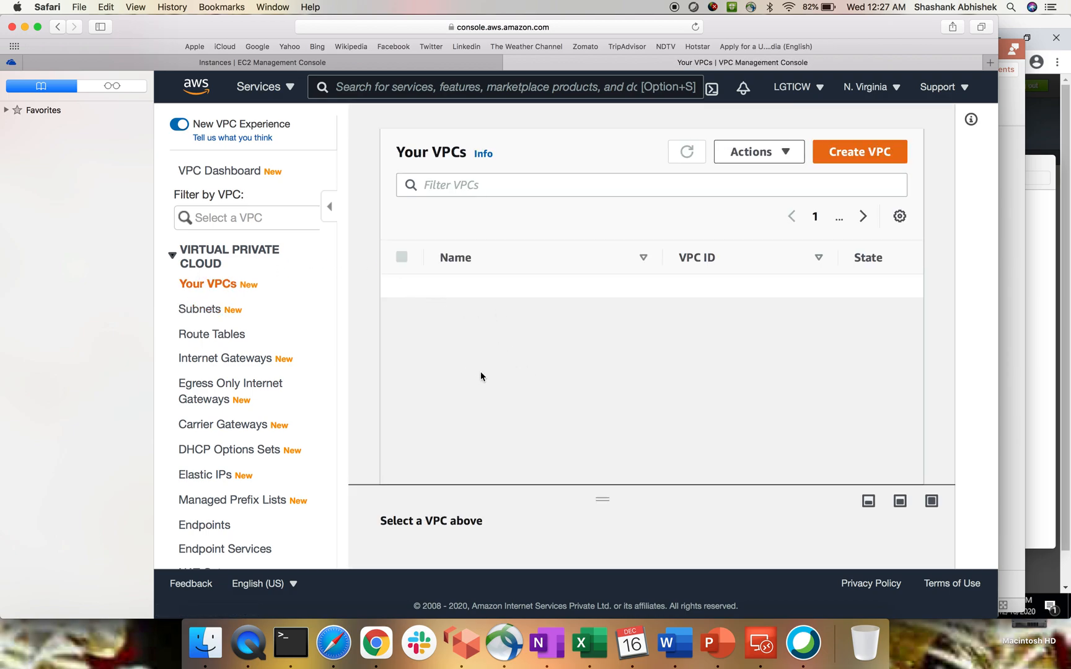
left_click(685, 151)
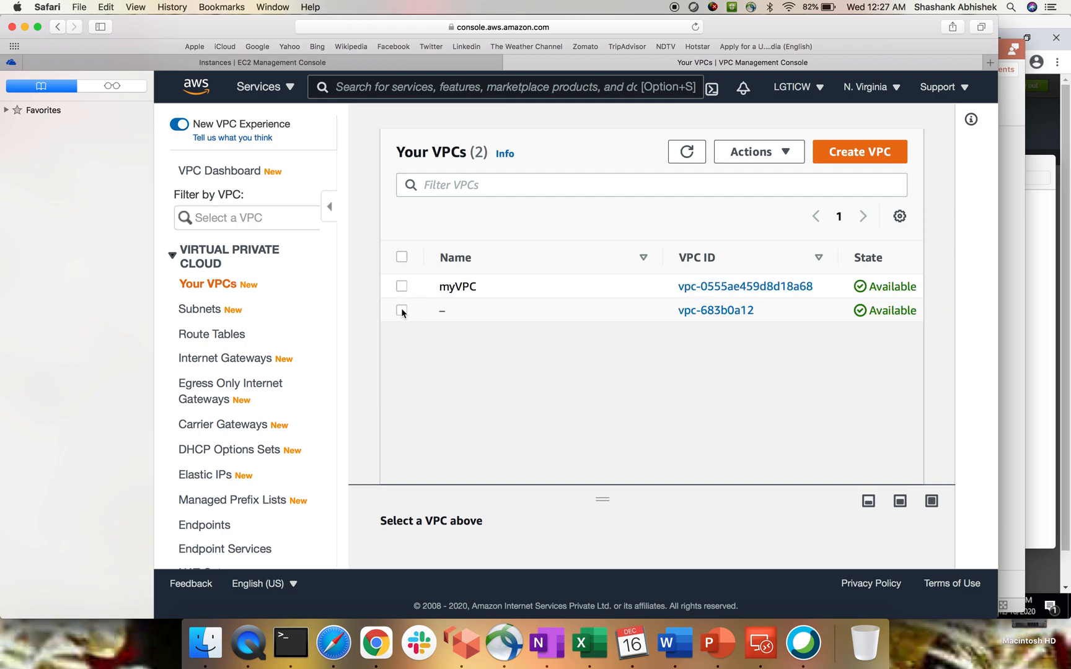
left_click(401, 309)
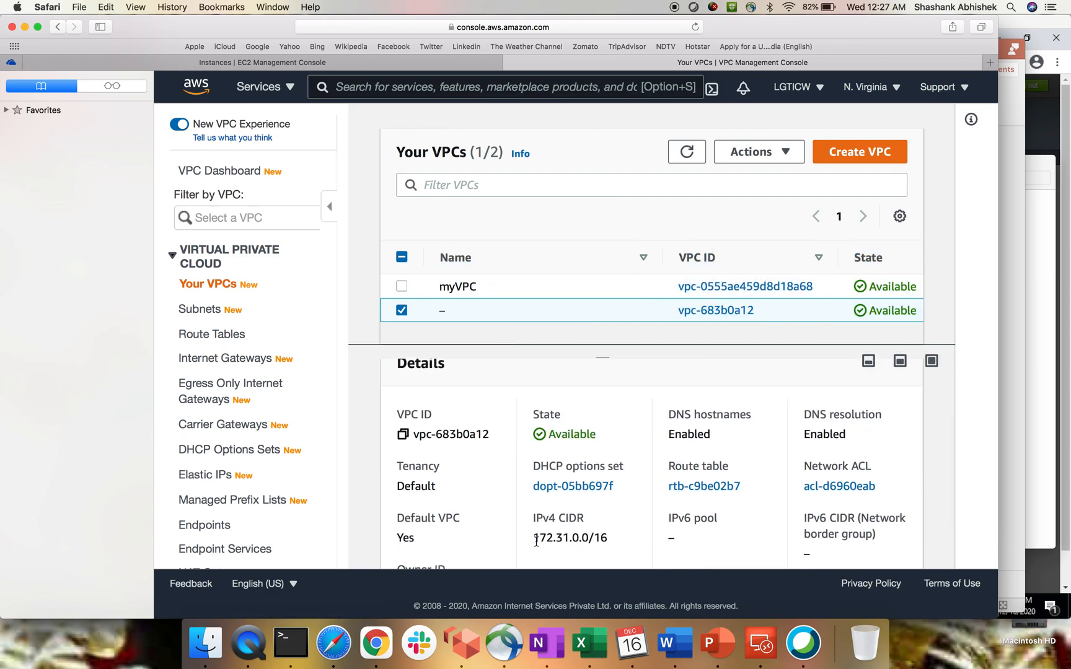
double_click(569, 537)
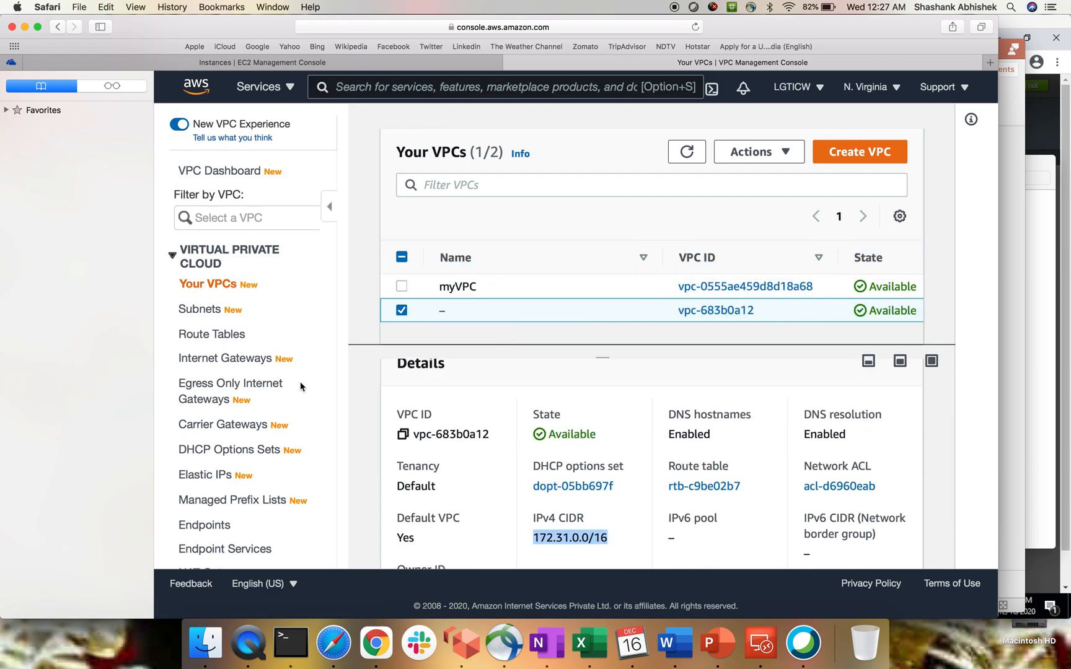
mouse_move(212, 334)
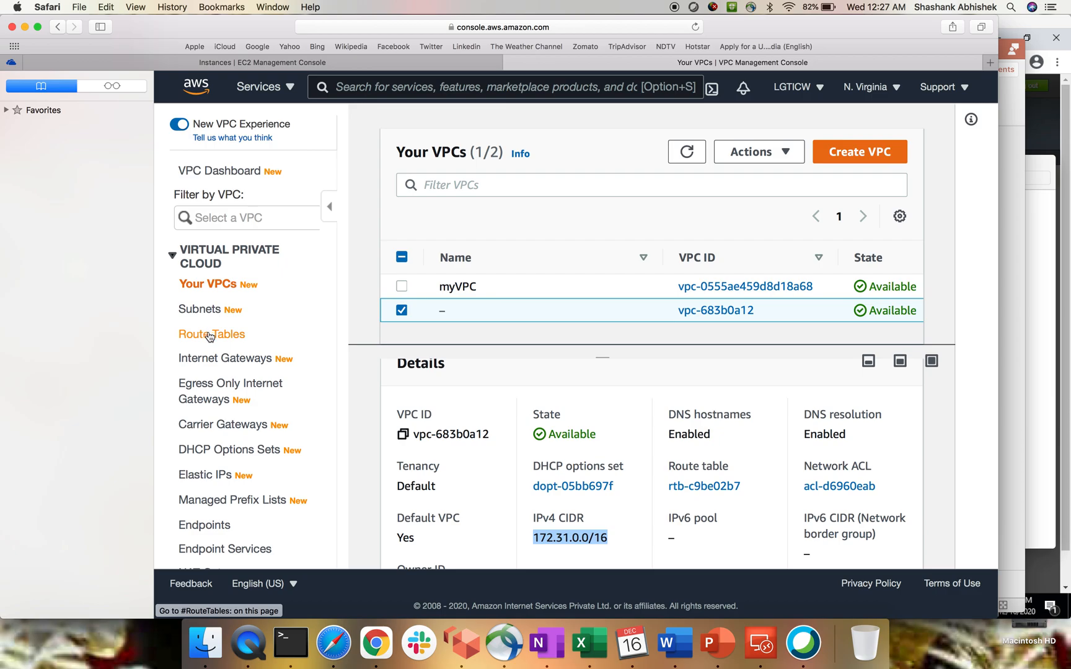
- Route 172.31.0.0/16 through peering connection pcx-07ca44a4ad50481b8 in the public route table
left_click(212, 334)
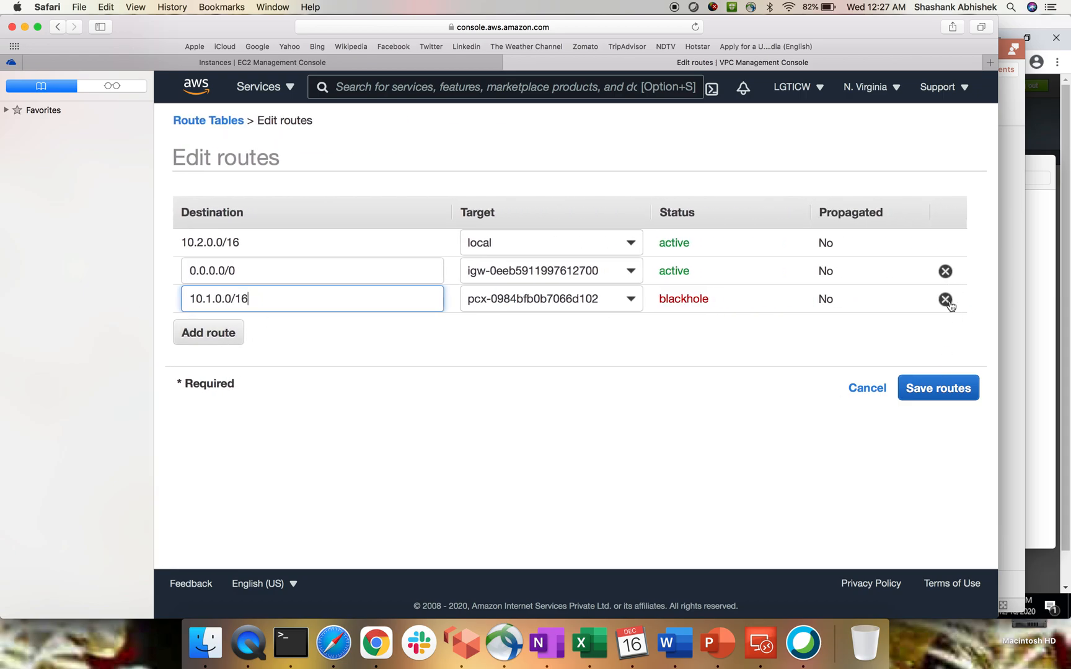
type("172.31.0.0/16")
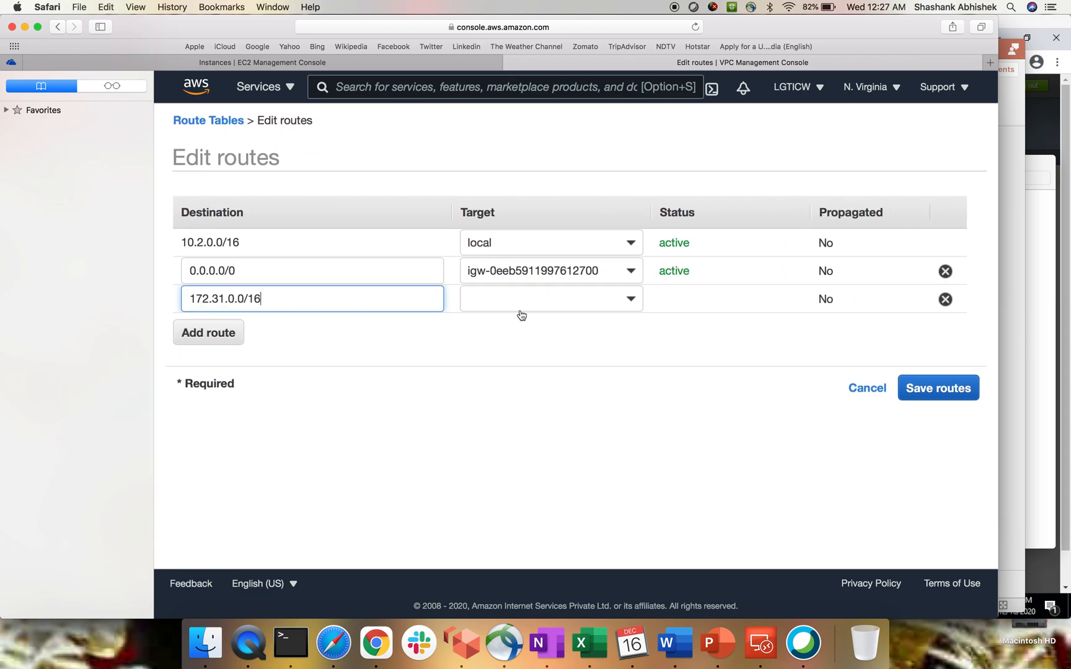
left_click(550, 299)
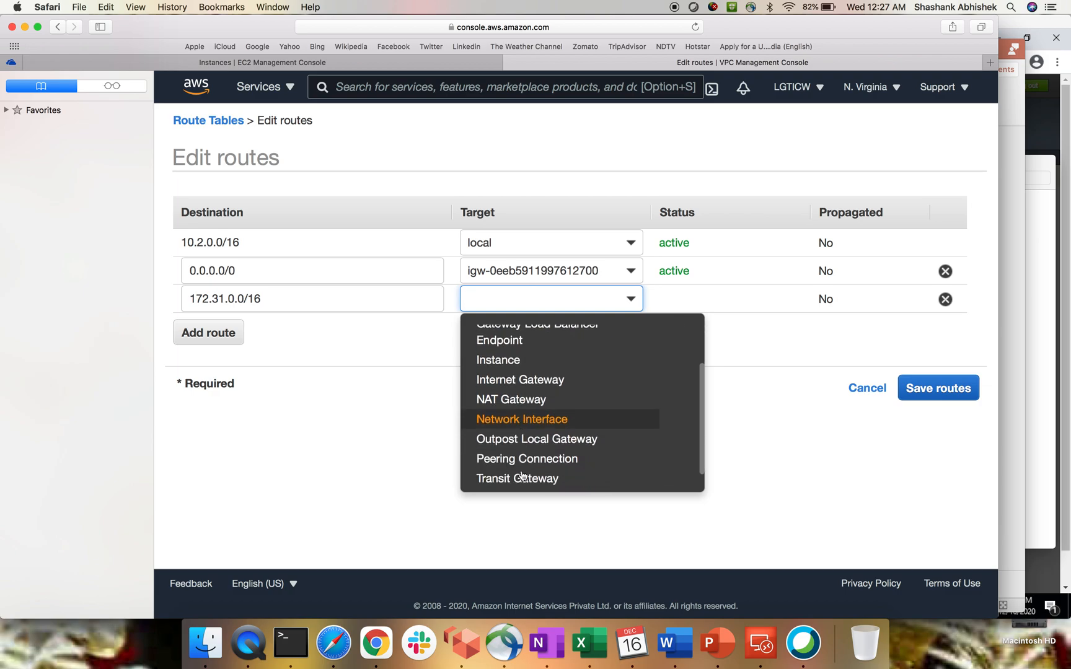
type("pcx-")
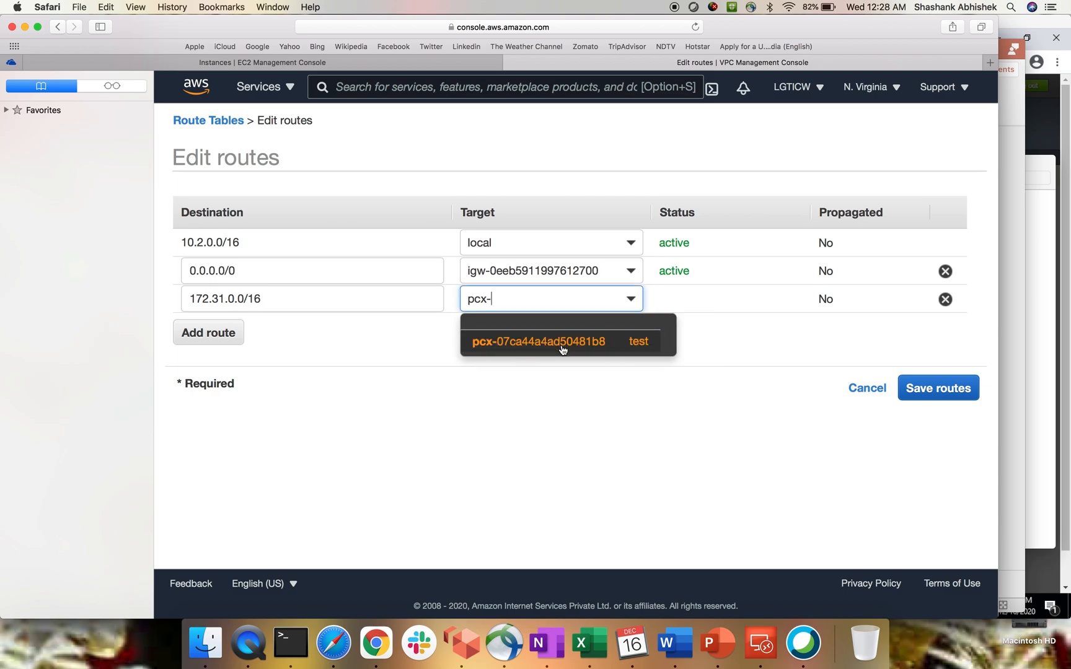
left_click(937, 388)
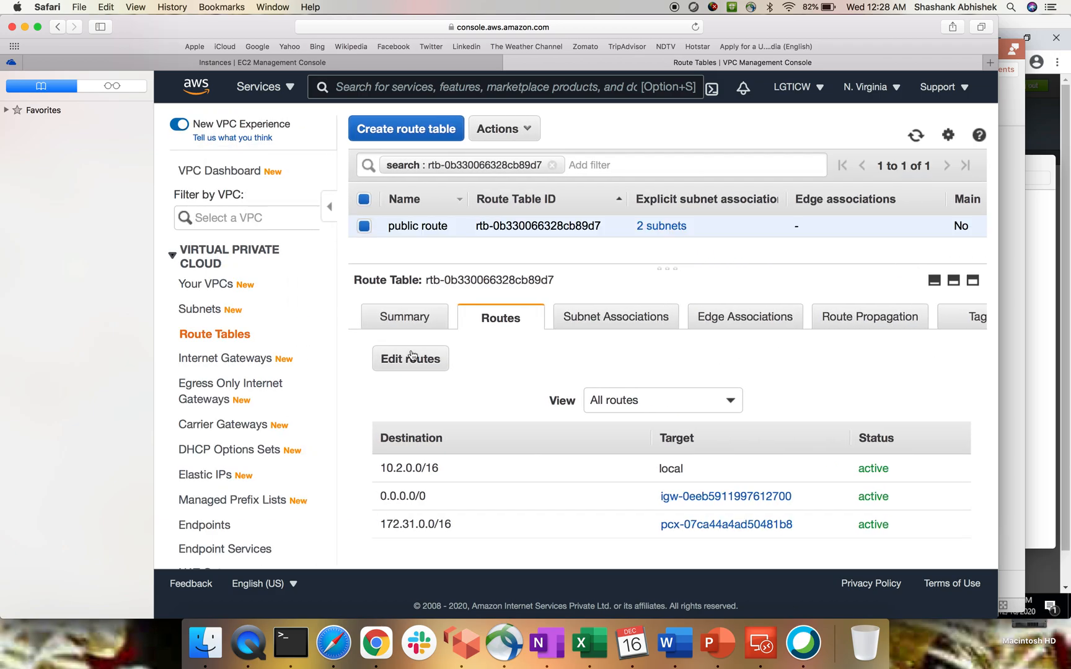
mouse_move(200, 308)
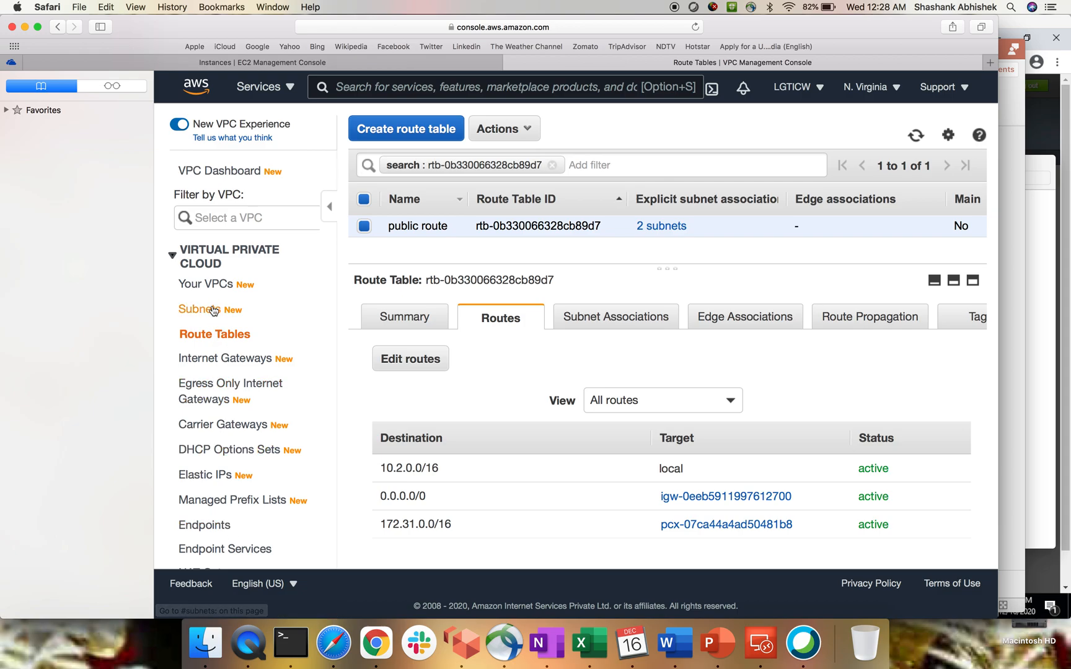
- Check myVPC's CIDR range, then select route table rtb-c9be02b7 from the unfiltered list
left_click(207, 284)
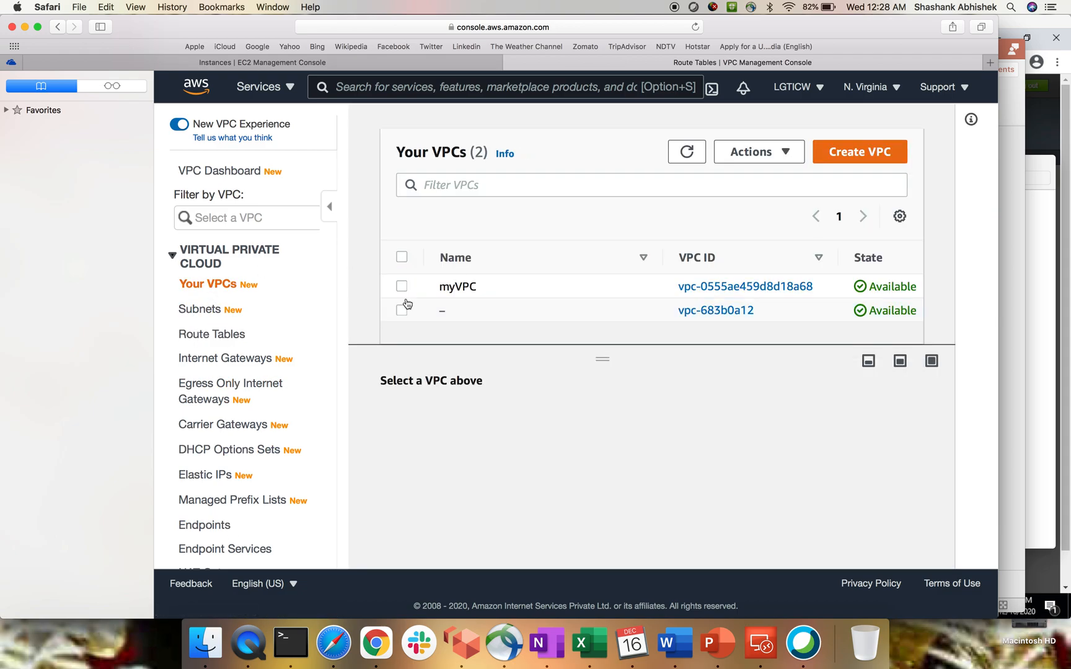
left_click(402, 285)
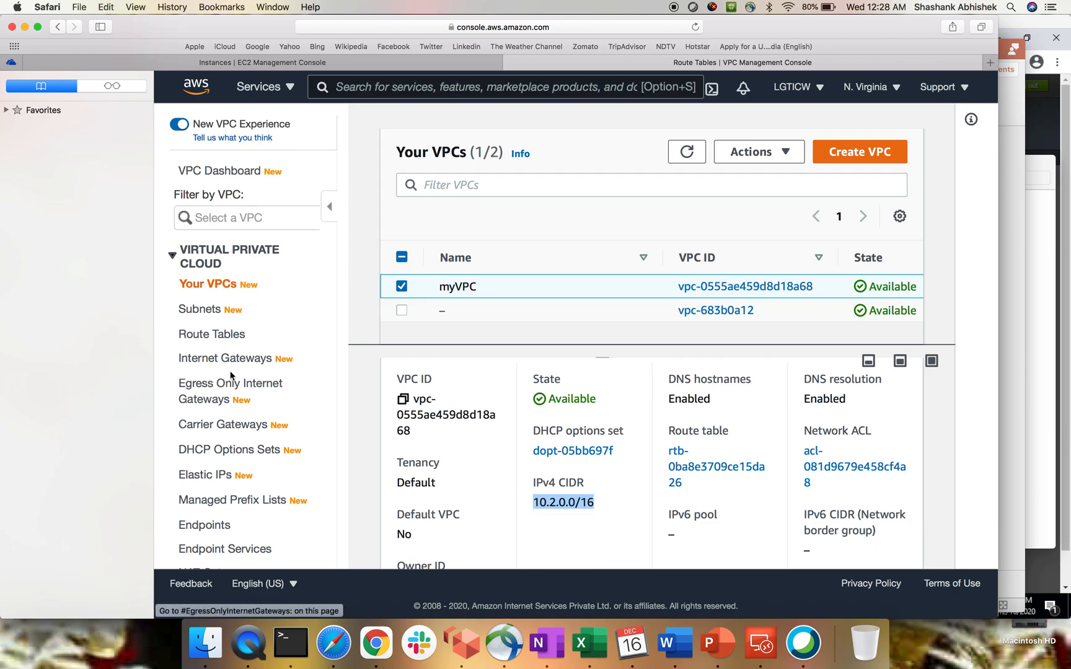
left_click(211, 334)
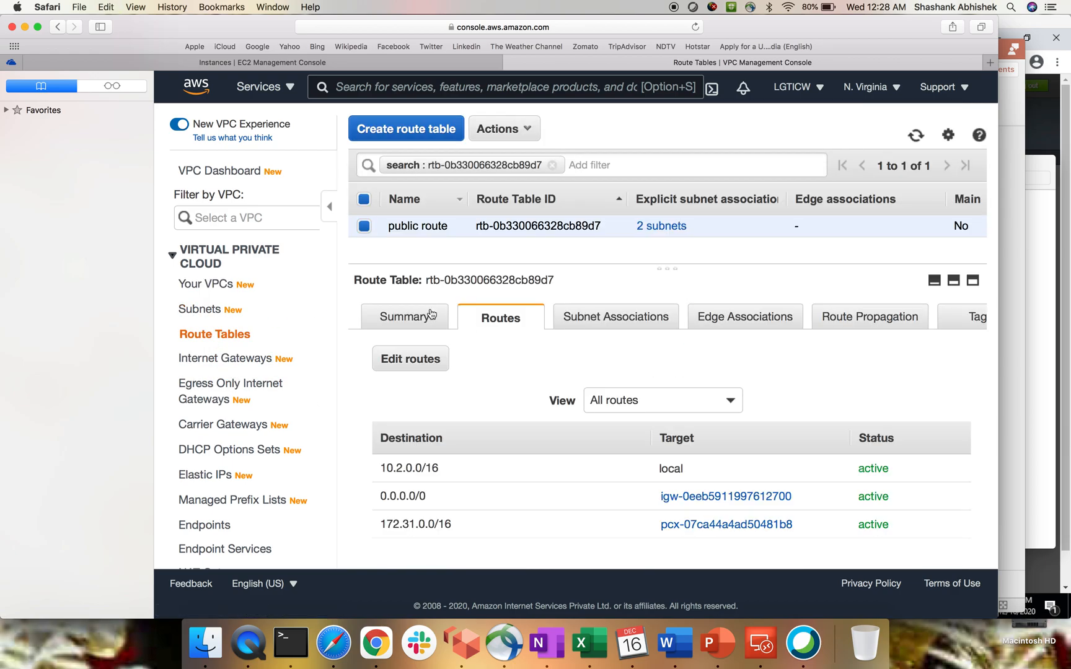
left_click(553, 165)
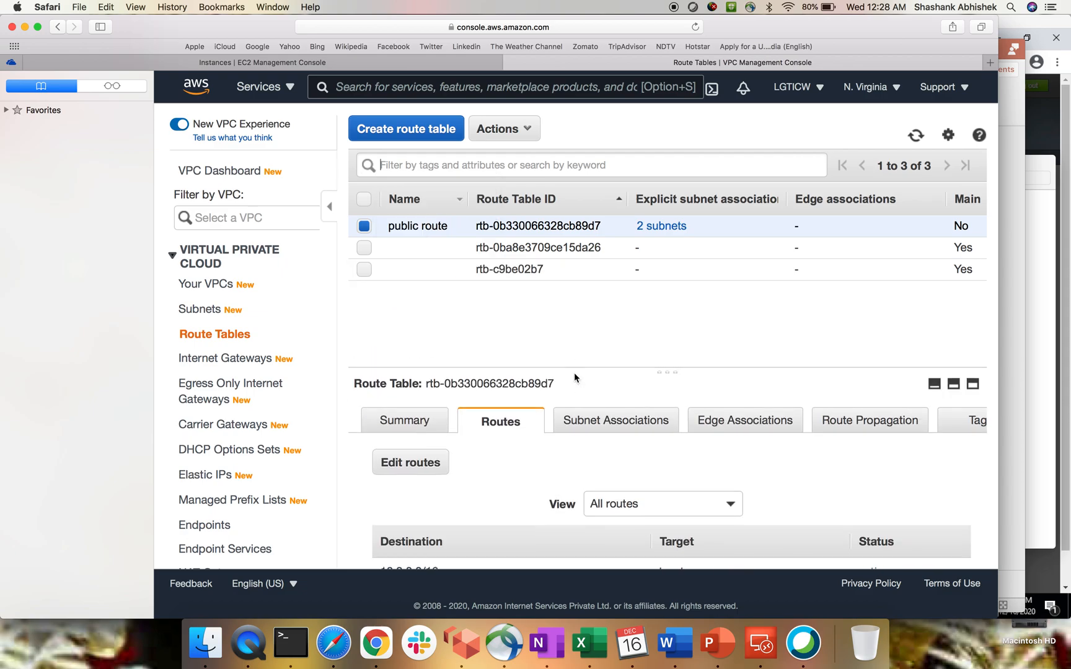
left_click(364, 268)
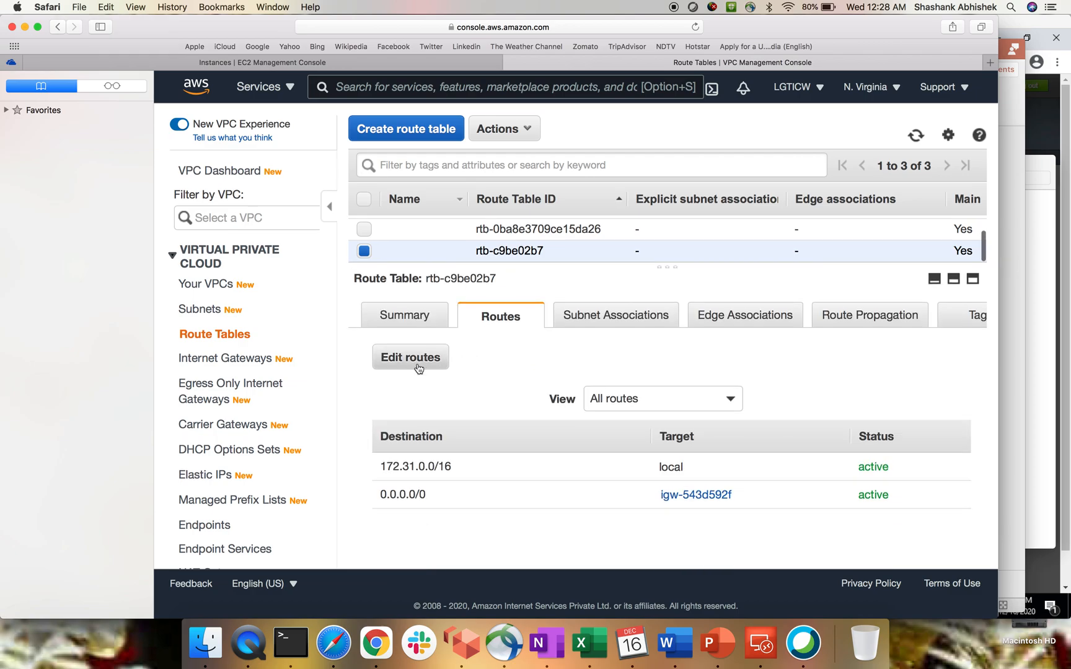
- Add a route for 10.2.0.0/16 targeting the peering connection and save it
left_click(409, 356)
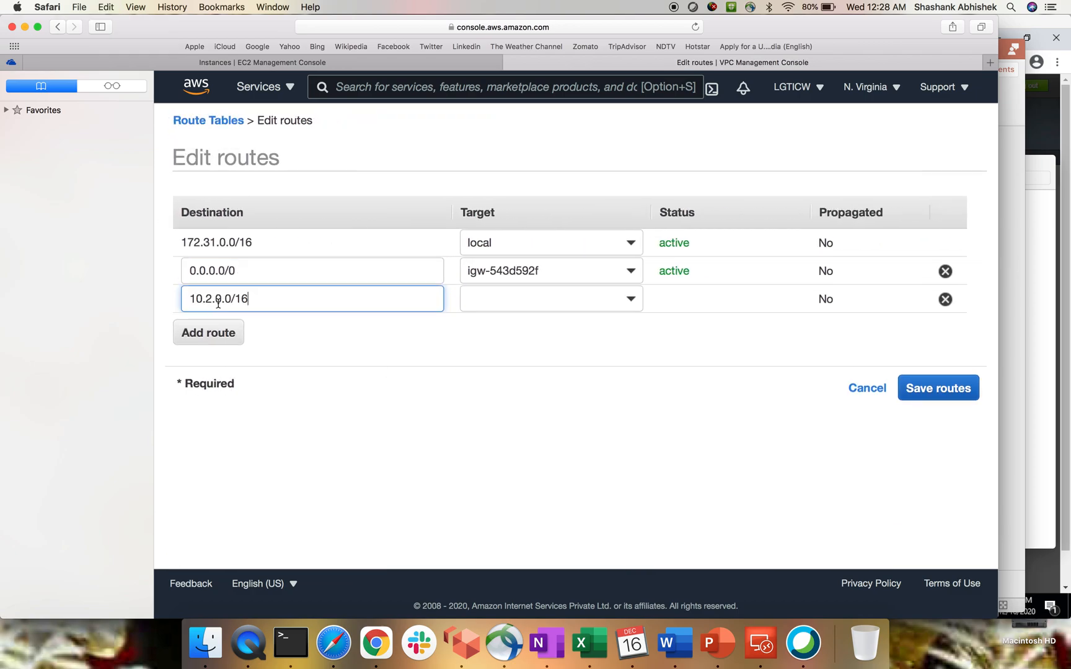
left_click(549, 299)
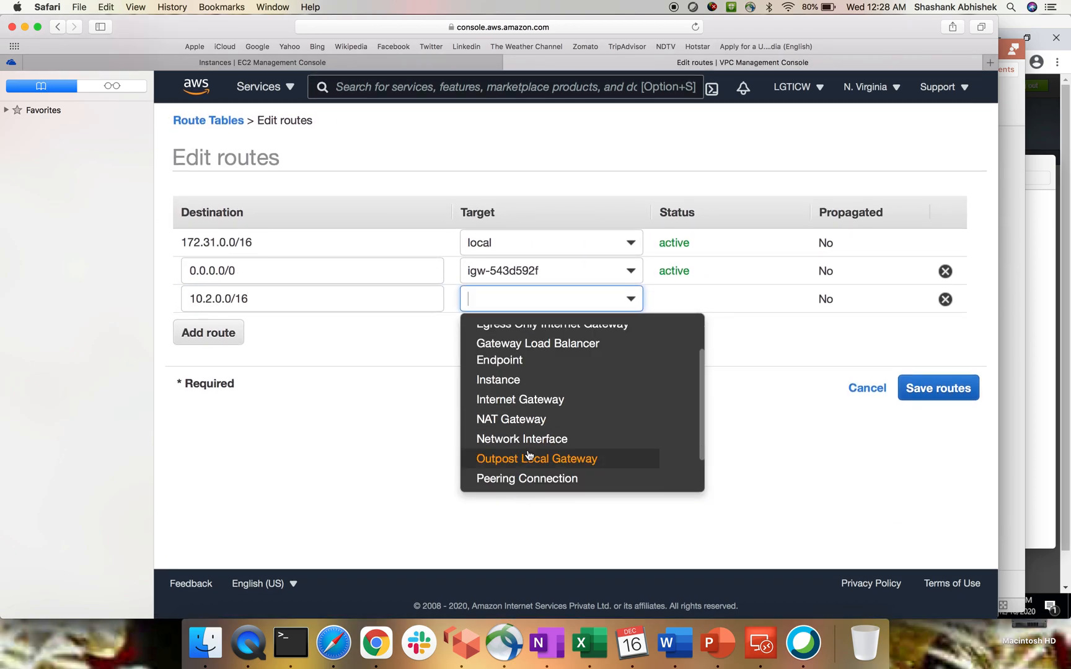
left_click(527, 478)
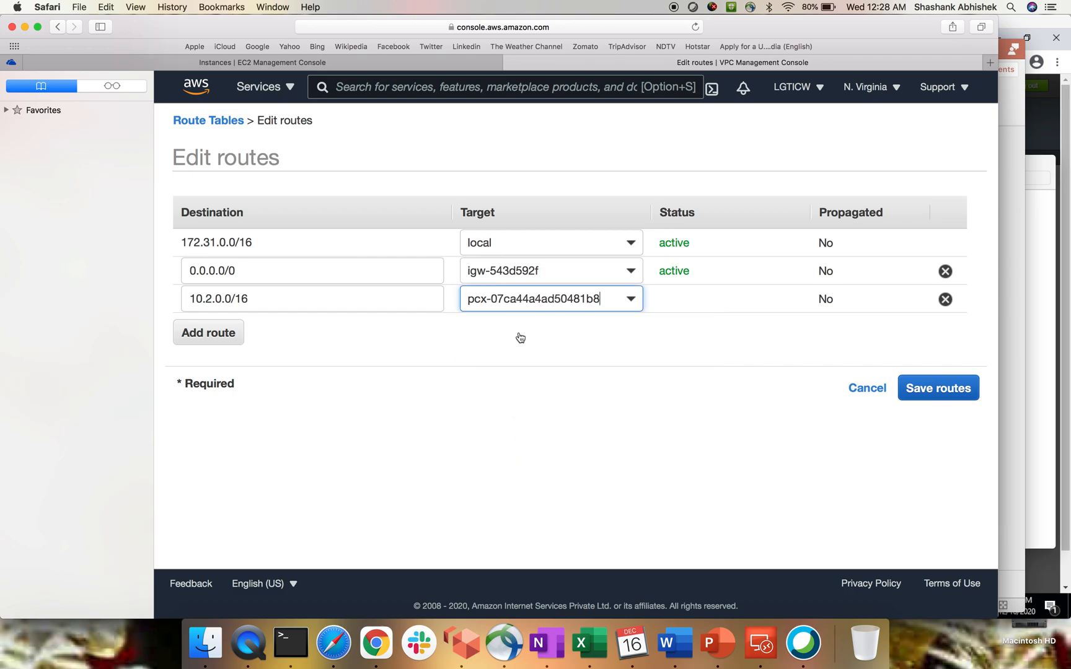
left_click(937, 387)
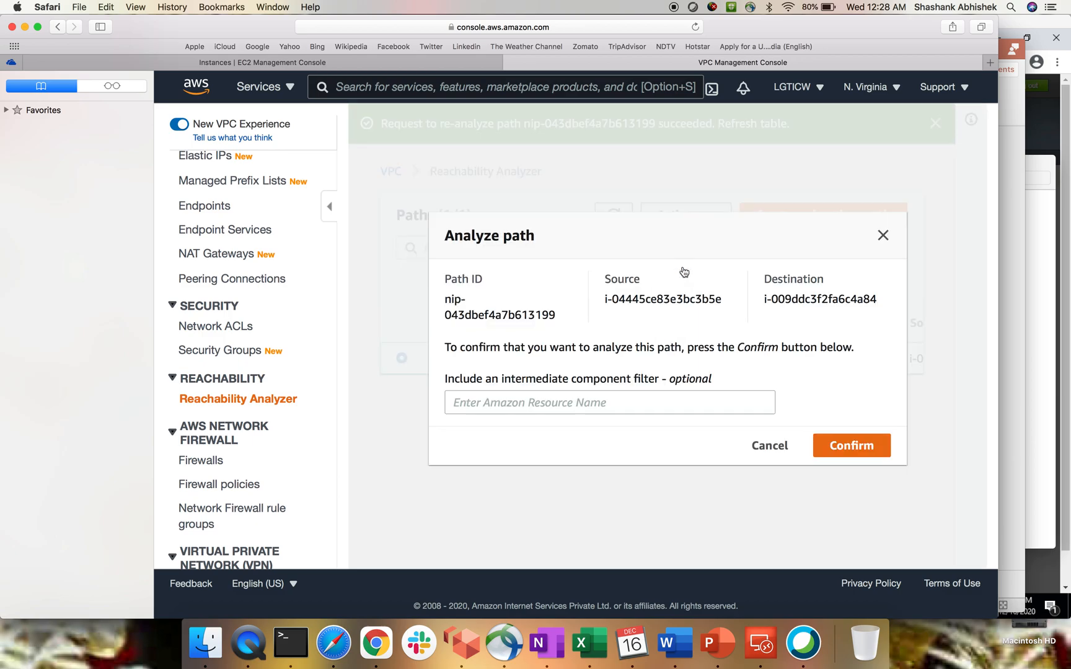
- Confirm re-analysis of the test-analysis path on TCP 22 and return to the Reachability Analyzer list
left_click(851, 445)
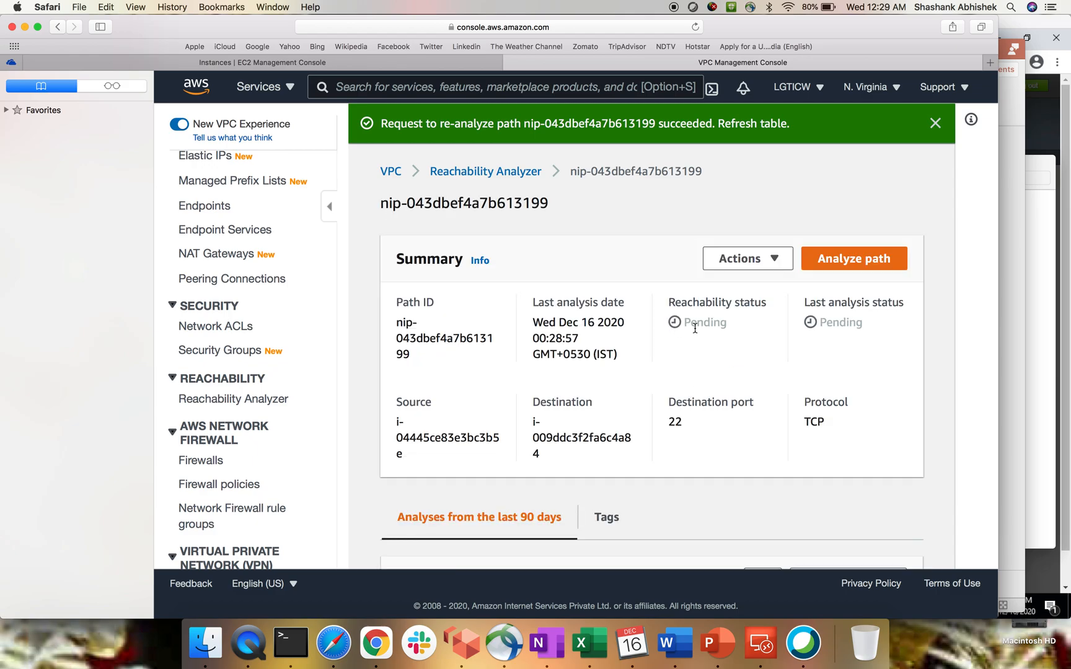
double_click(674, 421)
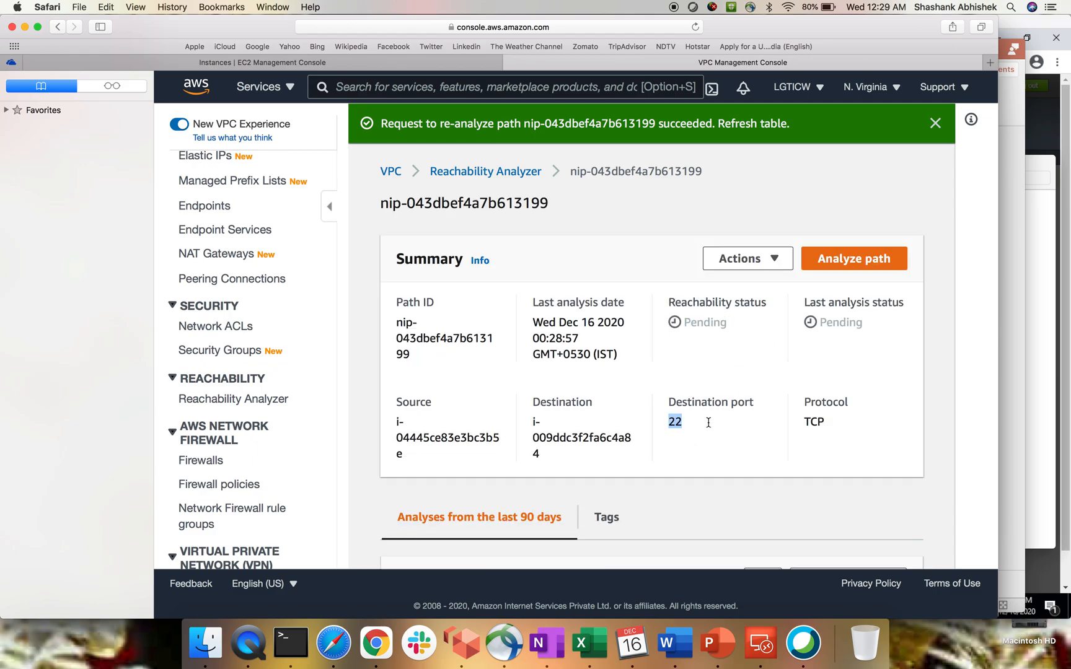
mouse_move(486, 172)
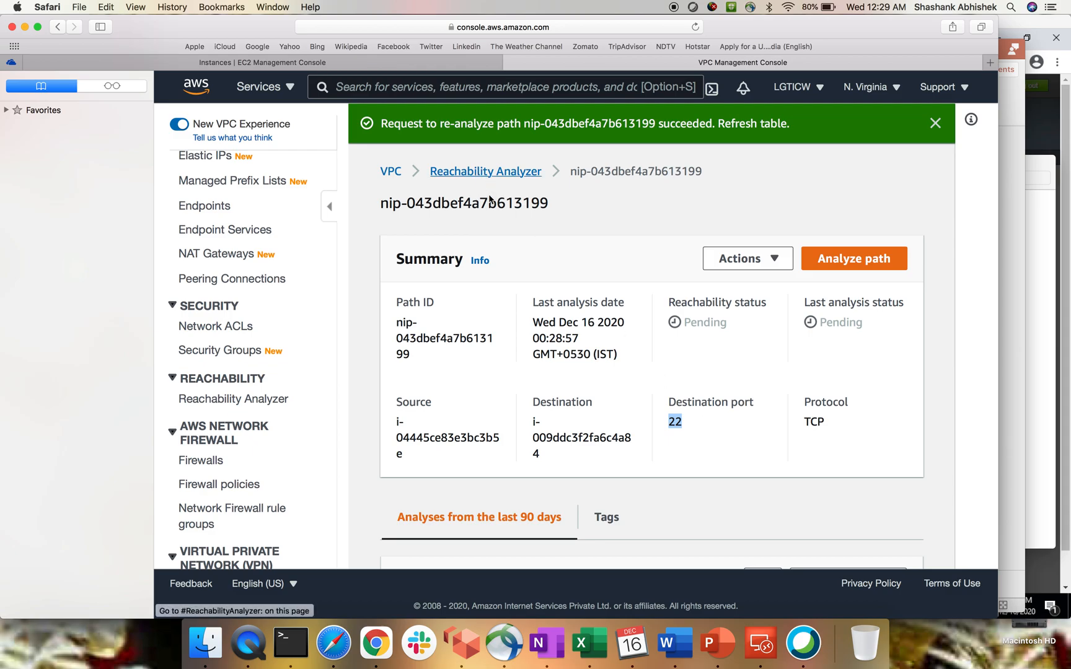
left_click(485, 172)
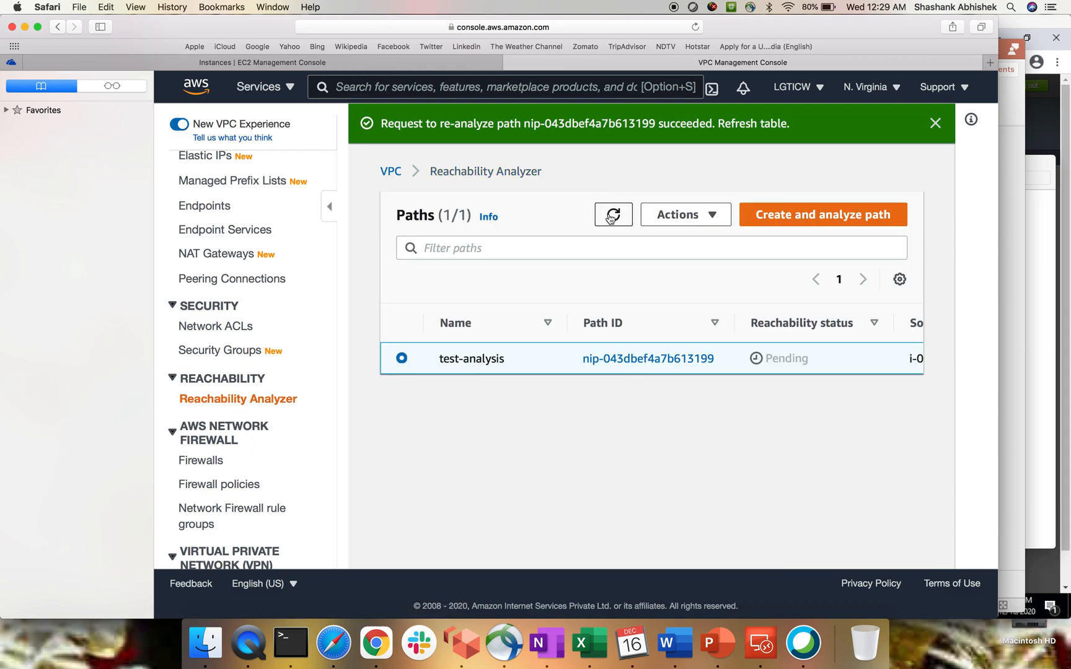
mouse_move(469, 473)
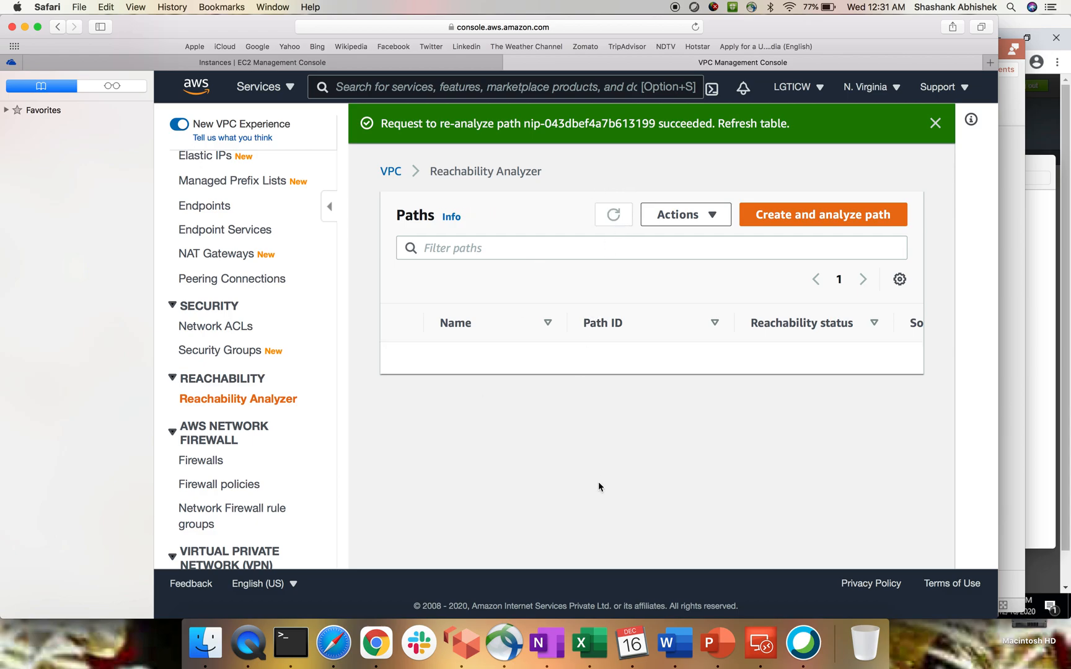
mouse_move(742, 466)
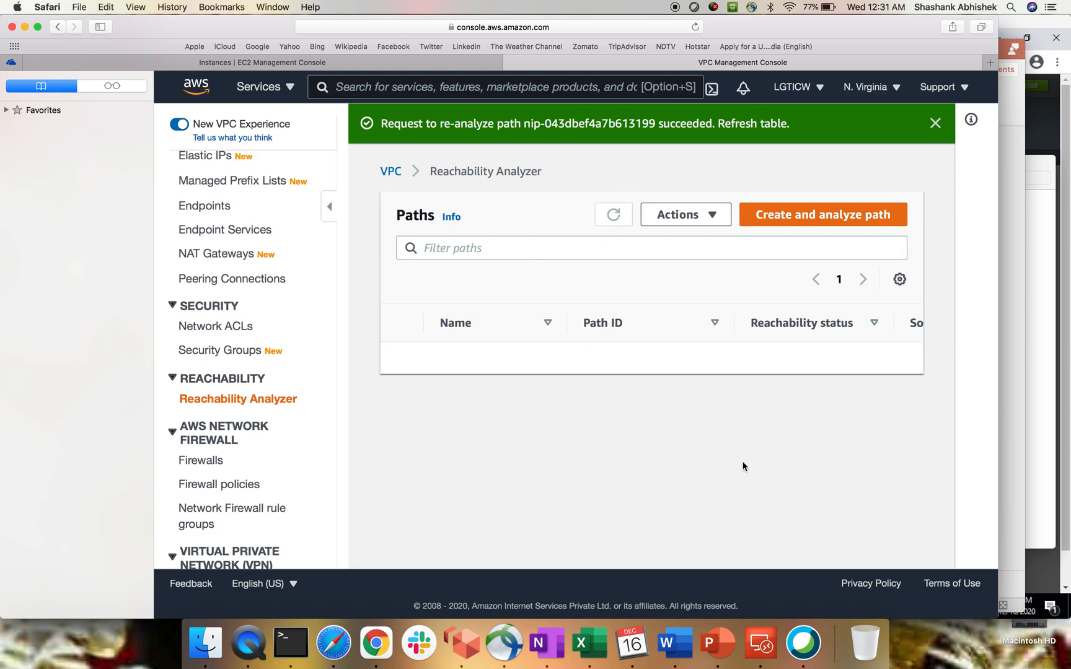
- Review path nip-043dbef4a7b613199's analysis, highlighting the source instance and route table hops
left_click(612, 214)
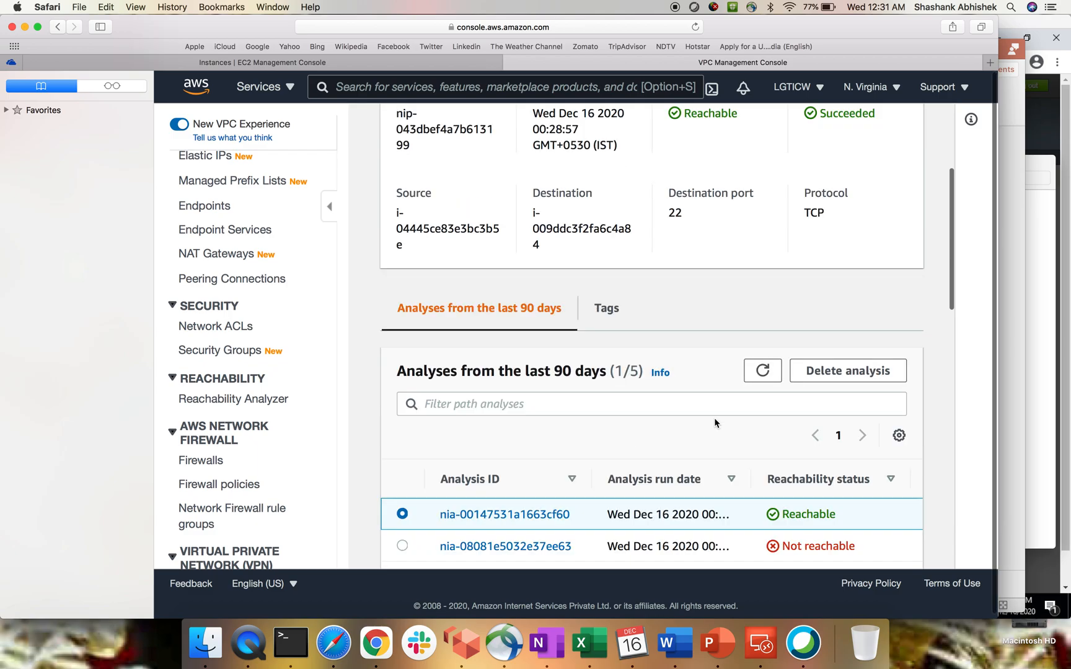
scroll("down", 3)
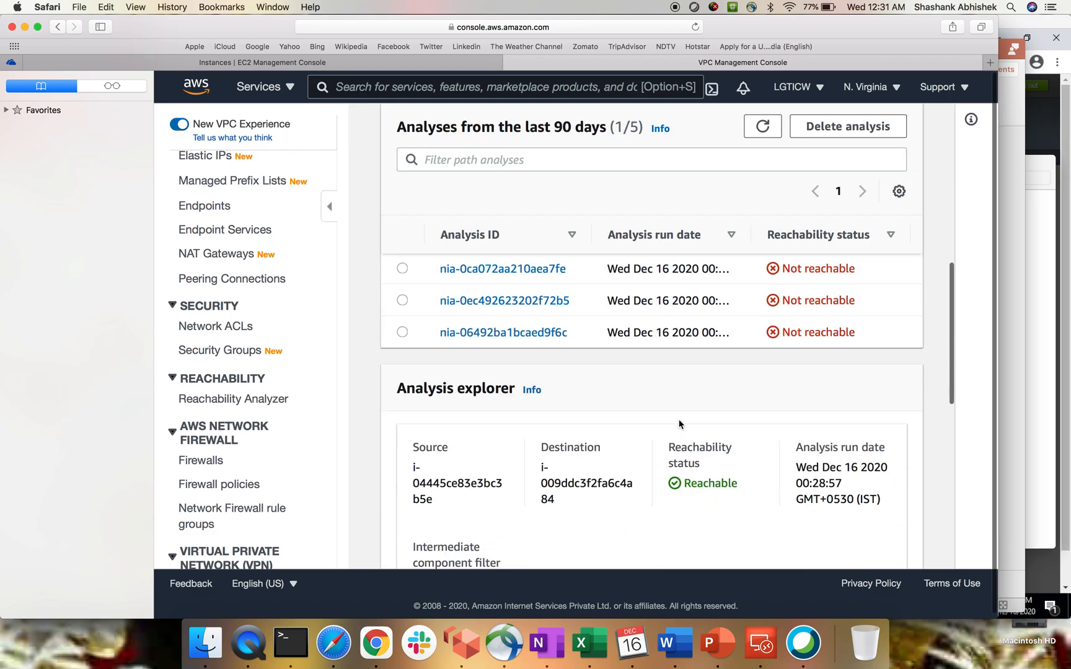
scroll("down", 3)
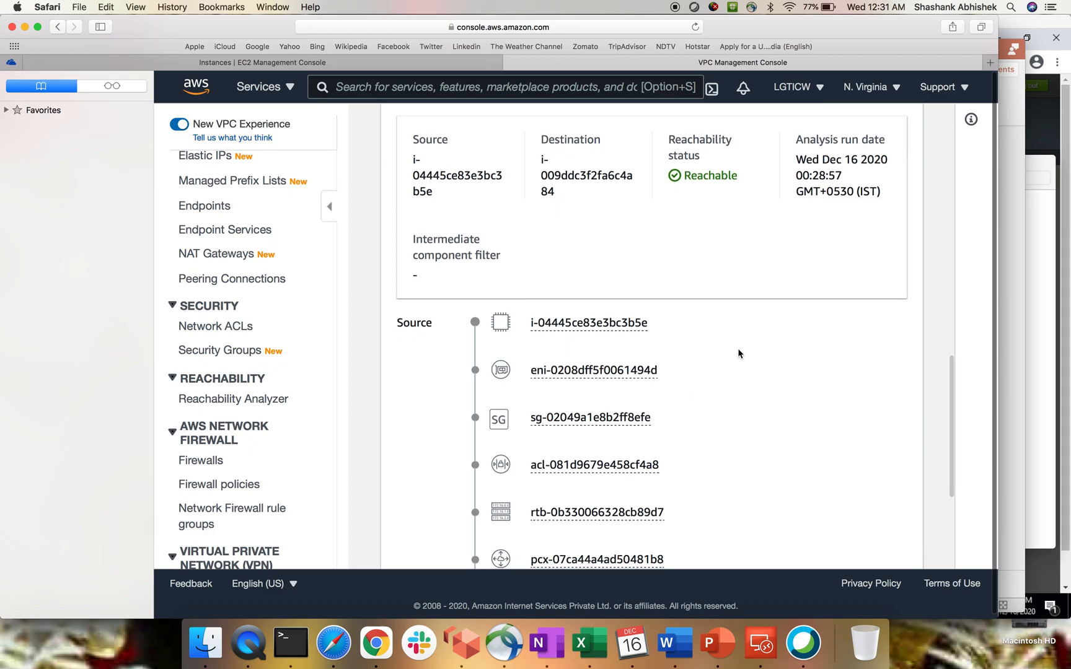
scroll("down", 3)
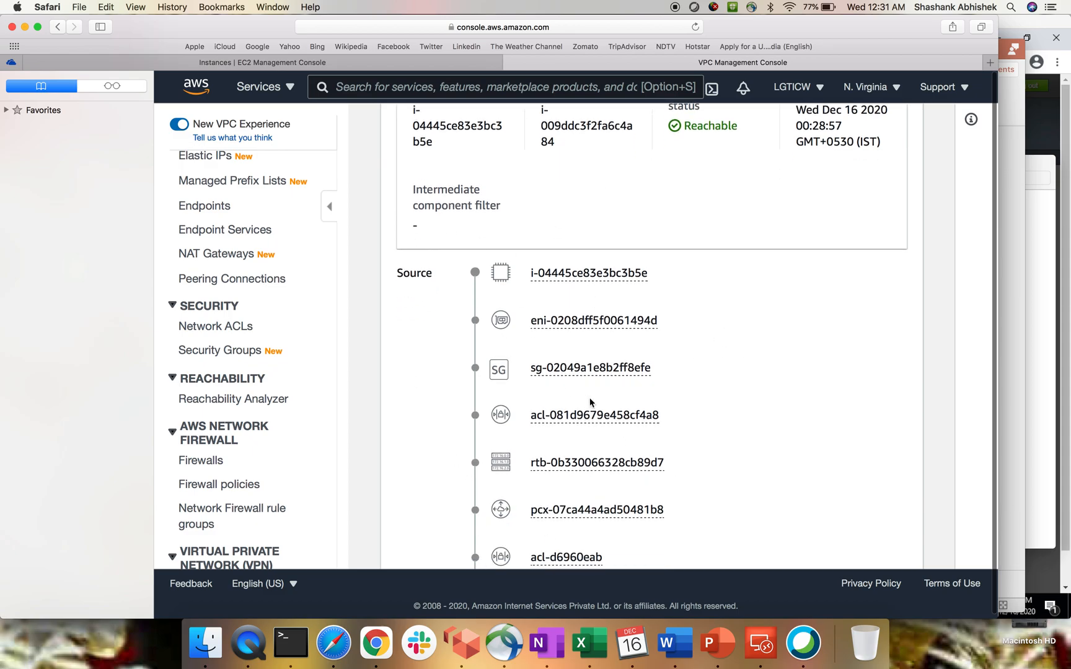
double_click(599, 273)
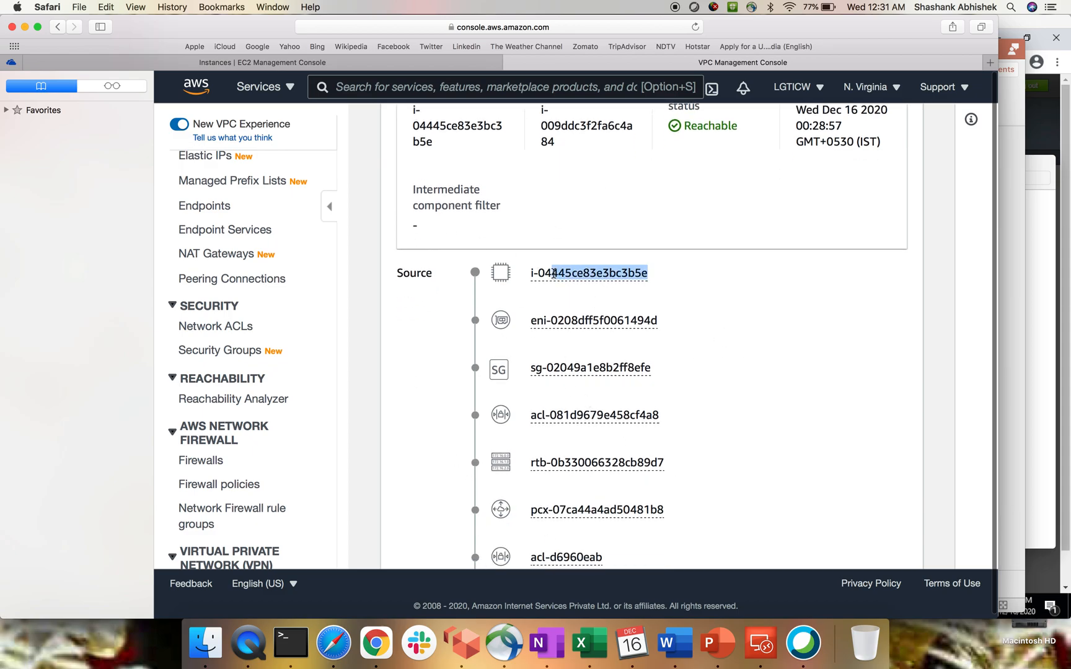
double_click(588, 273)
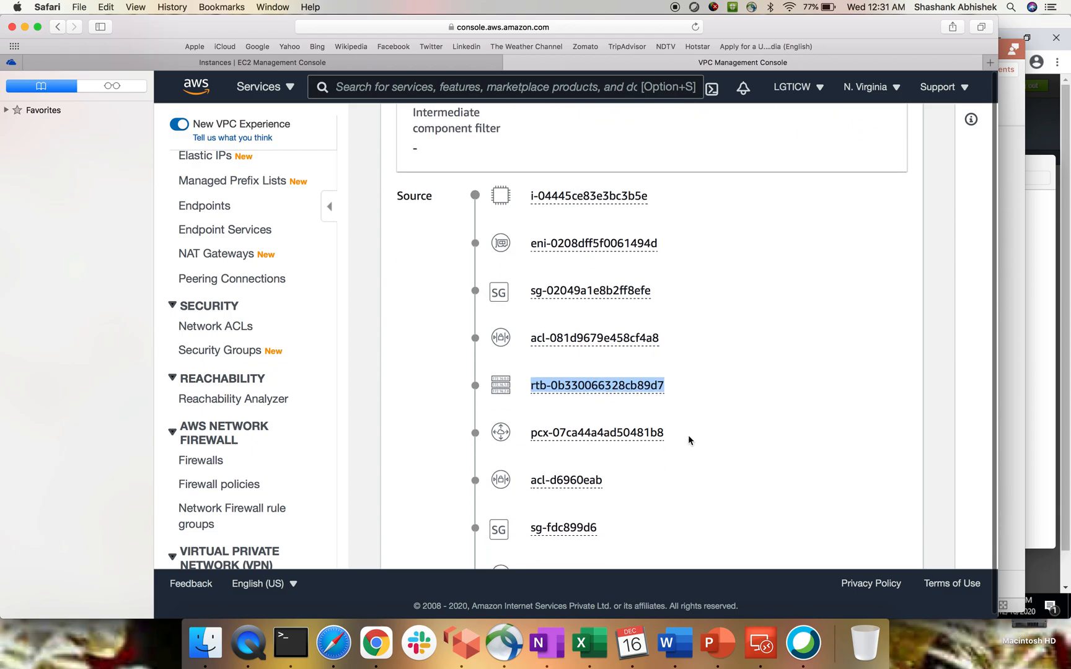
- Highlight the peering connection hop and the destination of the reachable path
left_click(595, 432)
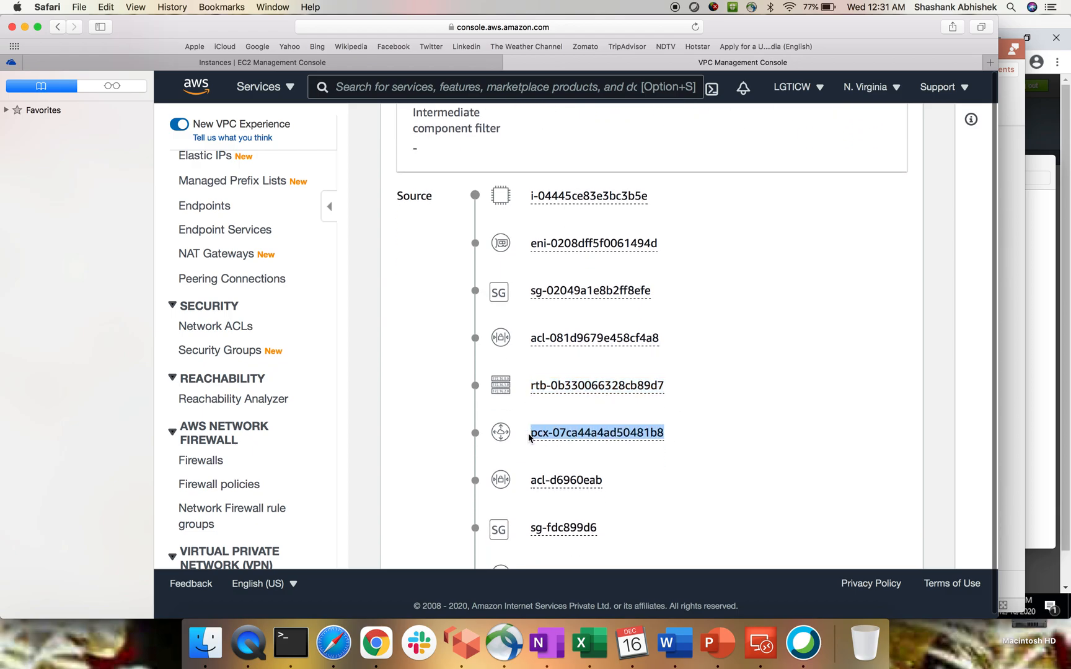
scroll("down", 3)
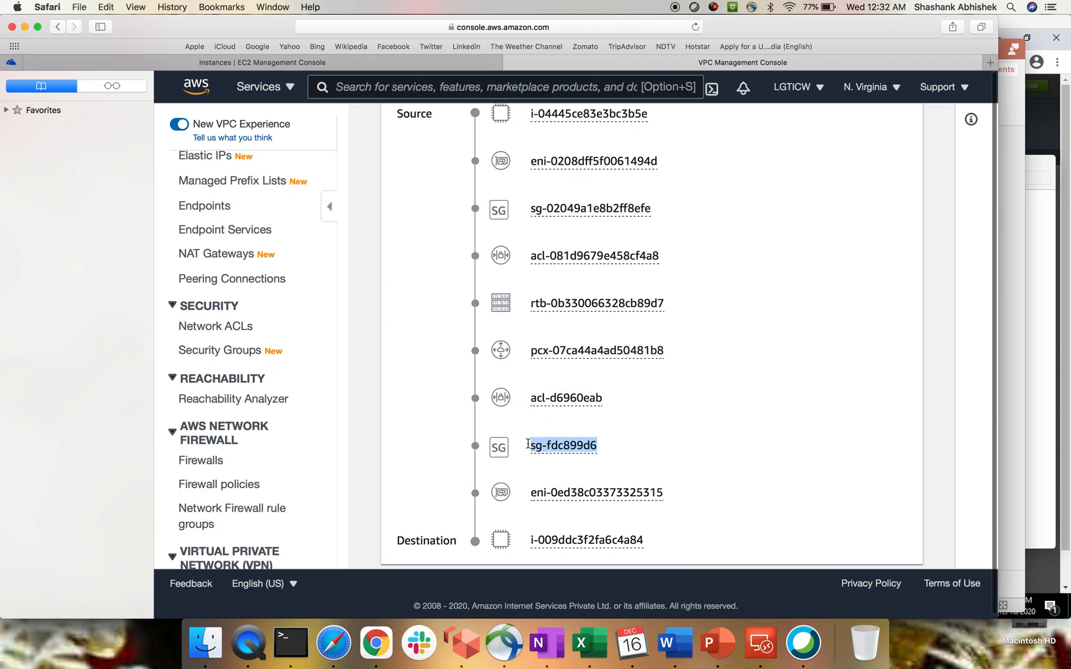
scroll("down", 3)
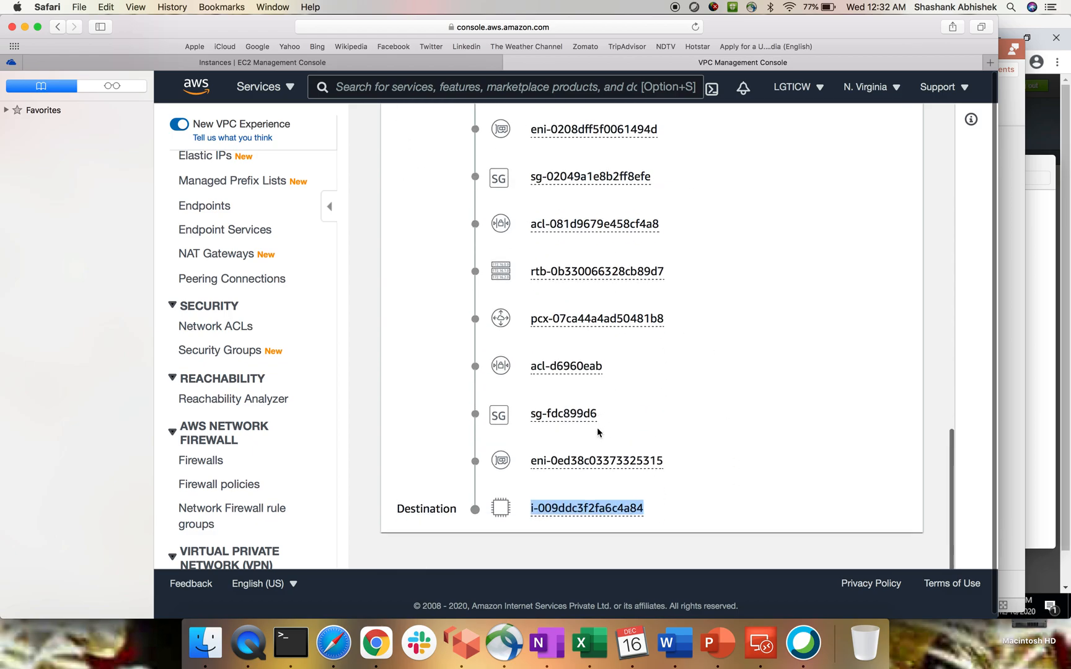
left_click(710, 452)
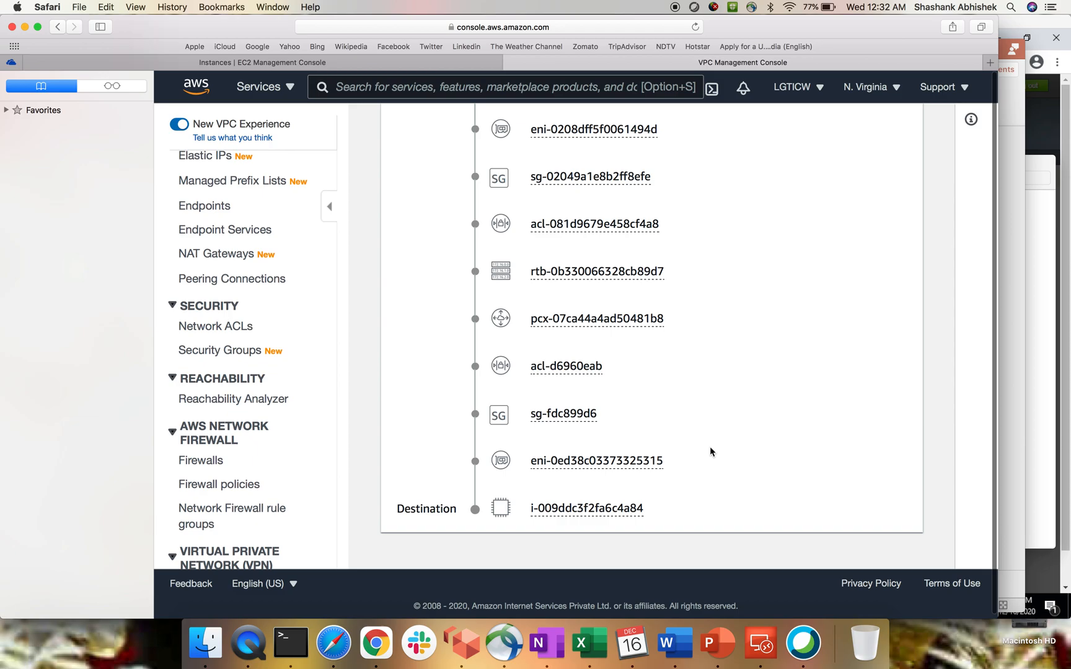
scroll("up", 3)
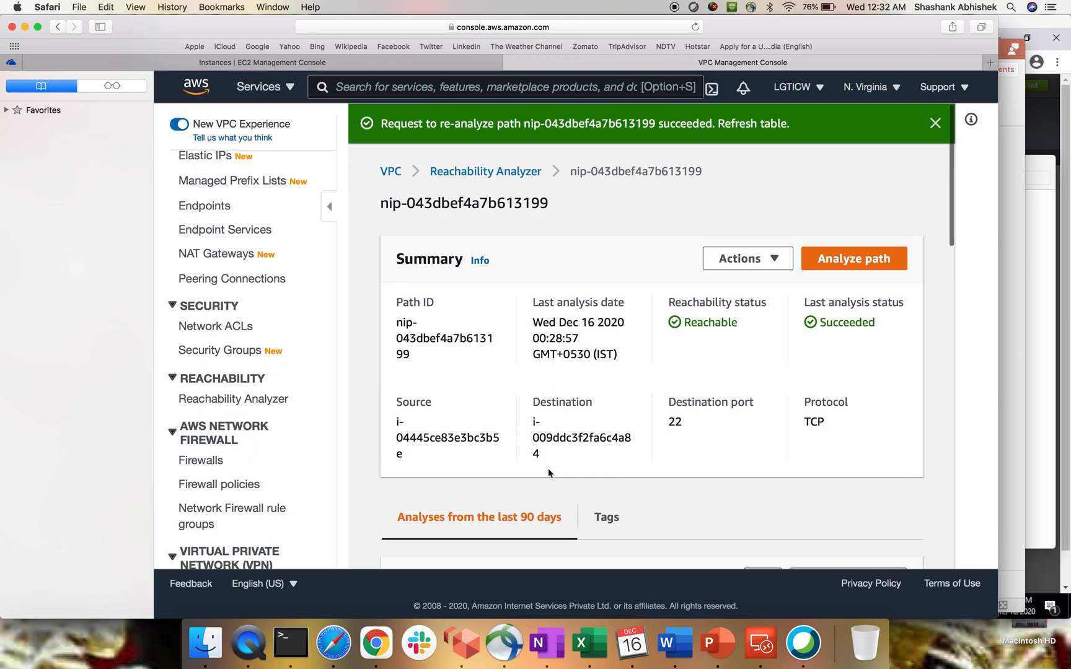
- Ping 172.31.16.189 from the EC2-1 terminal session
left_click(289, 642)
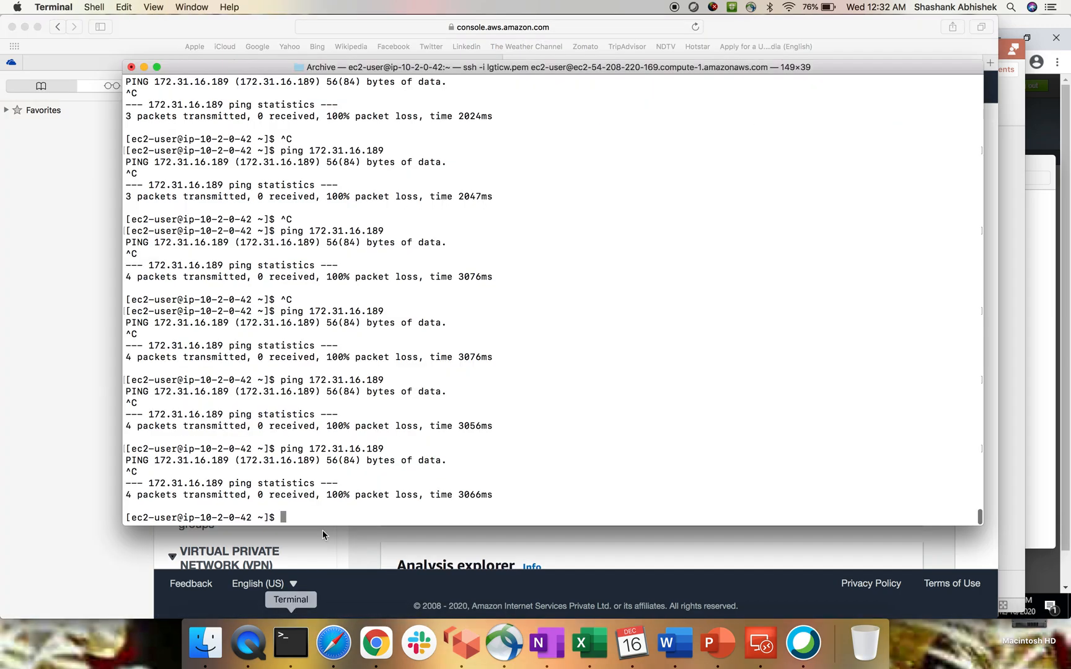
type("ping 172.31.16.189")
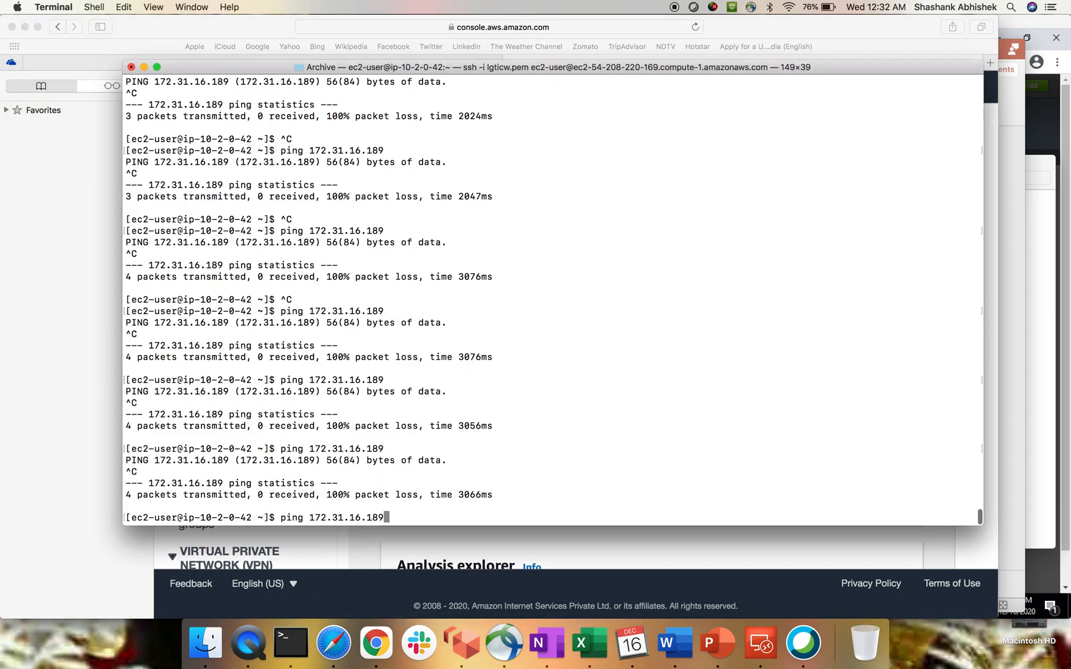
key("enter")
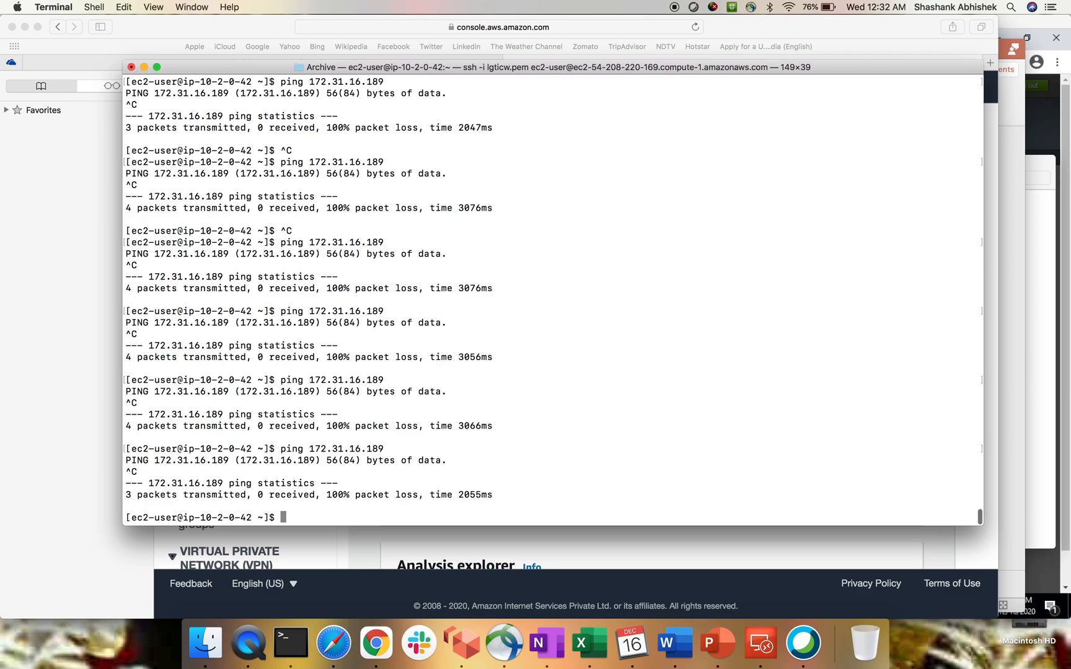
- Become root with sudo su and install telnet via yum, answering y
type("tel")
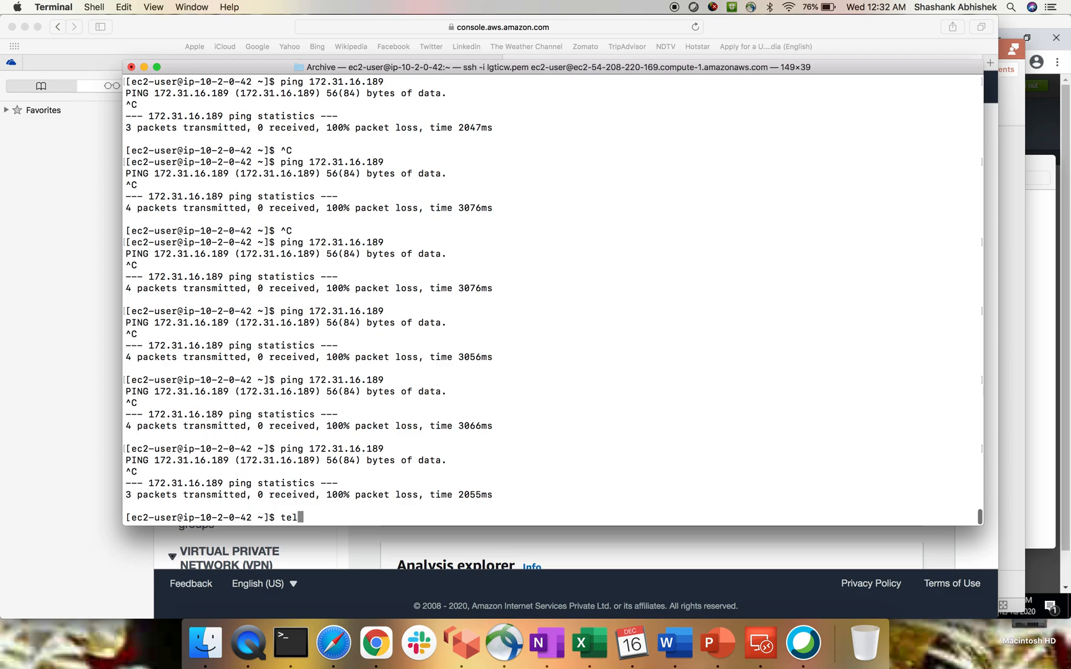
type("net")
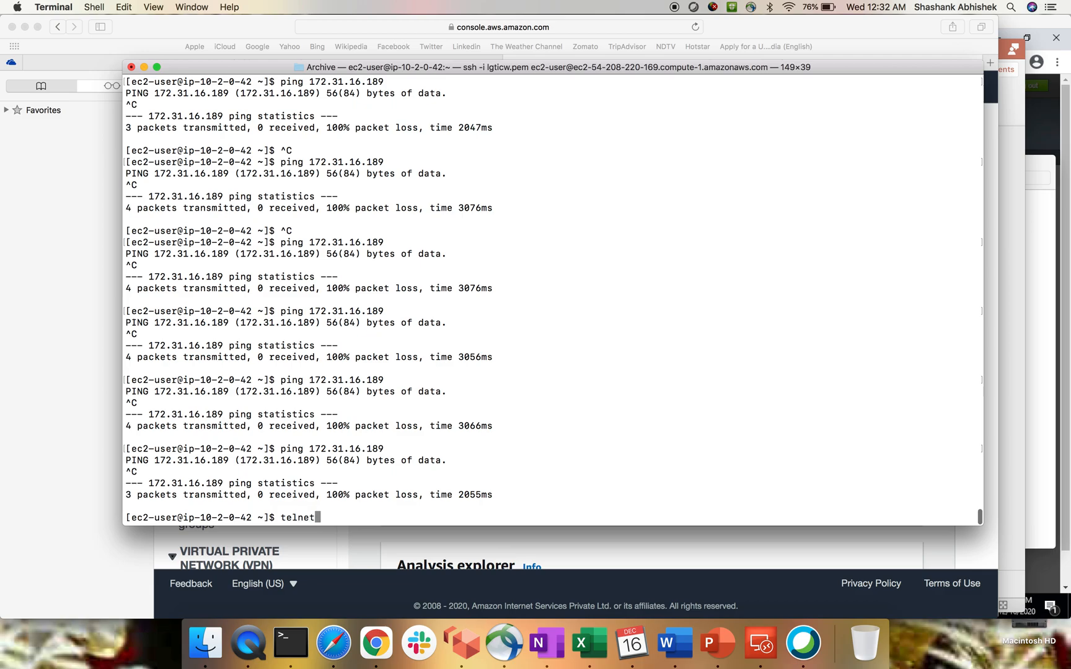
type("sudo")
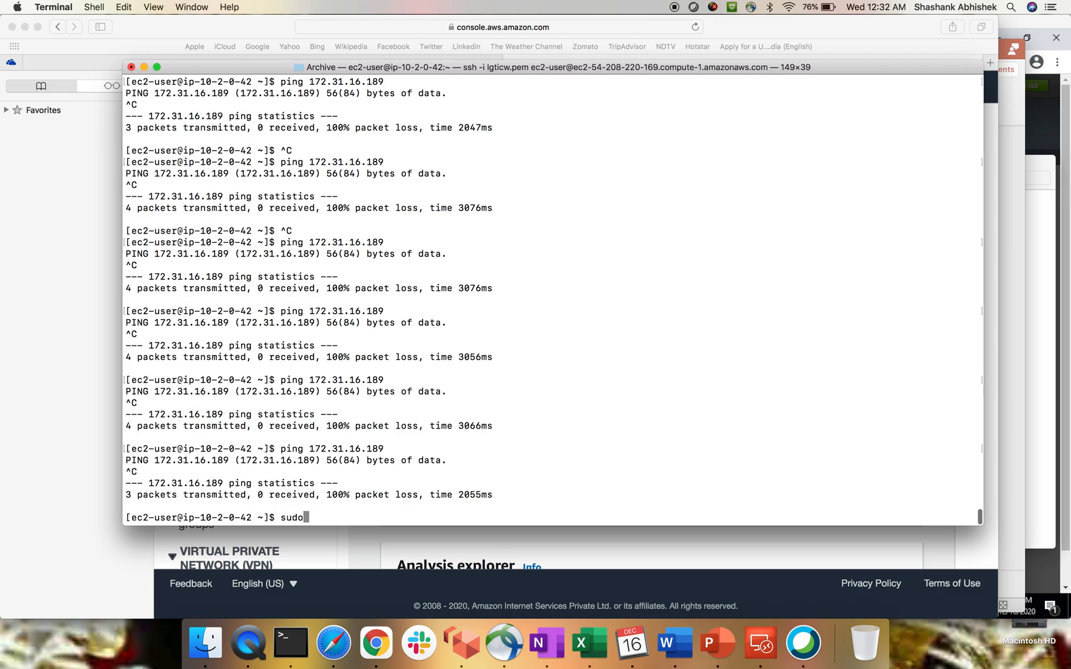
type("su")
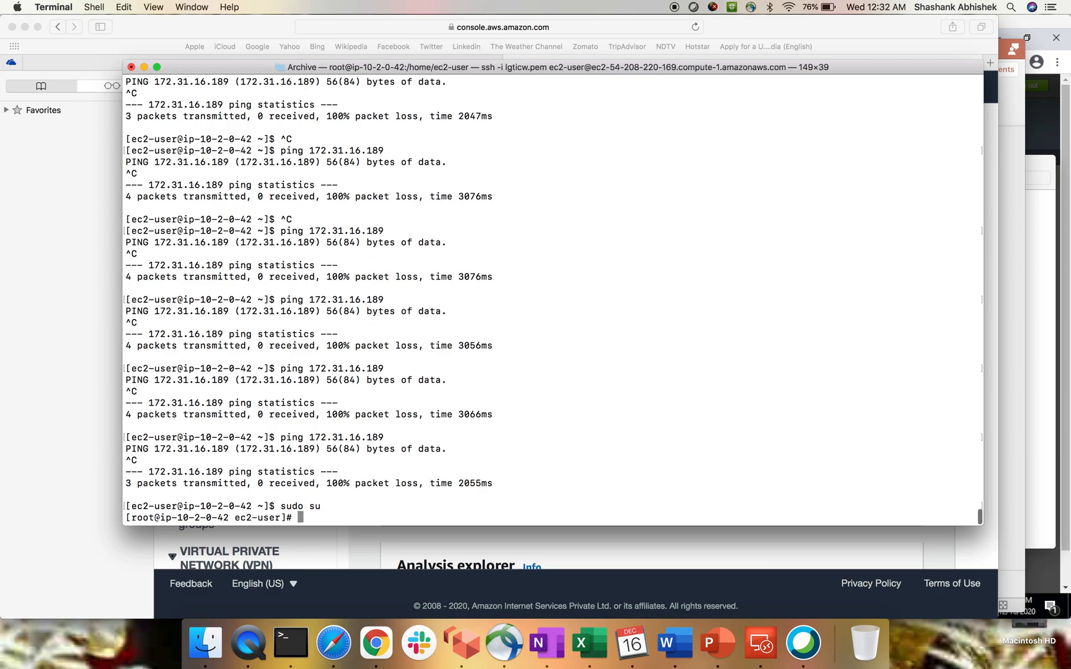
type("yum install telnet")
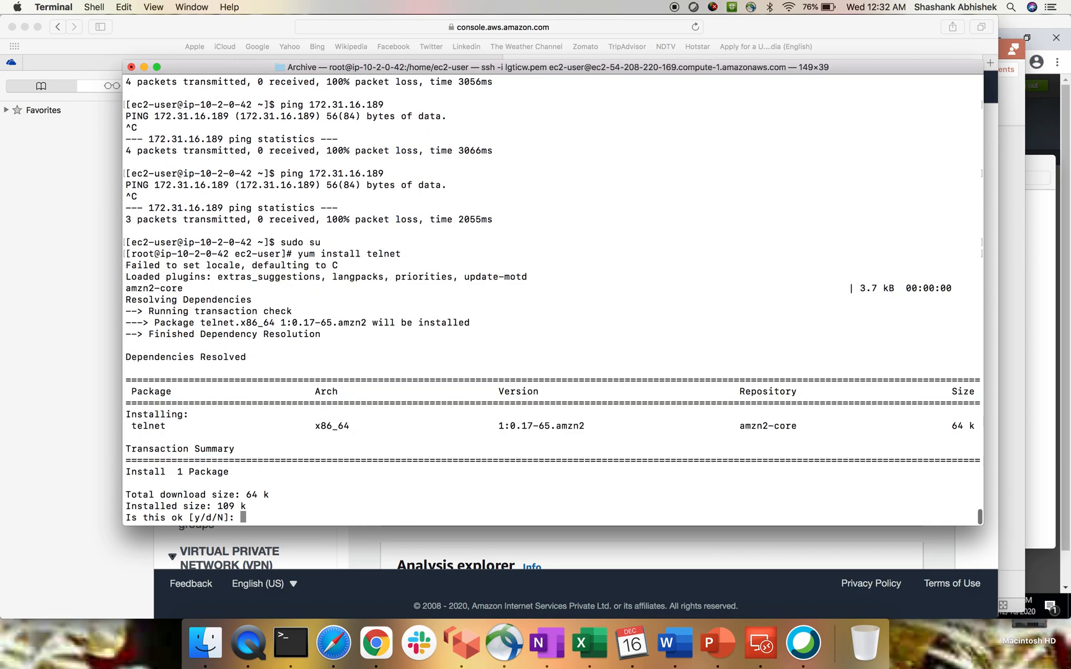
type("y")
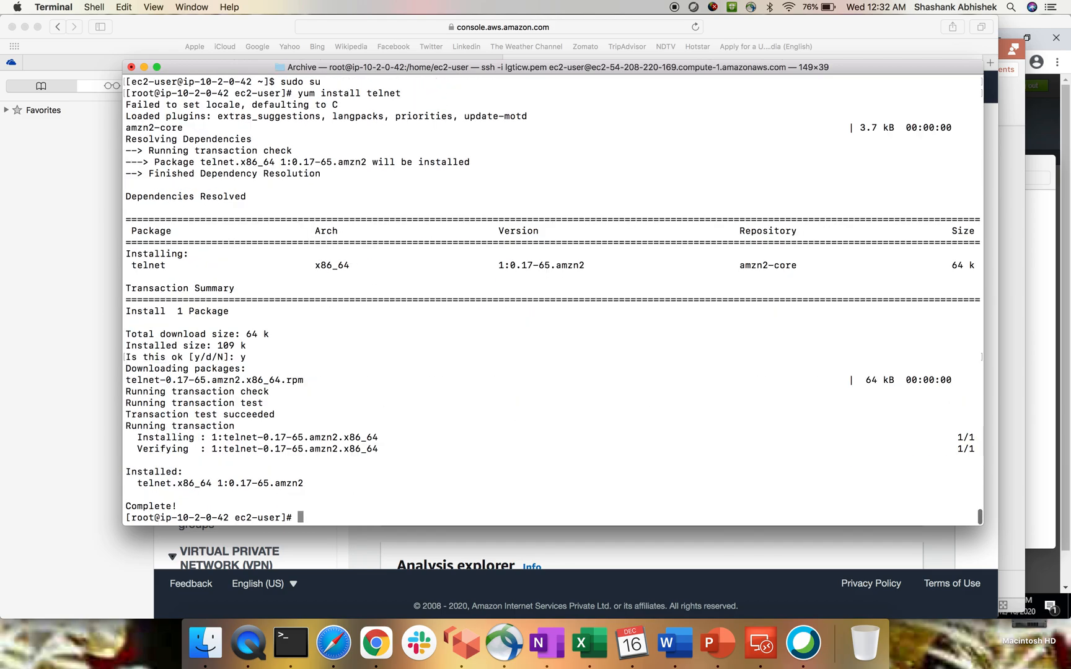
type("teln")
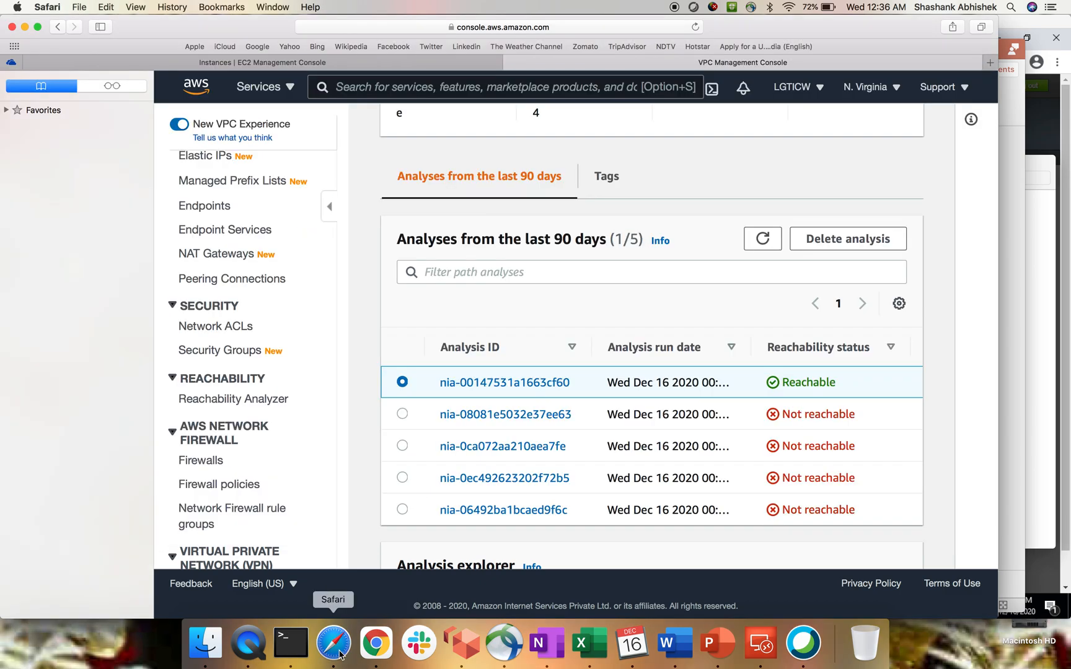
- Review the reachable analysis's route through the route table and peering connection on TCP 22
double_click(503, 382)
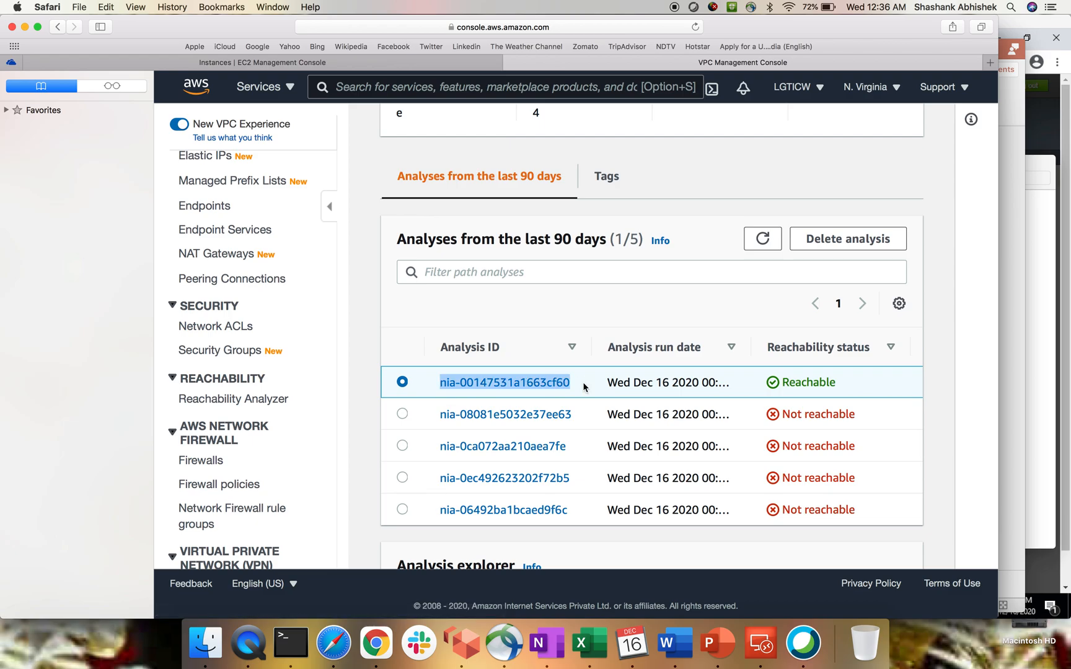
left_click(503, 383)
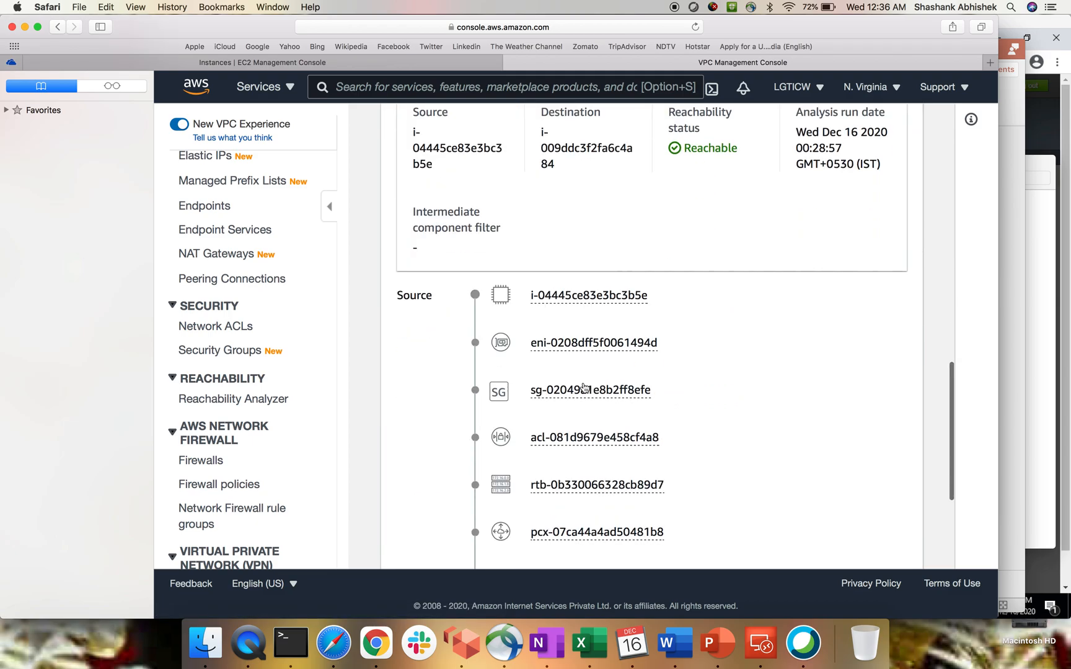
scroll("down", 3)
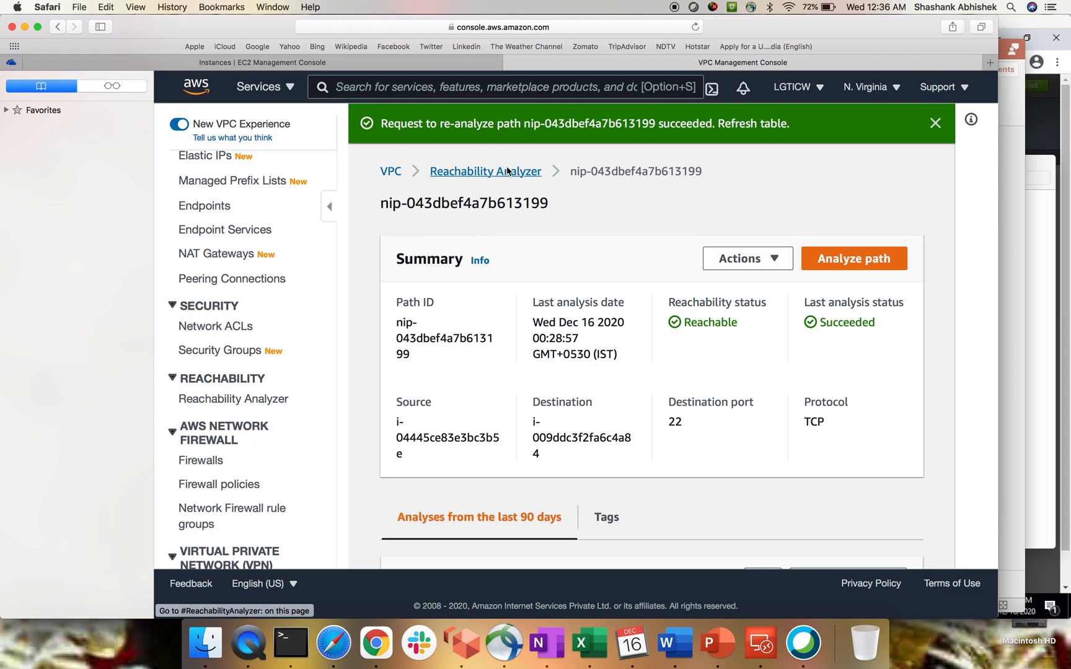
- Start a new Reachability Analyzer path named test2
left_click(485, 171)
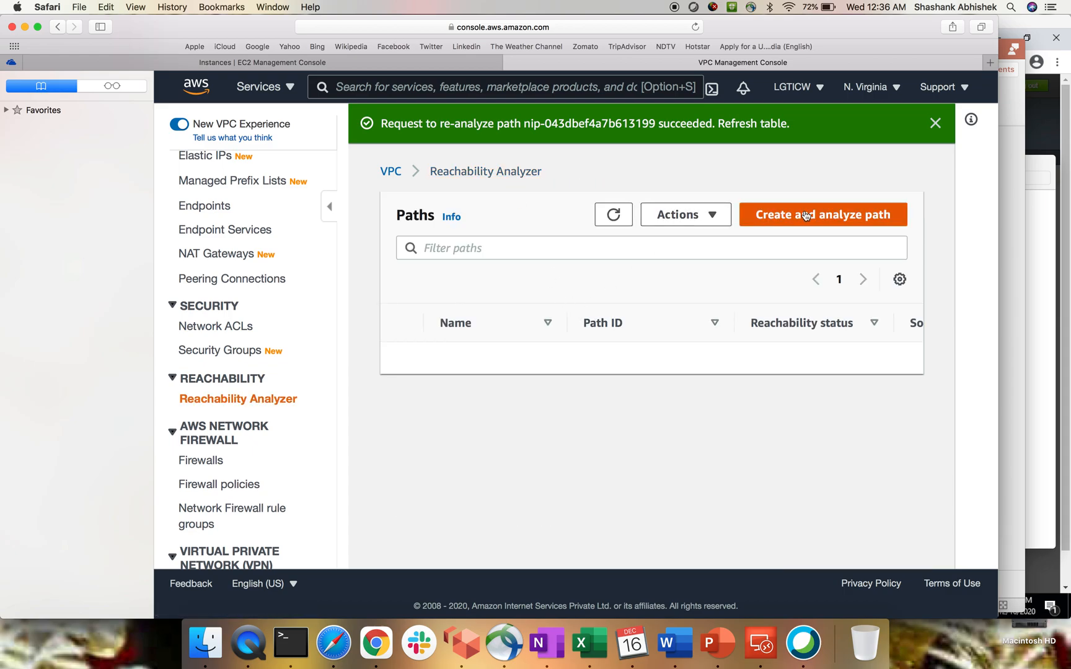
left_click(823, 214)
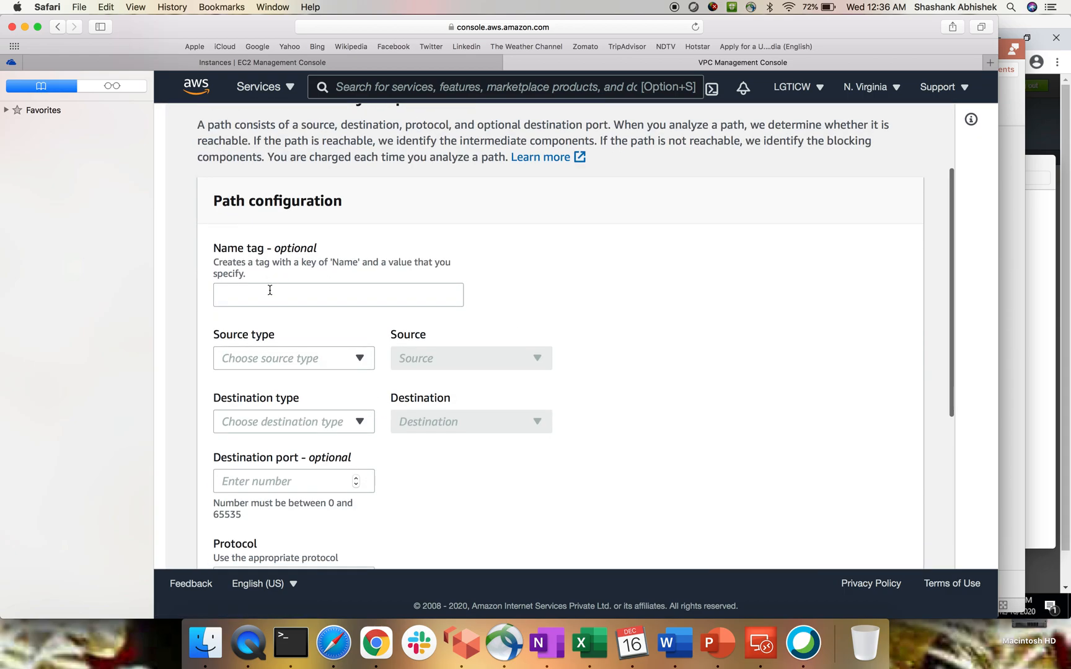
type("test")
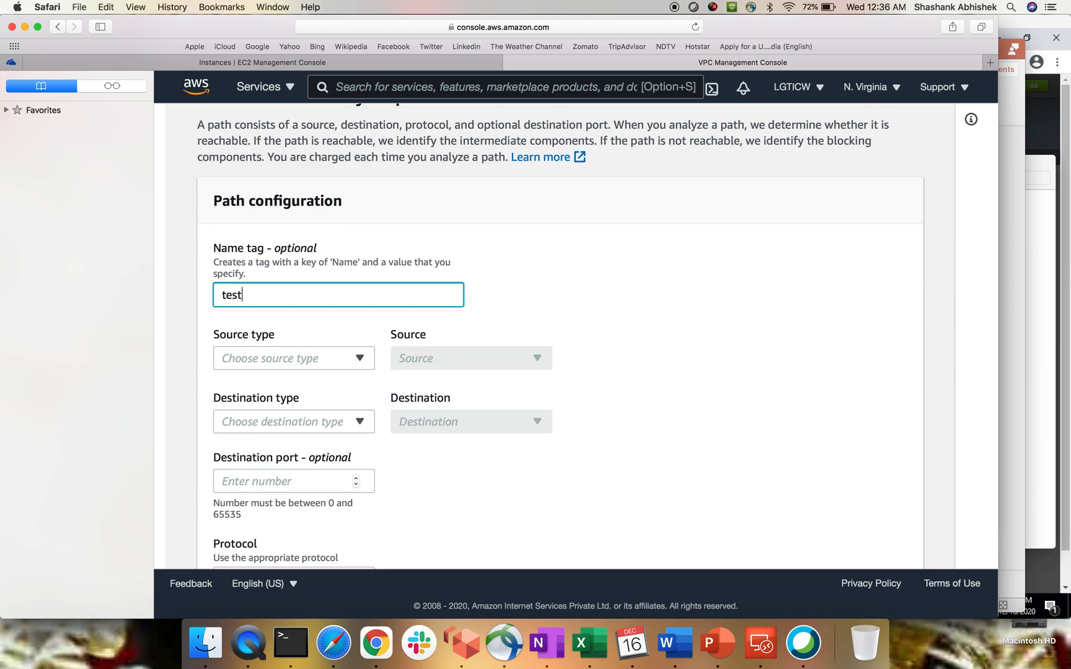
- Set source and destination to internet gateways (destination igw-543d592f) and create and analyze the path
left_click(294, 303)
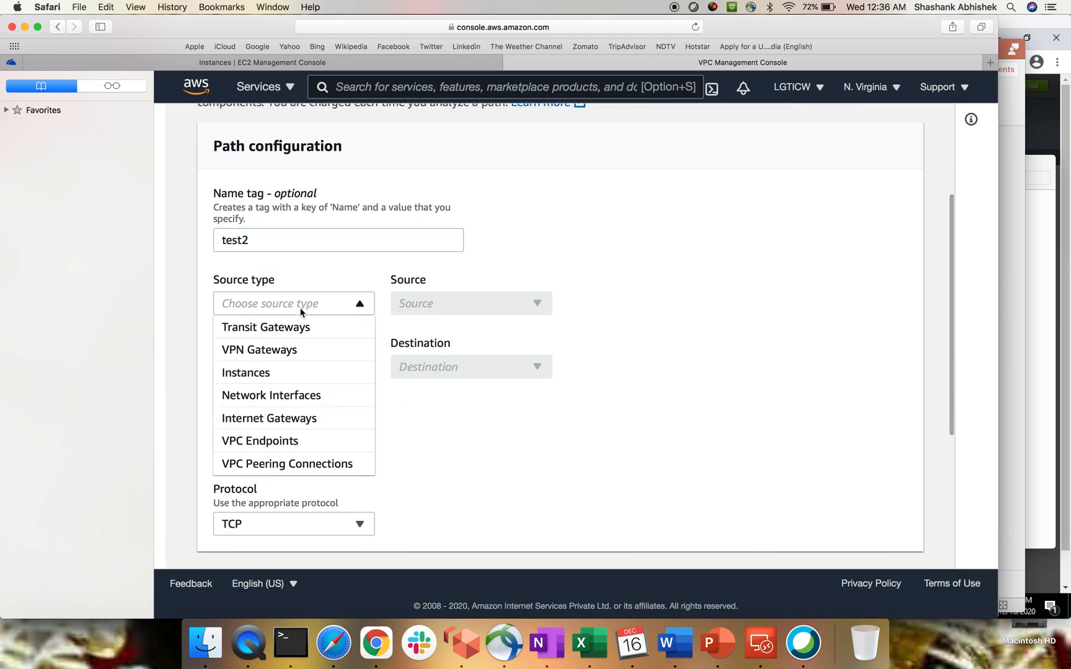
mouse_move(269, 417)
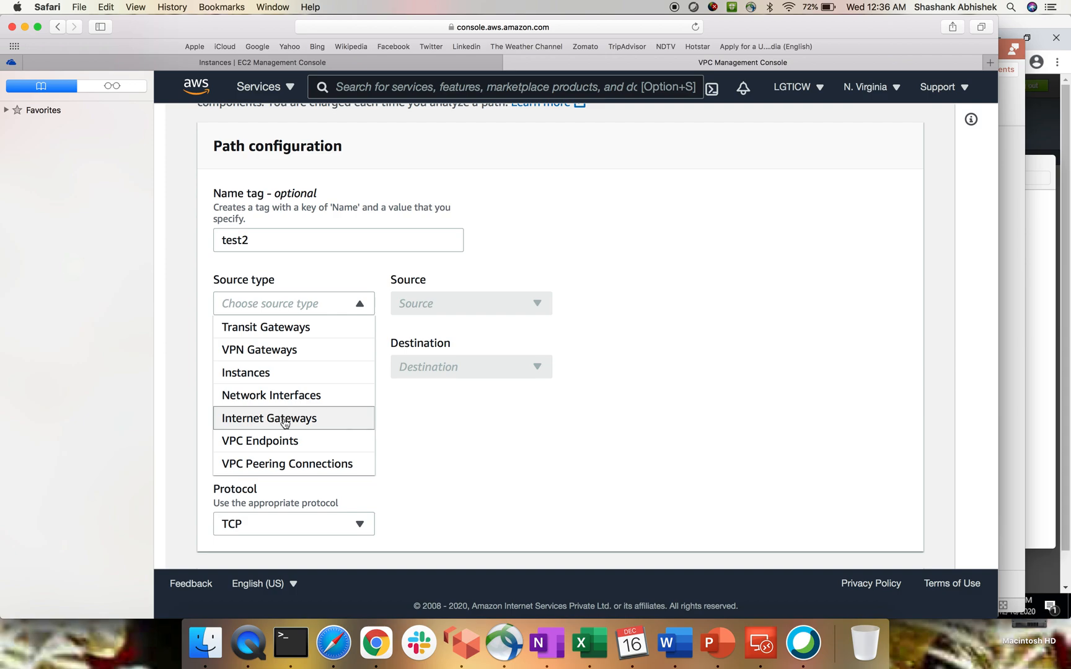
mouse_move(268, 418)
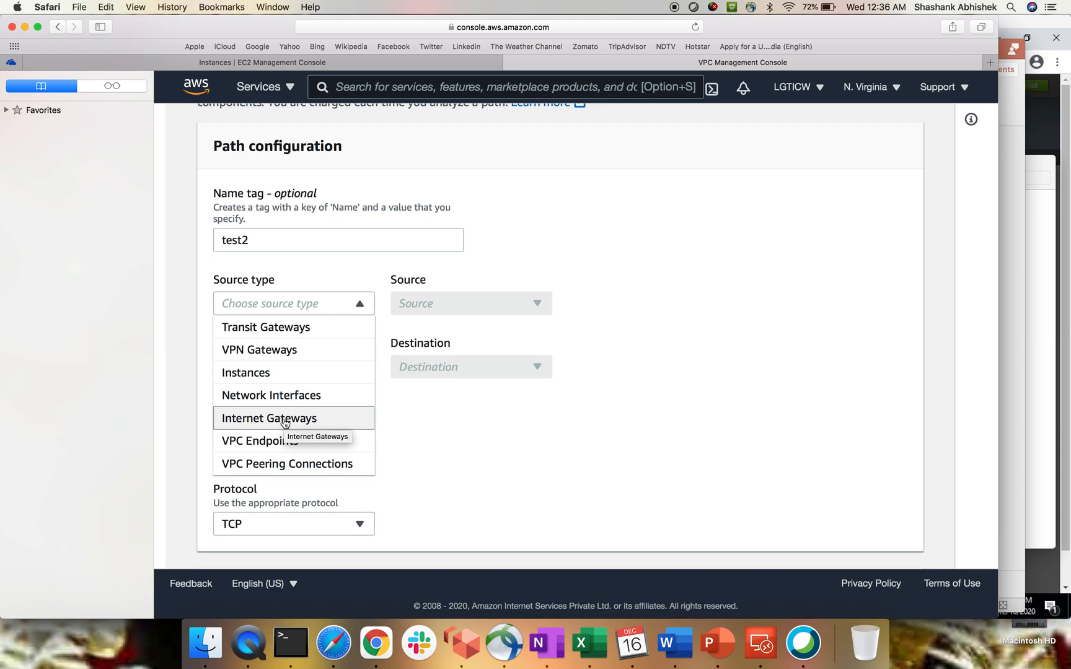
left_click(269, 418)
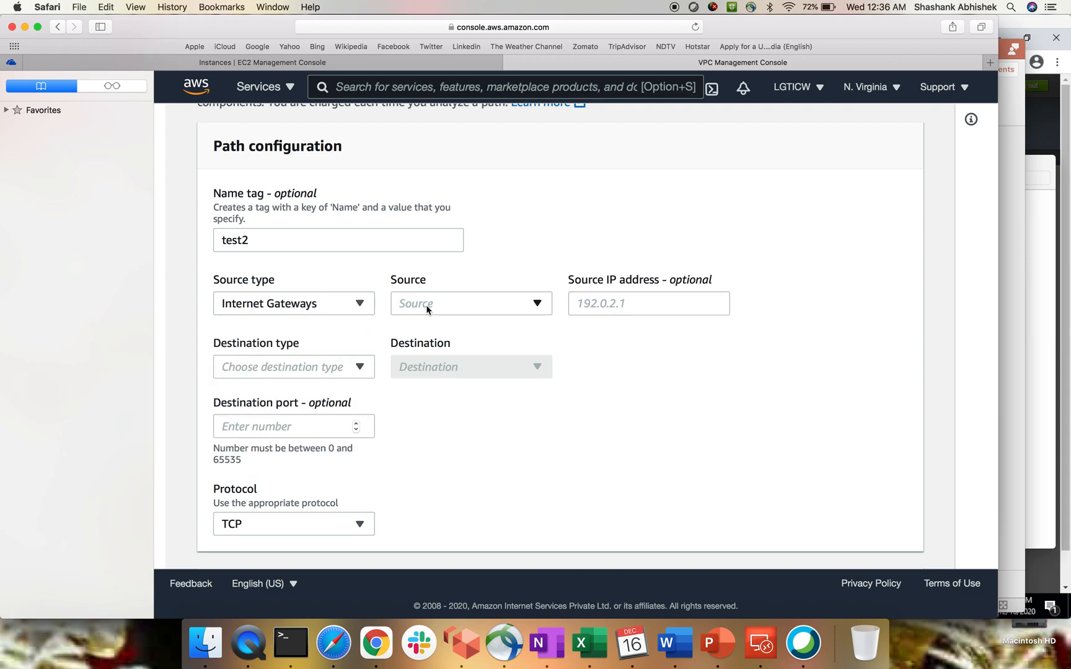
left_click(469, 303)
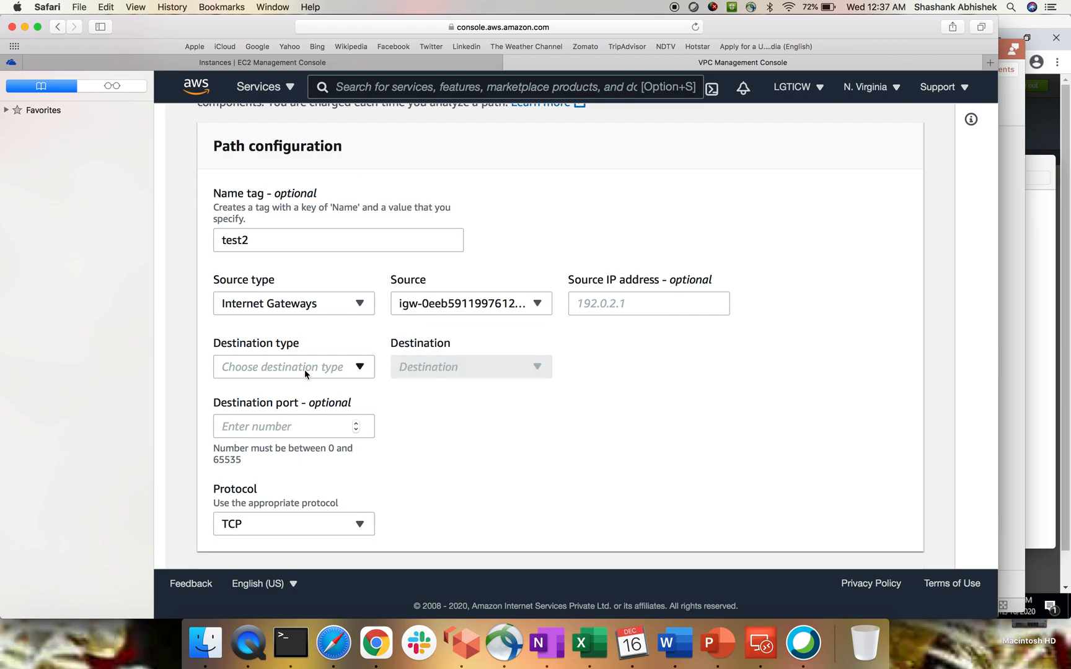
left_click(294, 367)
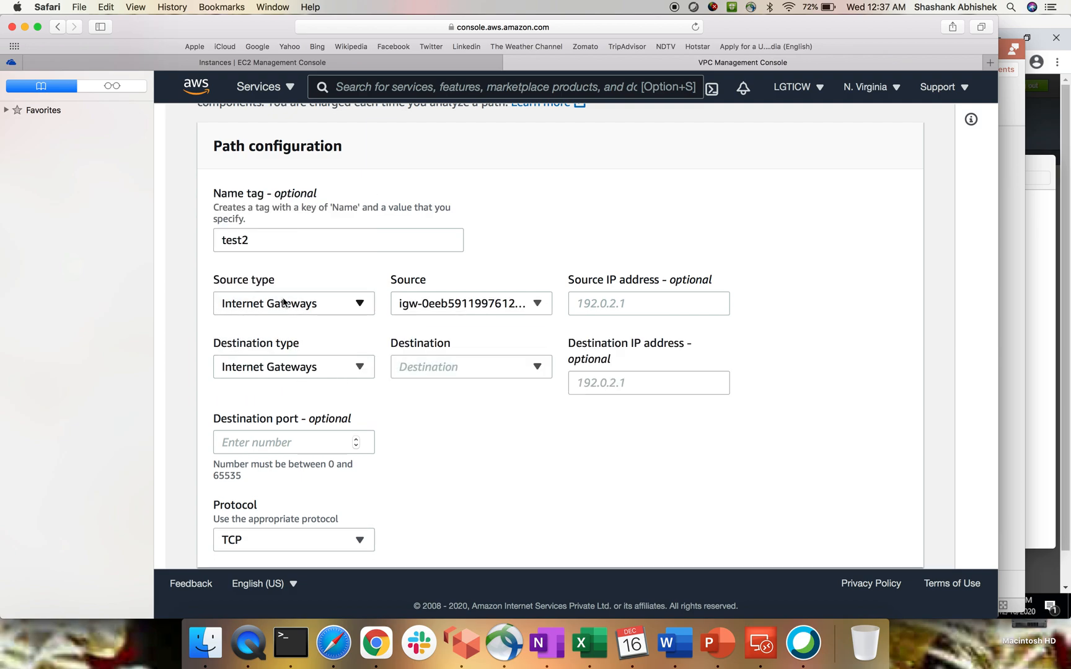
left_click(470, 367)
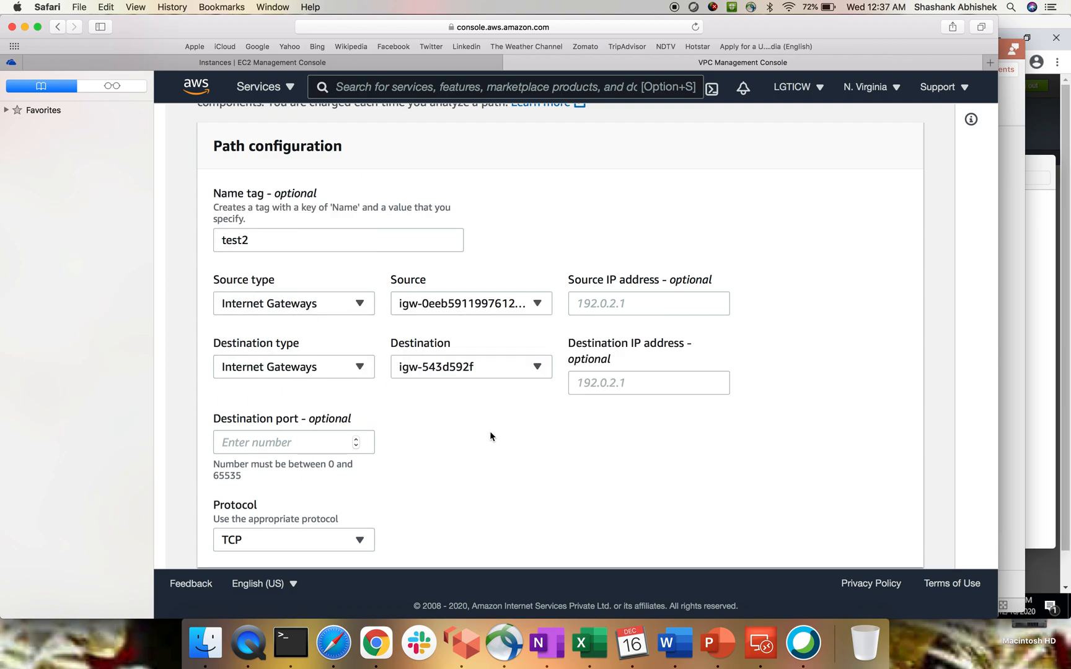
scroll("down", 3)
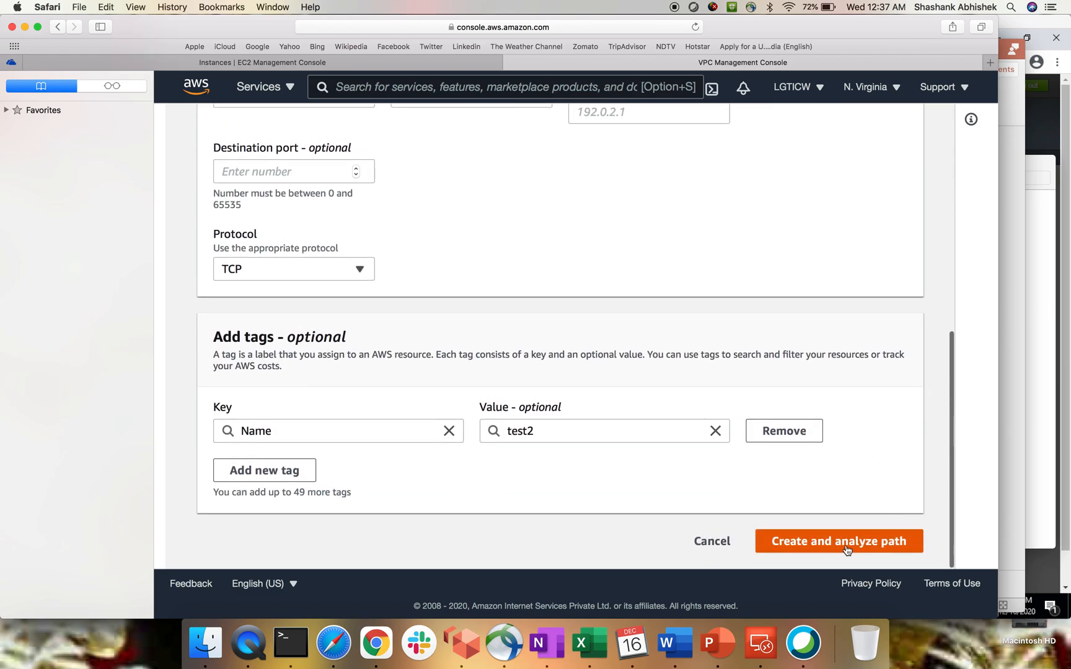
left_click(837, 540)
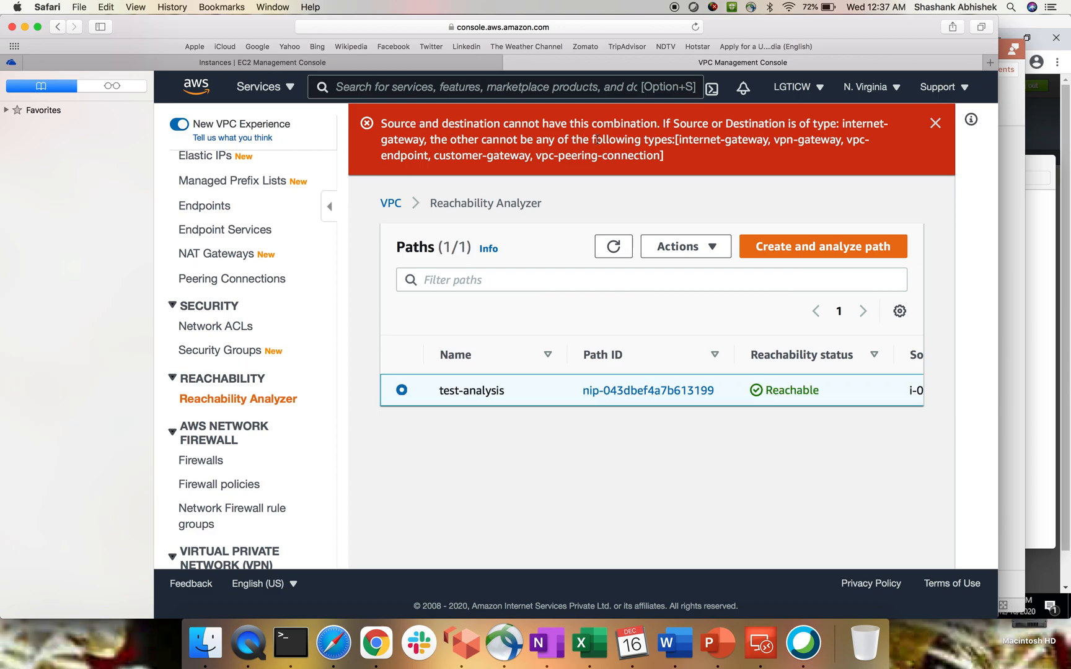
mouse_move(787, 153)
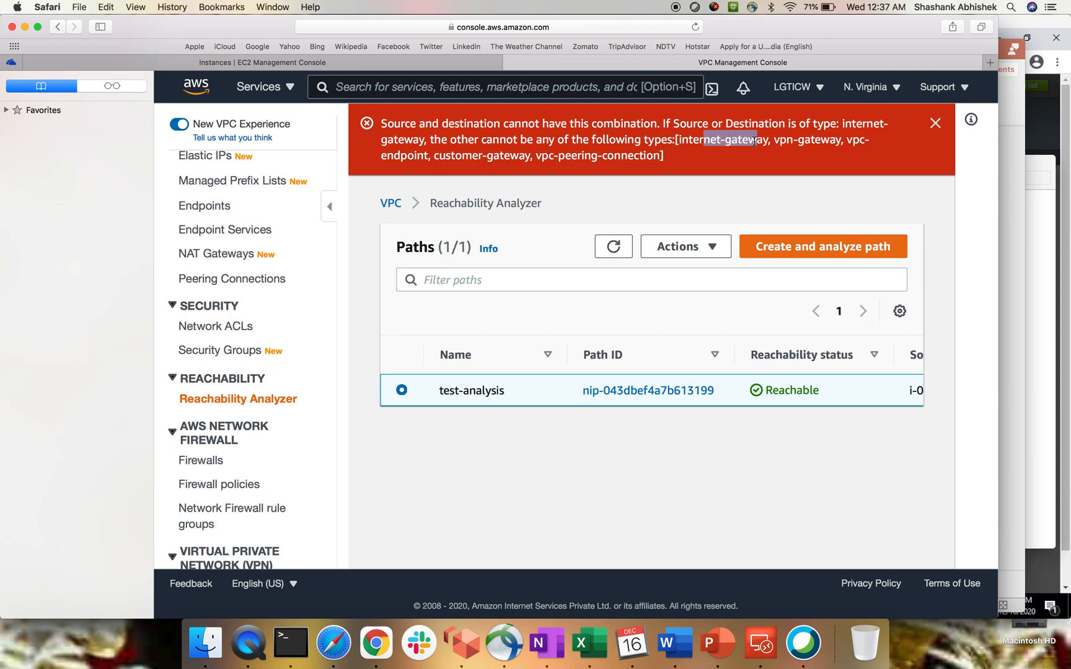
mouse_move(635, 319)
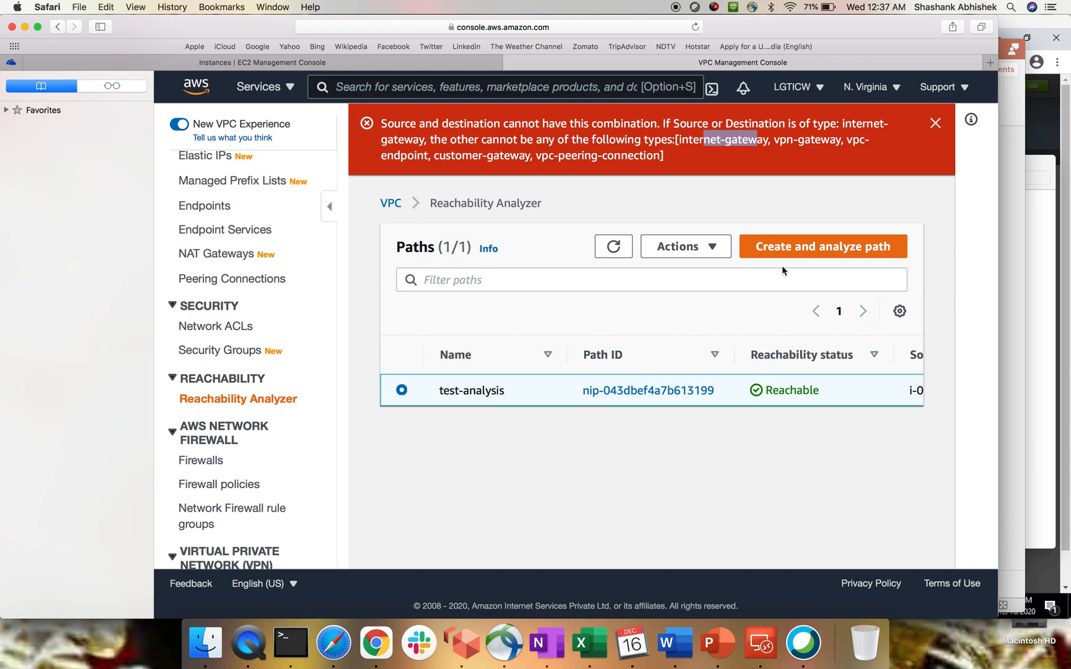
mouse_move(794, 262)
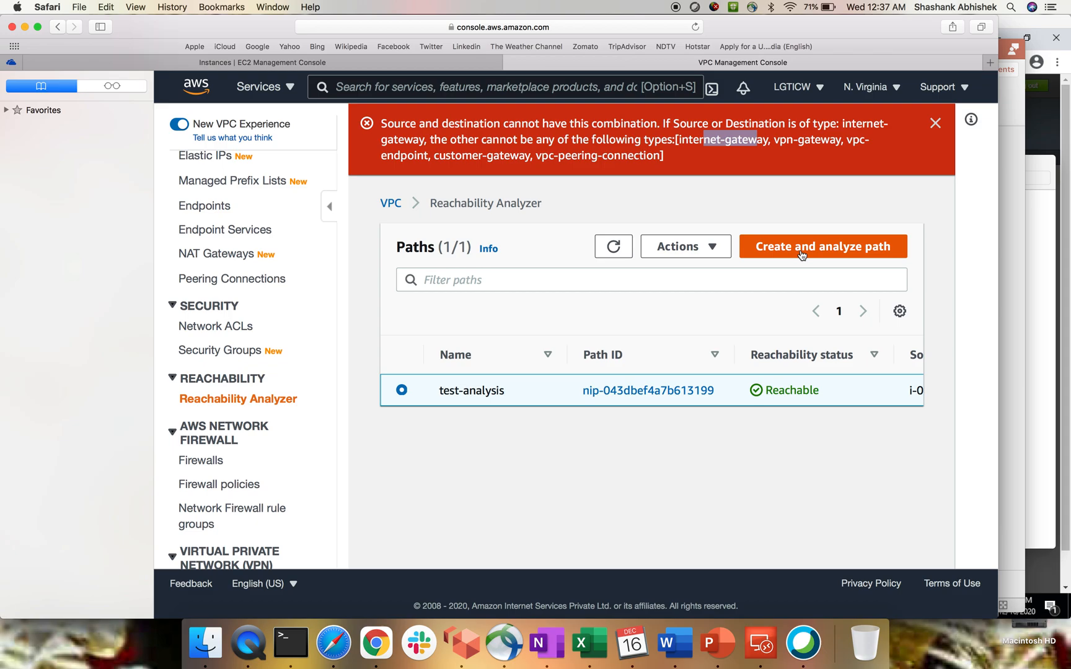
- Begin a new Reachability Analyzer path and review the source-type options such as Instances
left_click(822, 247)
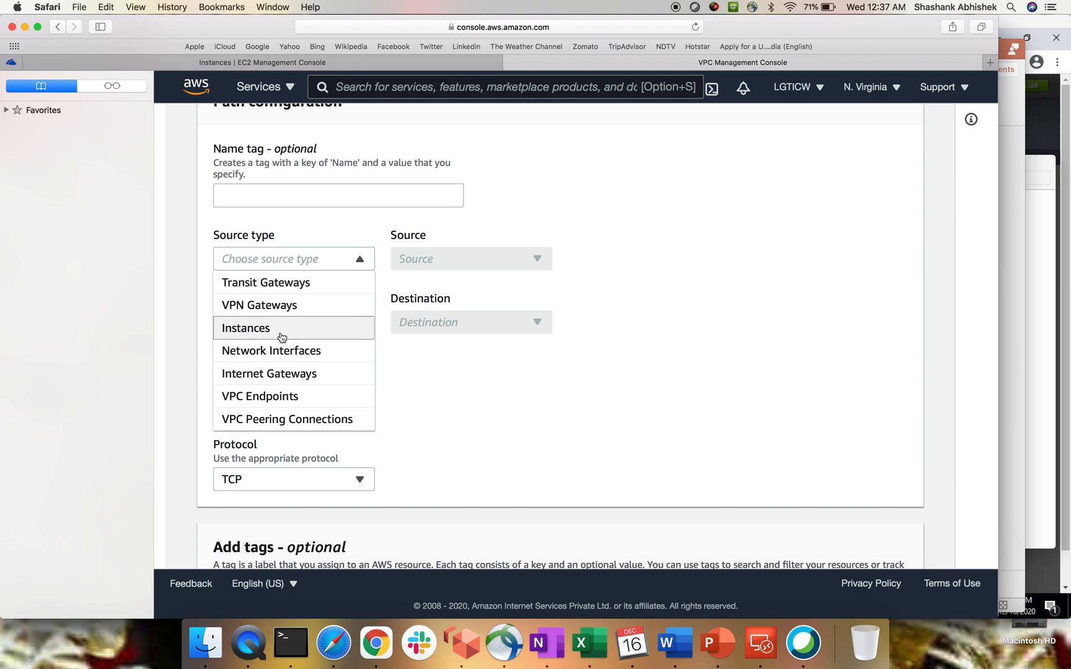
mouse_move(265, 281)
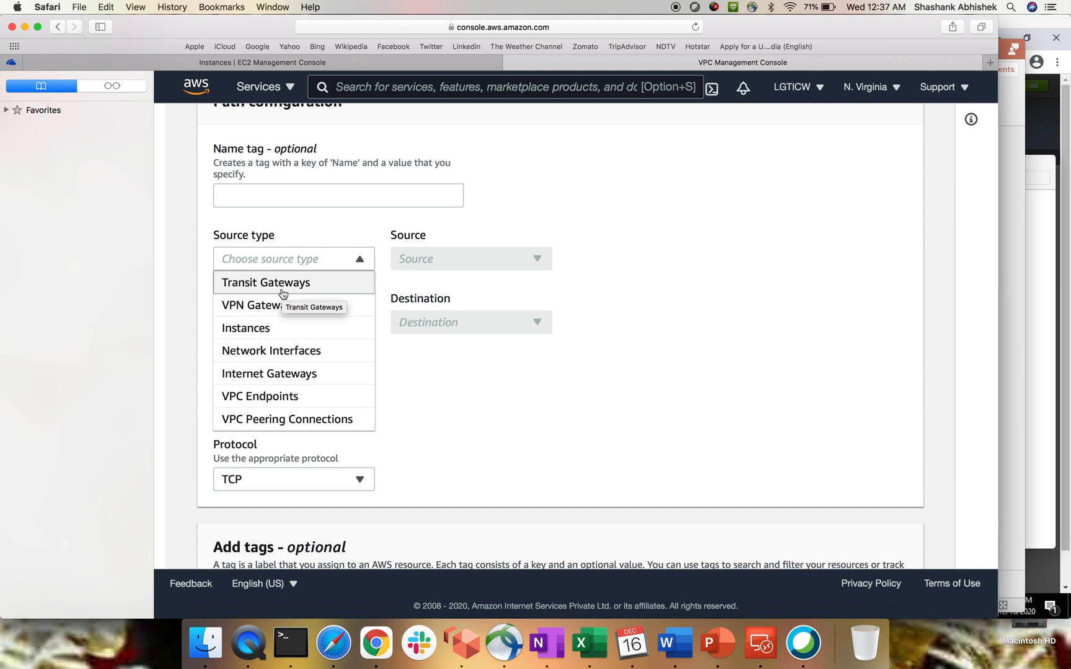
mouse_move(505, 422)
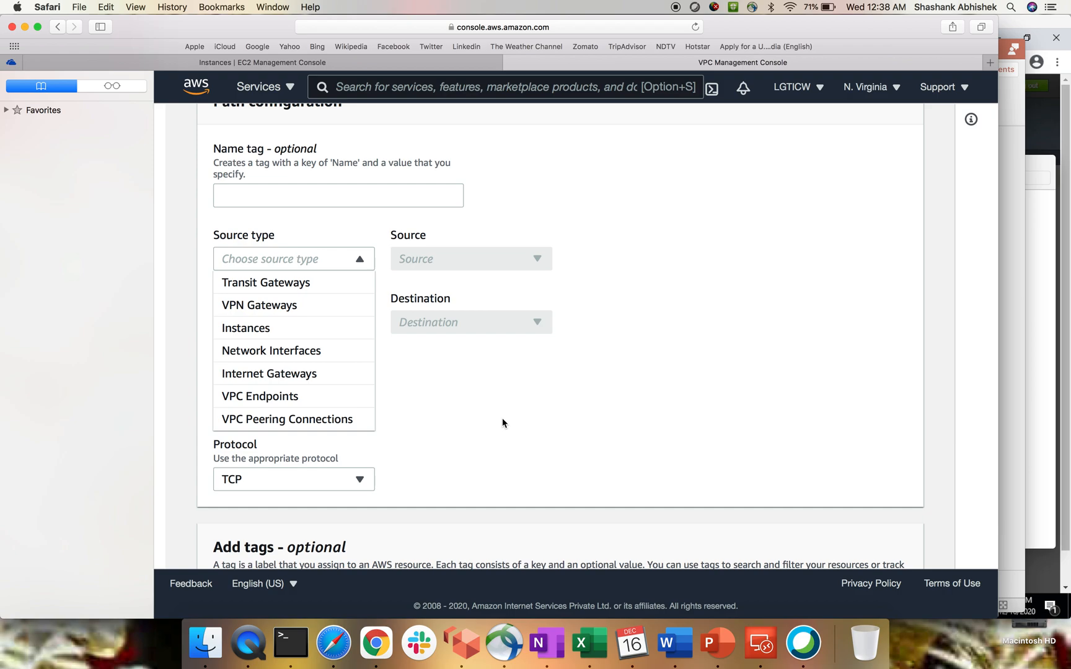
mouse_move(294, 282)
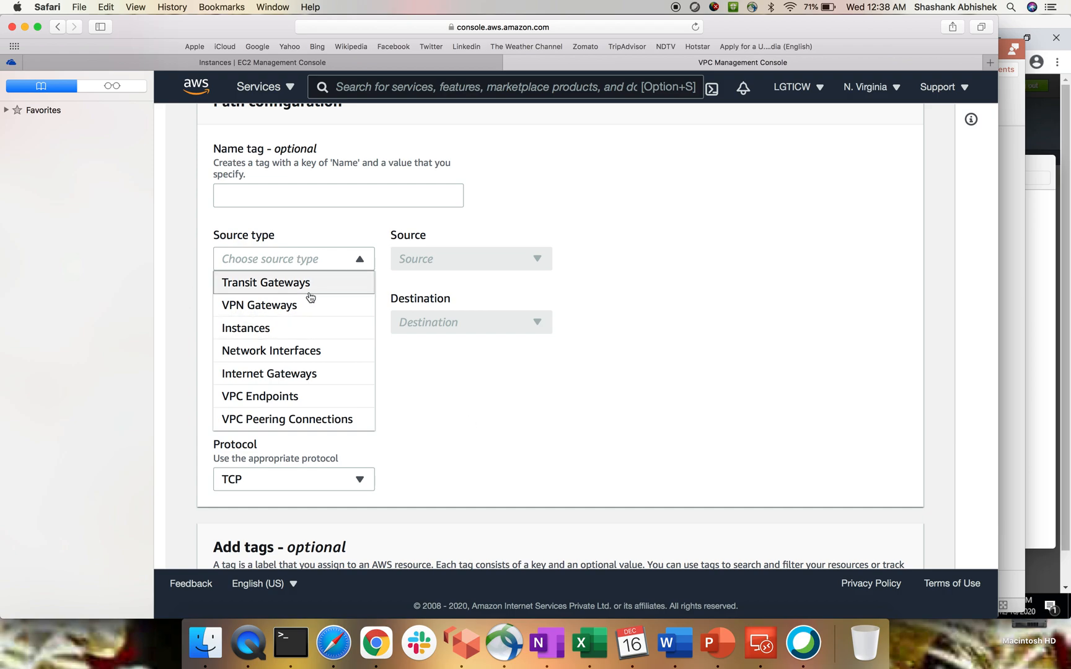
mouse_move(310, 297)
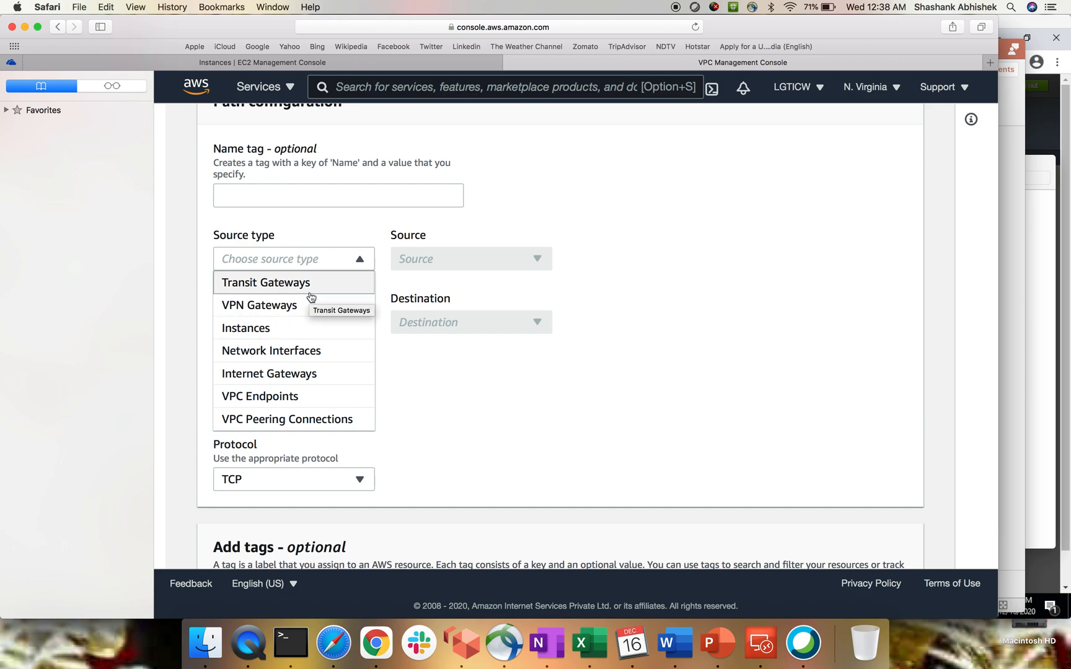
mouse_move(449, 395)
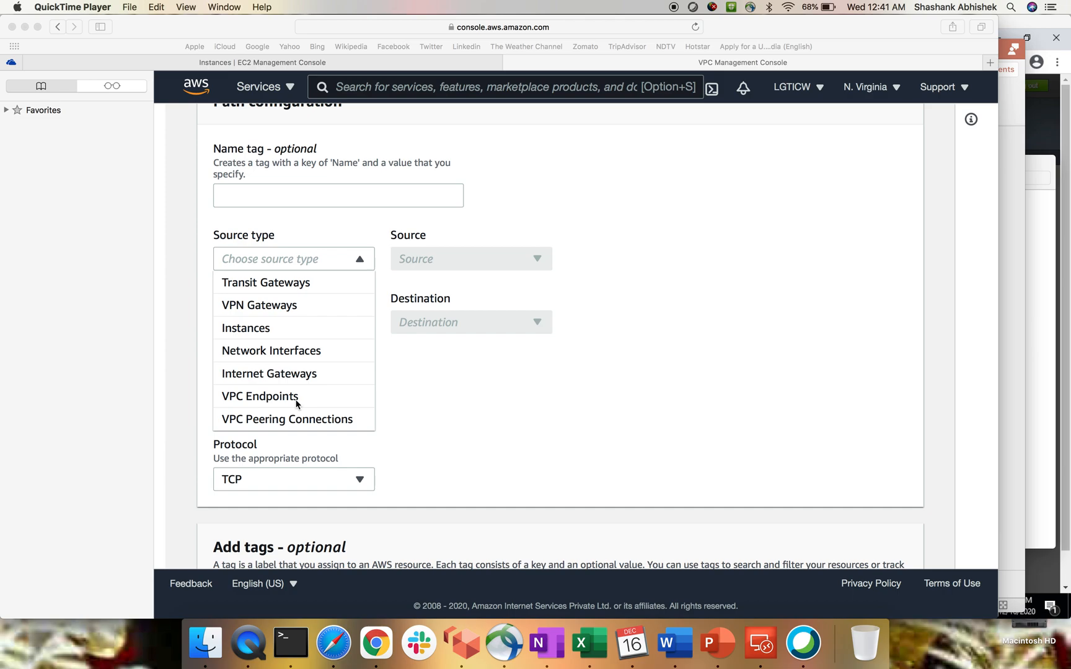
mouse_move(307, 423)
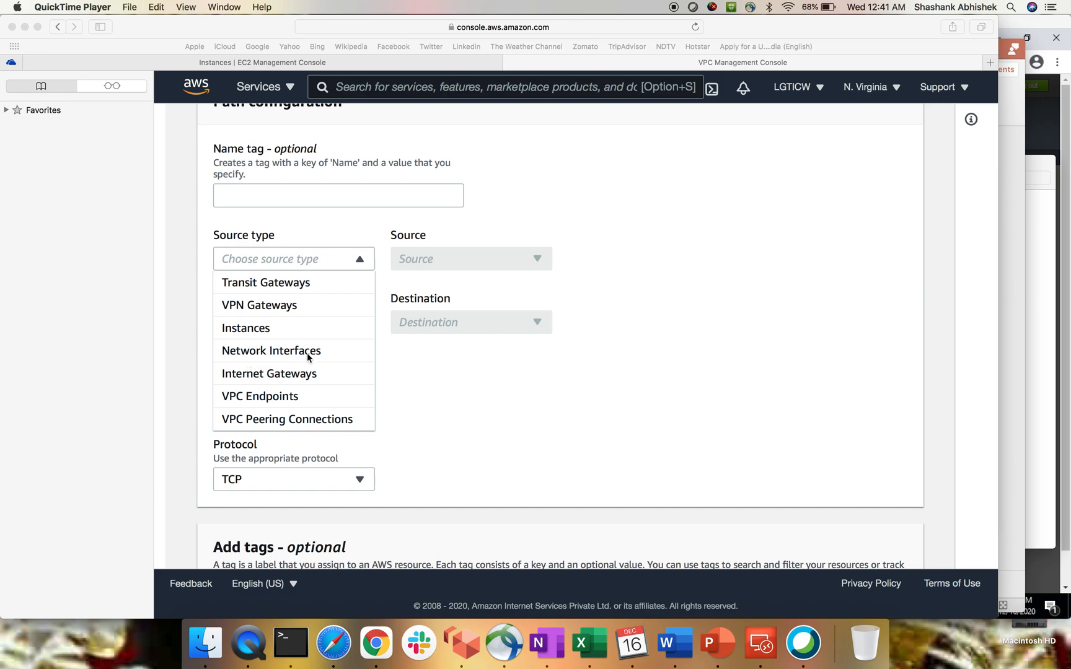
mouse_move(311, 289)
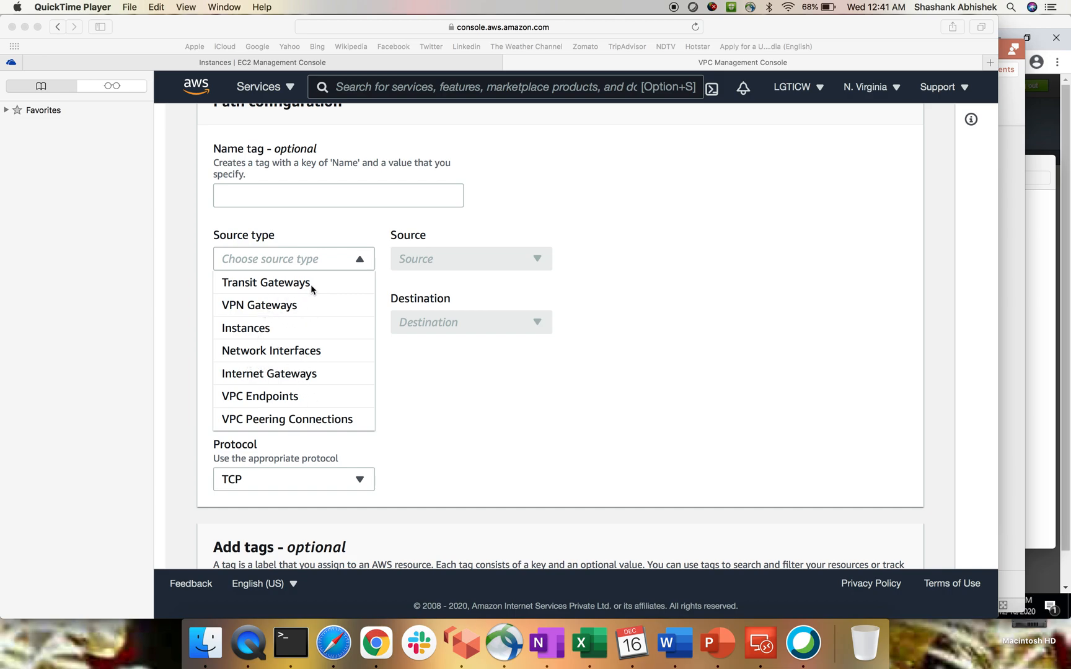
mouse_move(525, 426)
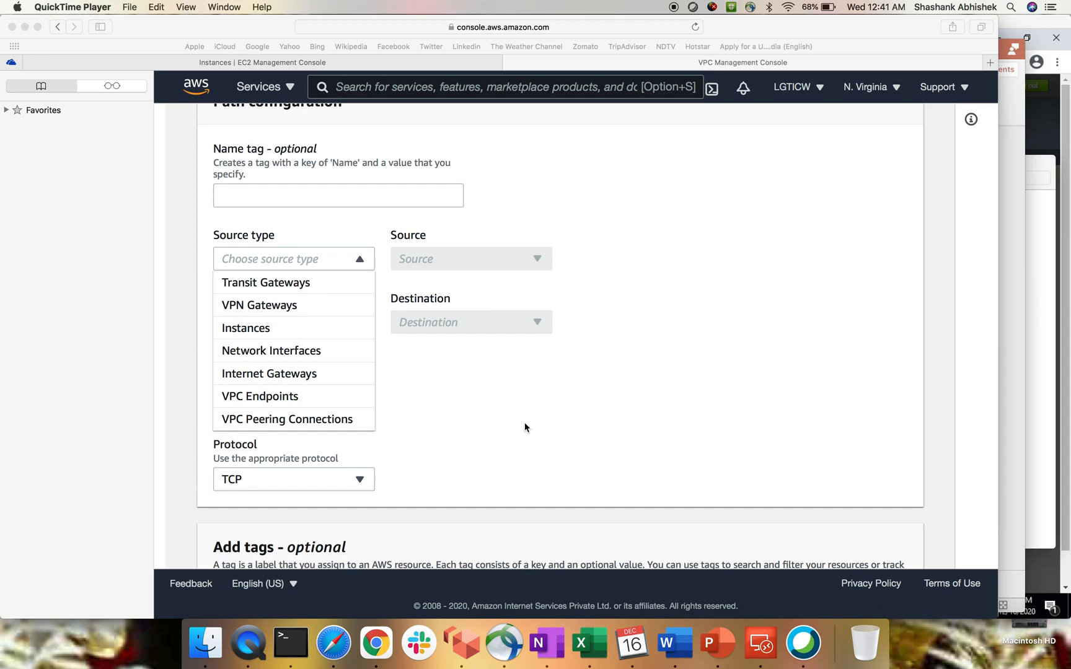